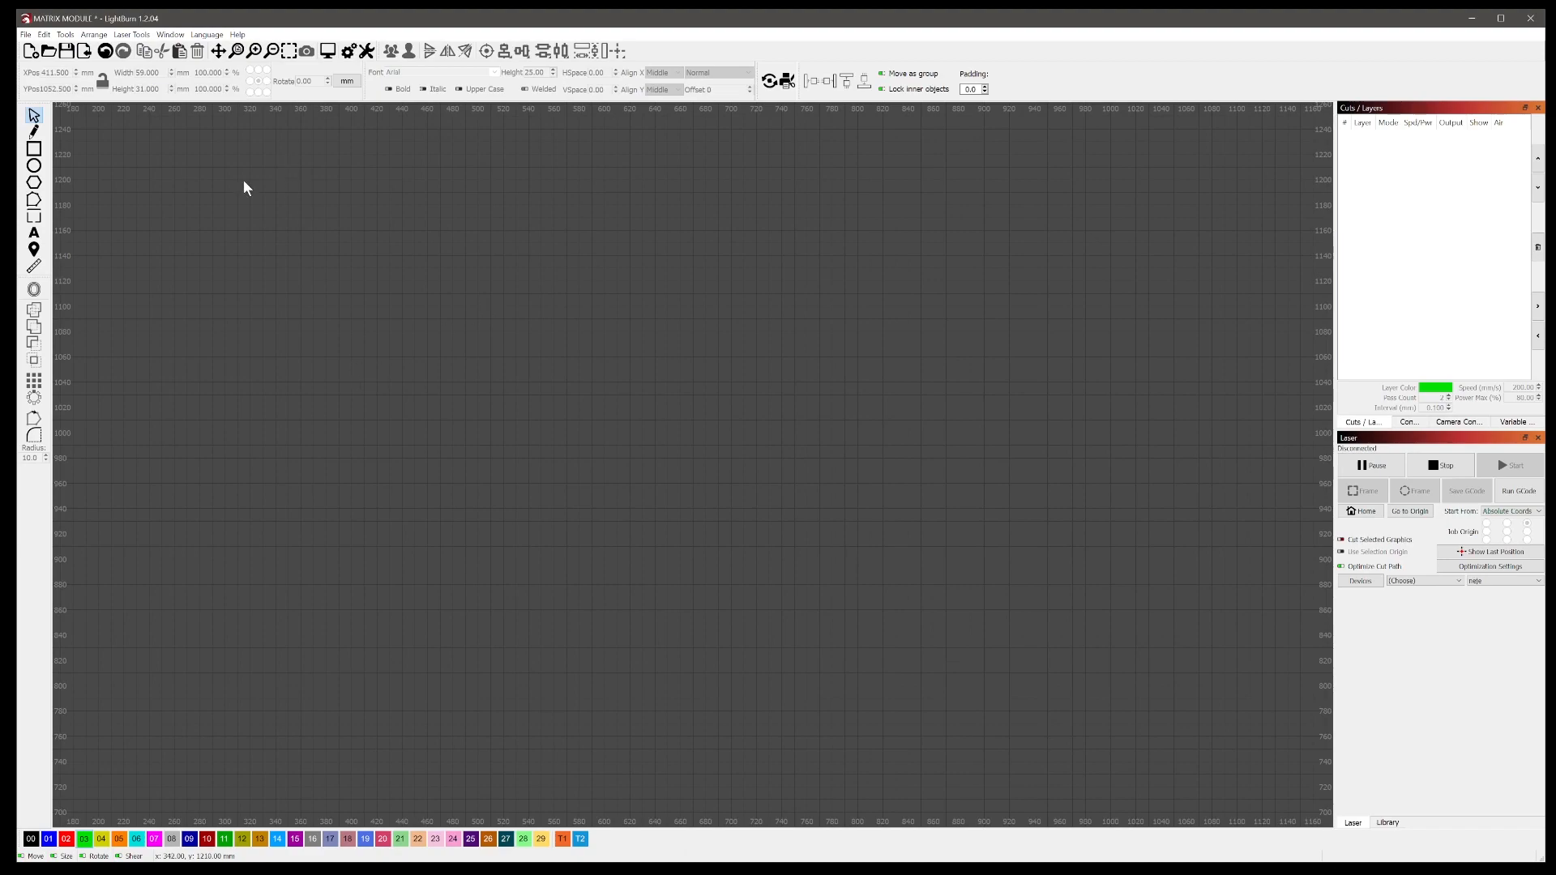
pyautogui.moveTo(201, 287)
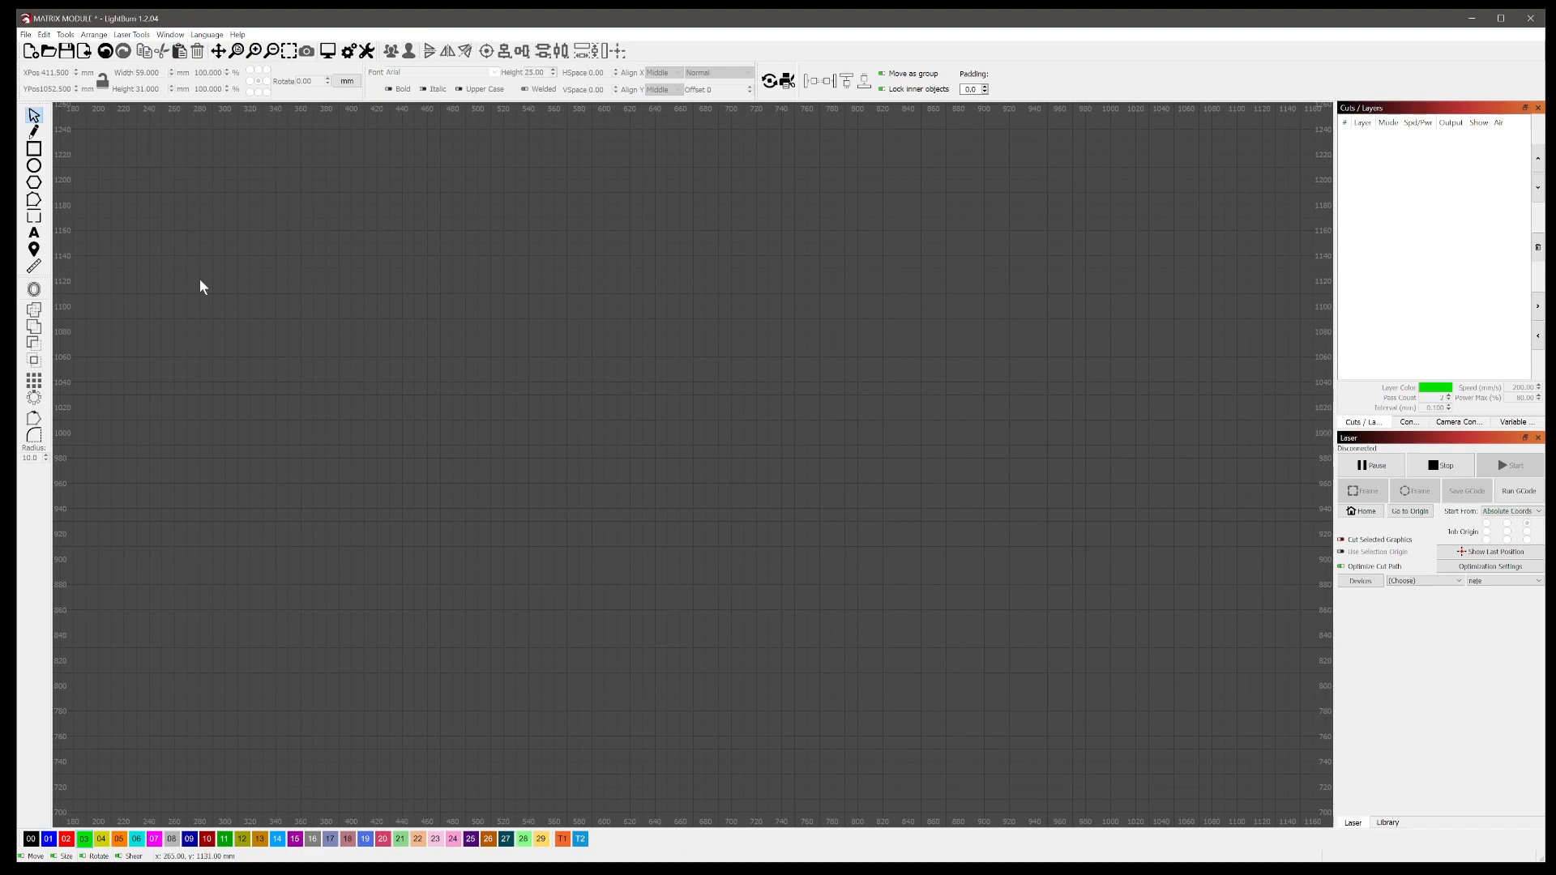
pyautogui.moveTo(427, 336)
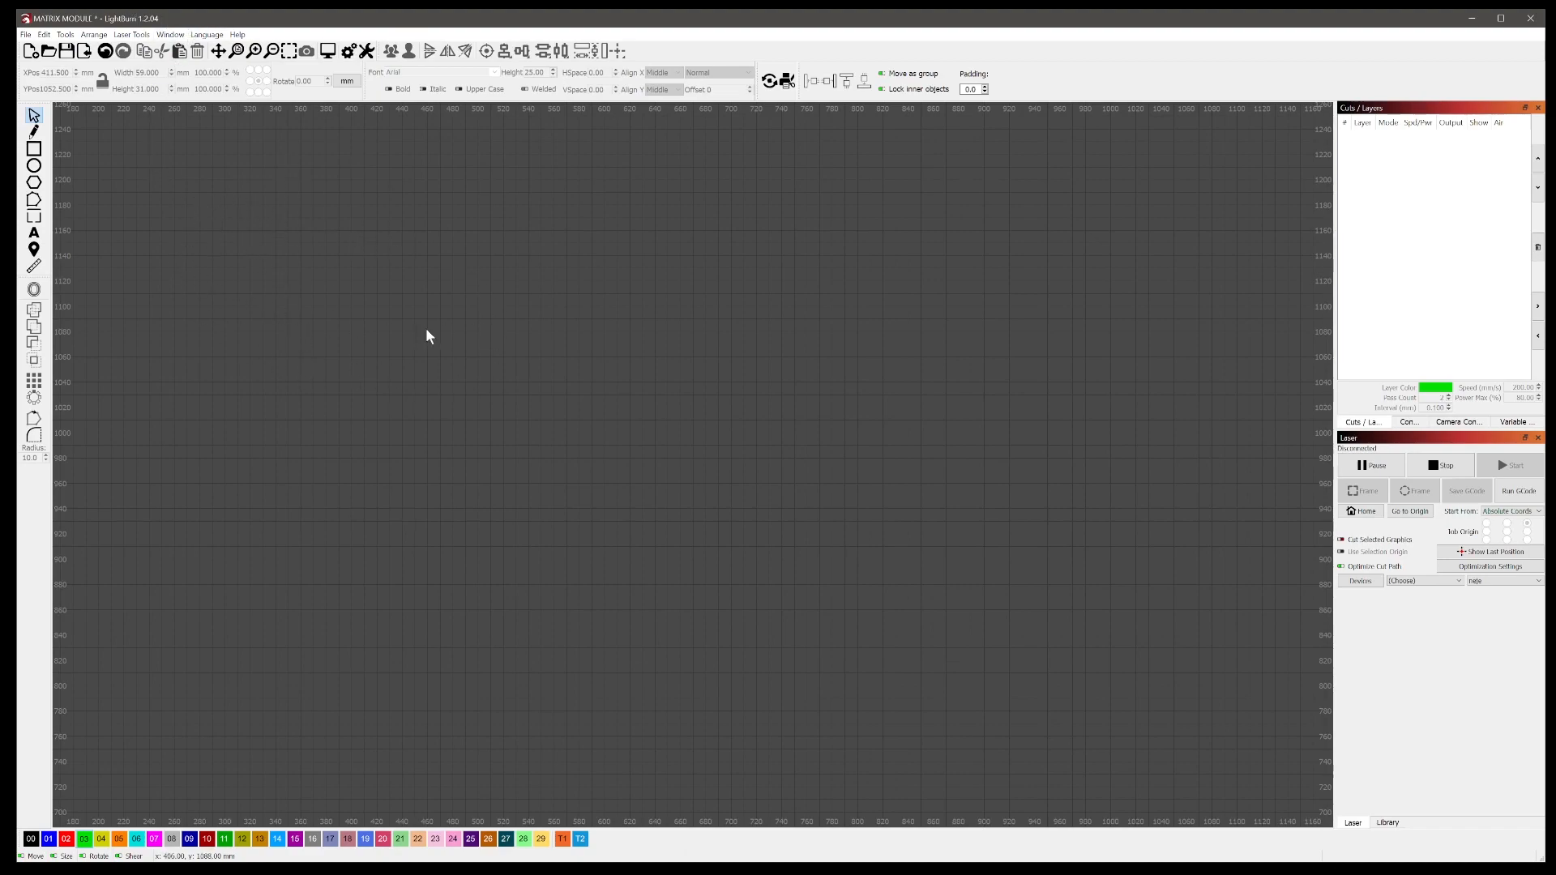
pyautogui.moveTo(391, 335)
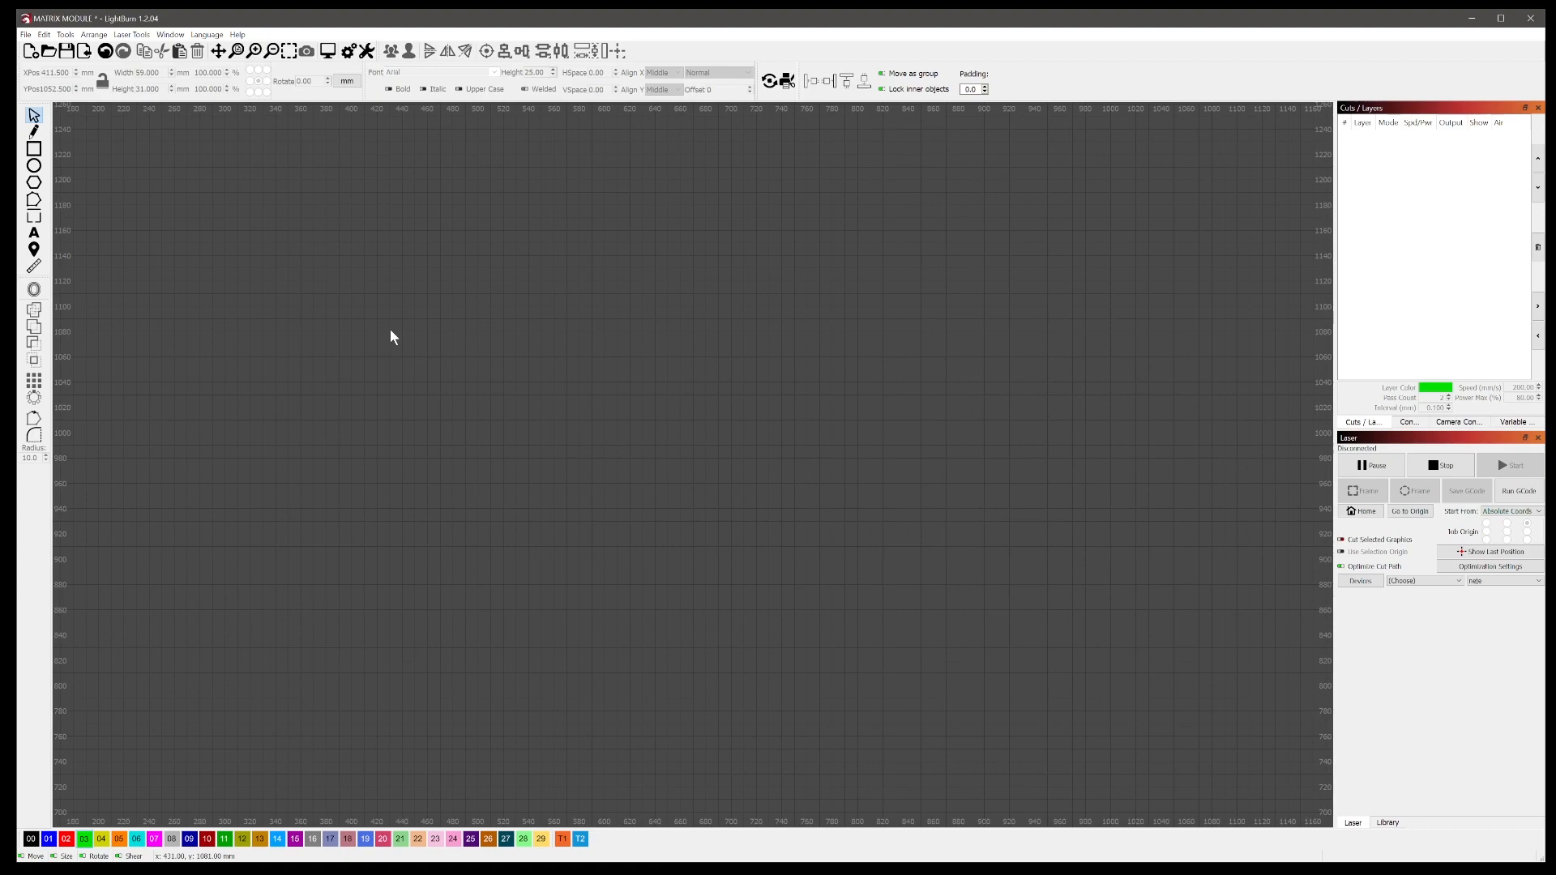
pyautogui.moveTo(32, 165)
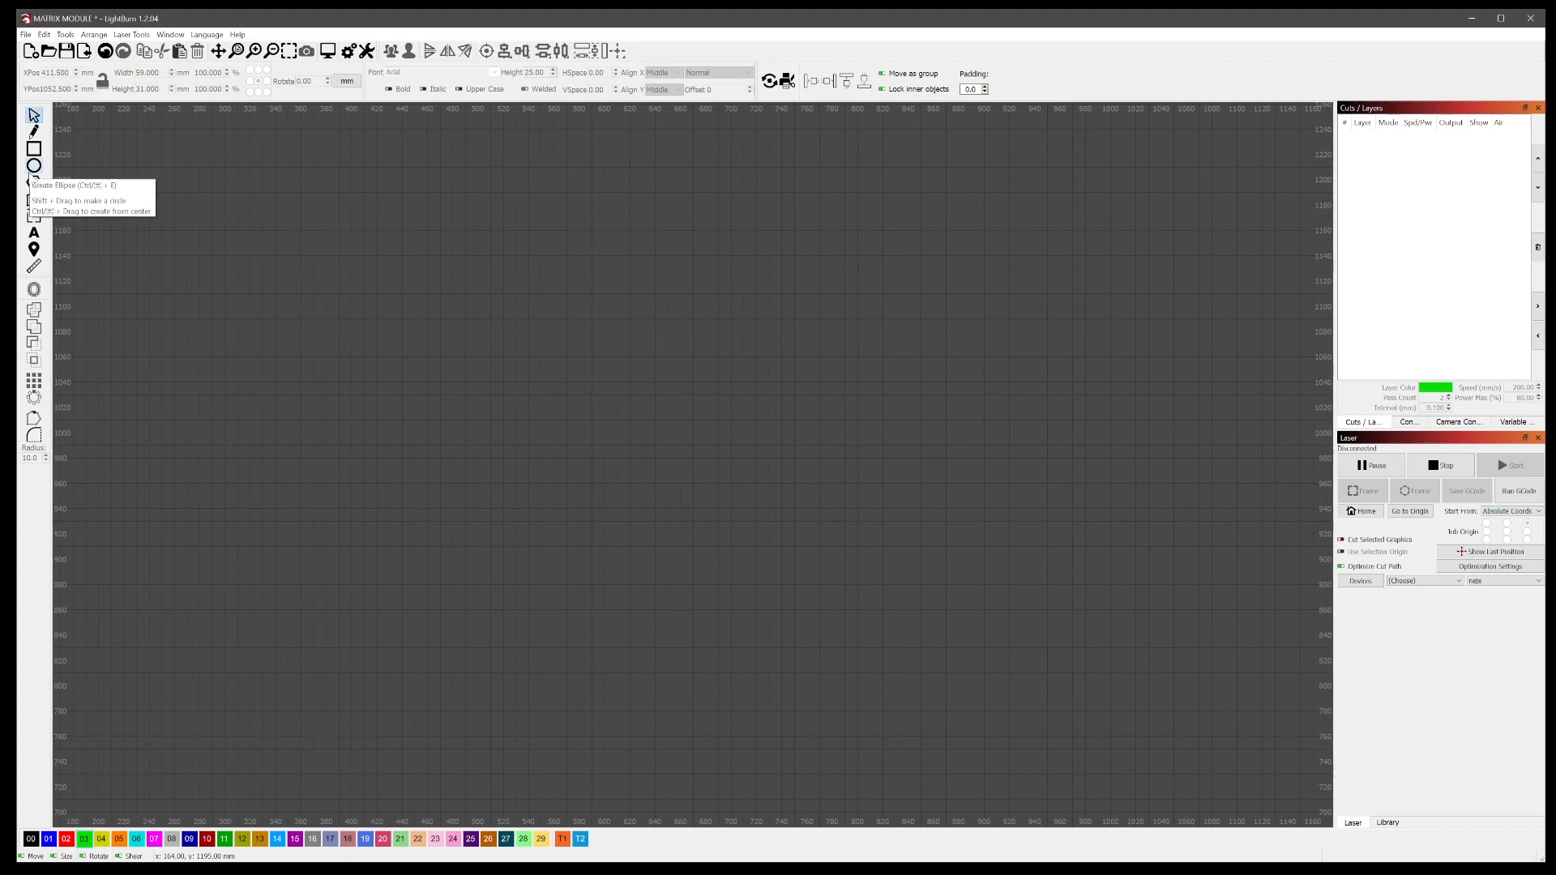
# Draw an 11 mm circle near the upper left of the LightBurn canvas.
pyautogui.moveTo(263, 267); pyautogui.dragTo(294, 303)
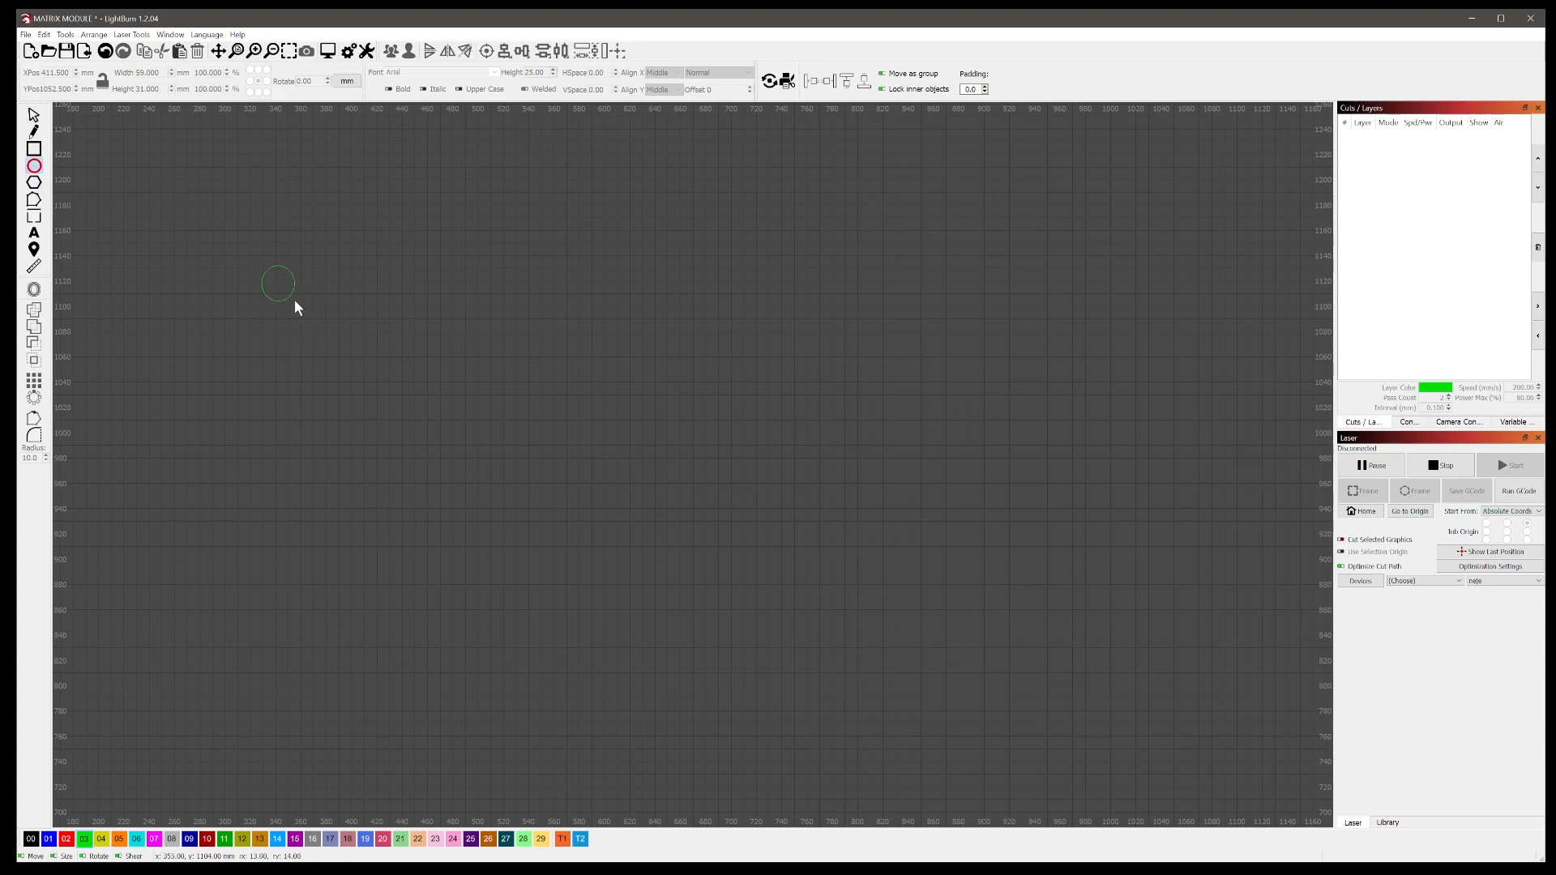
pyautogui.click(277, 284)
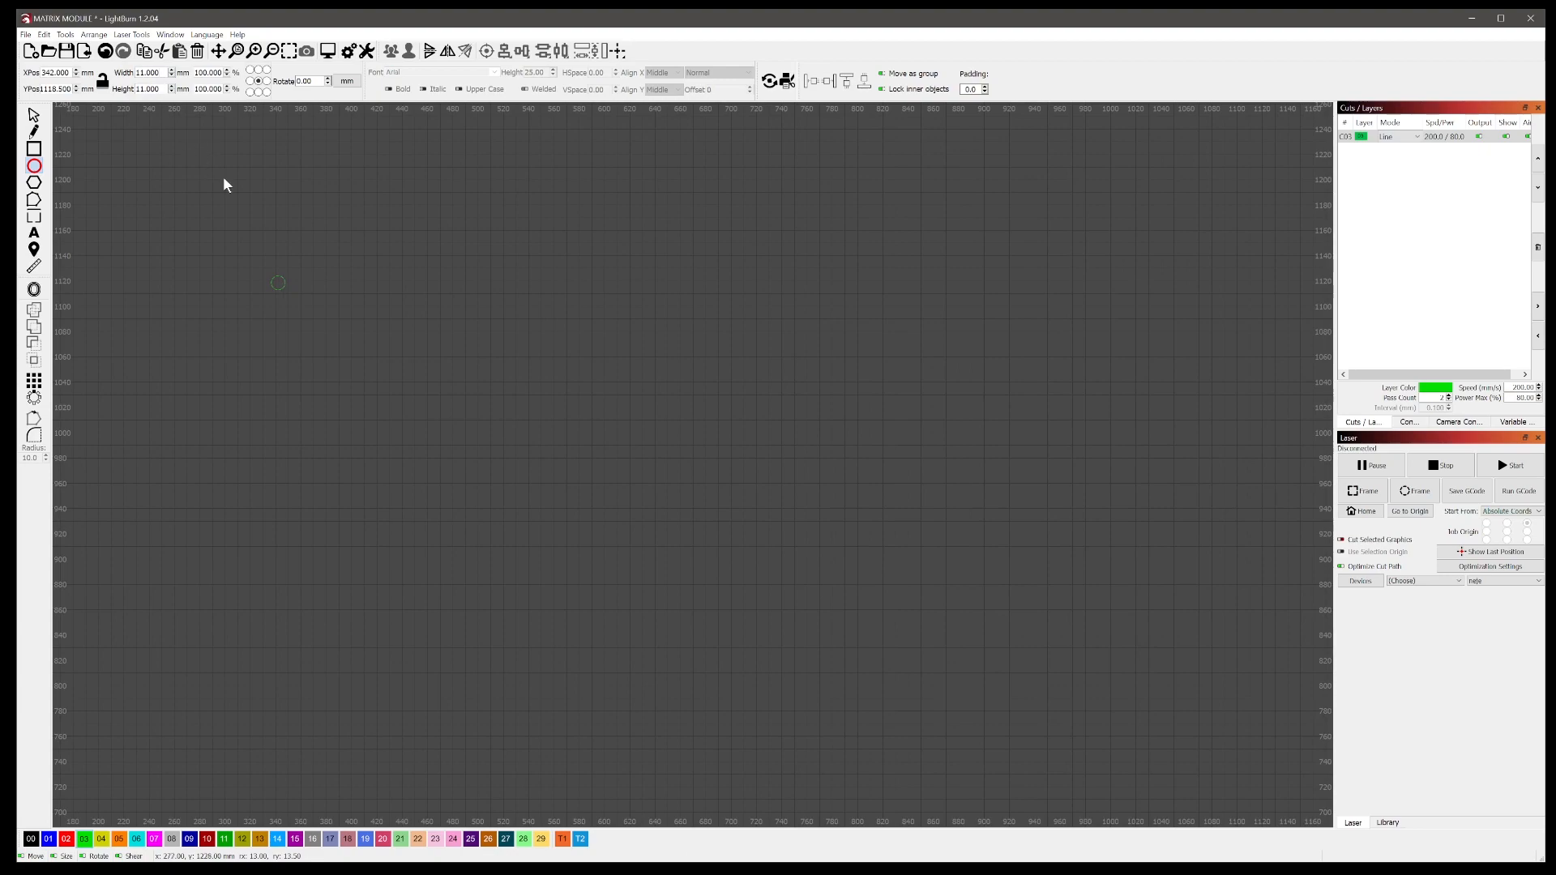
pyautogui.moveTo(334, 313)
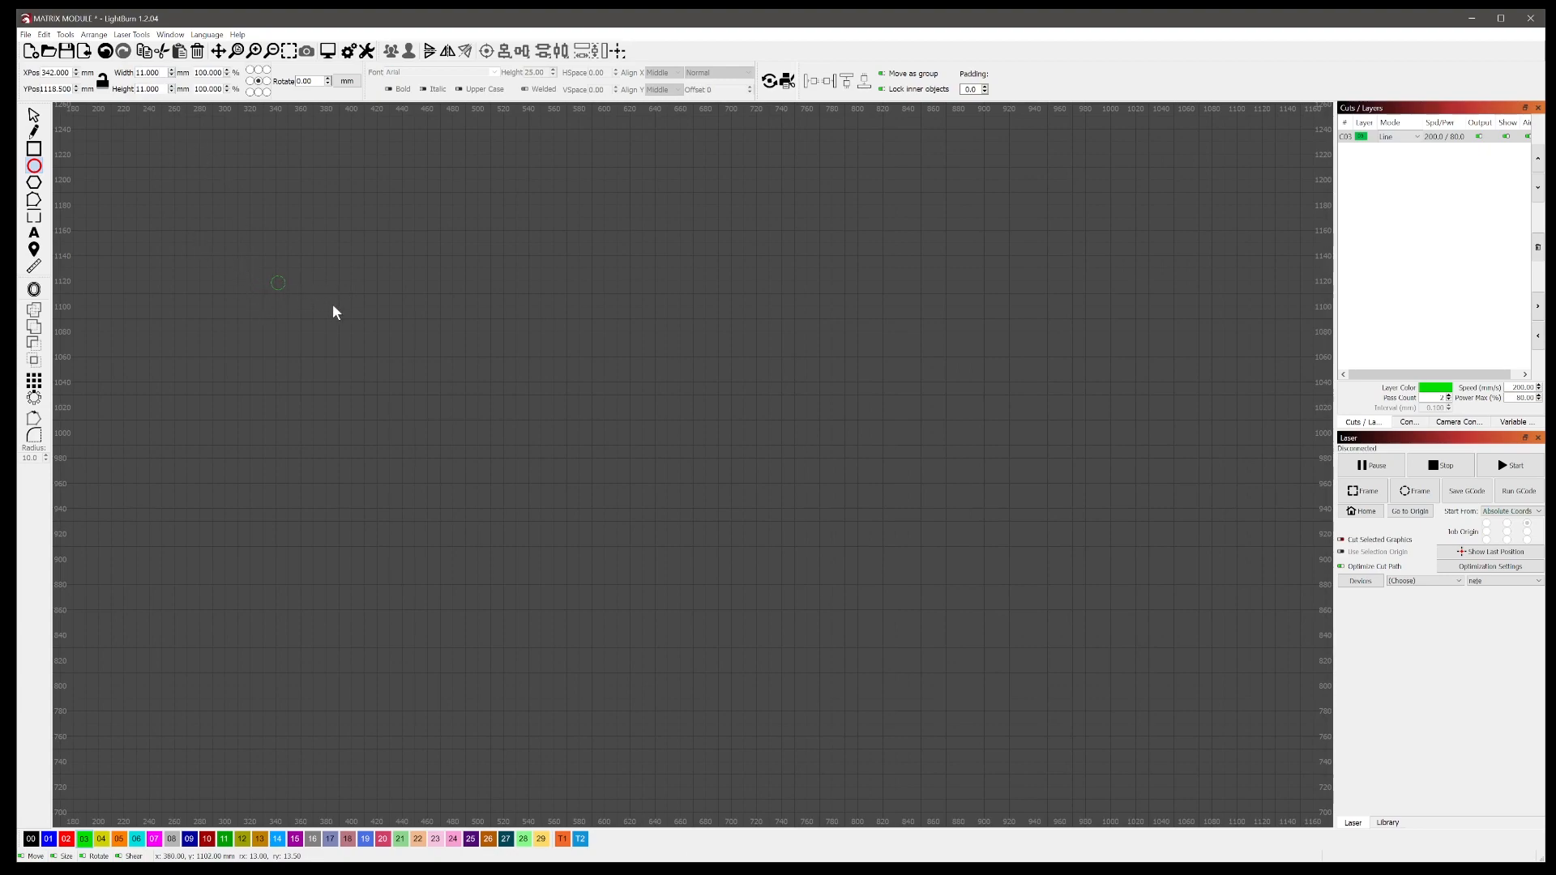
pyautogui.moveTo(229, 253)
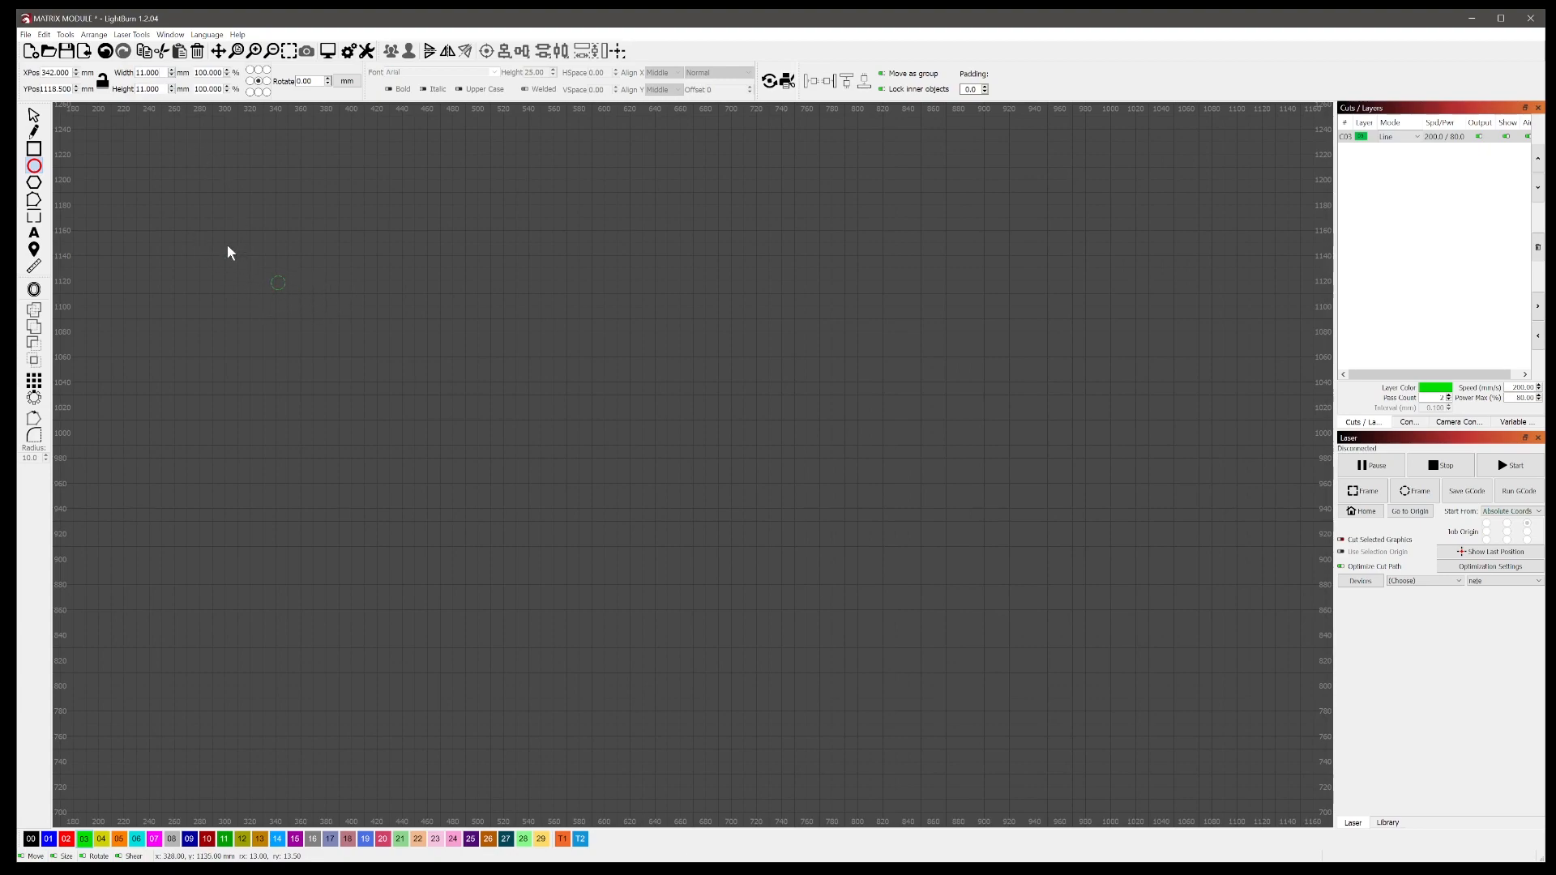
pyautogui.moveTo(201, 204)
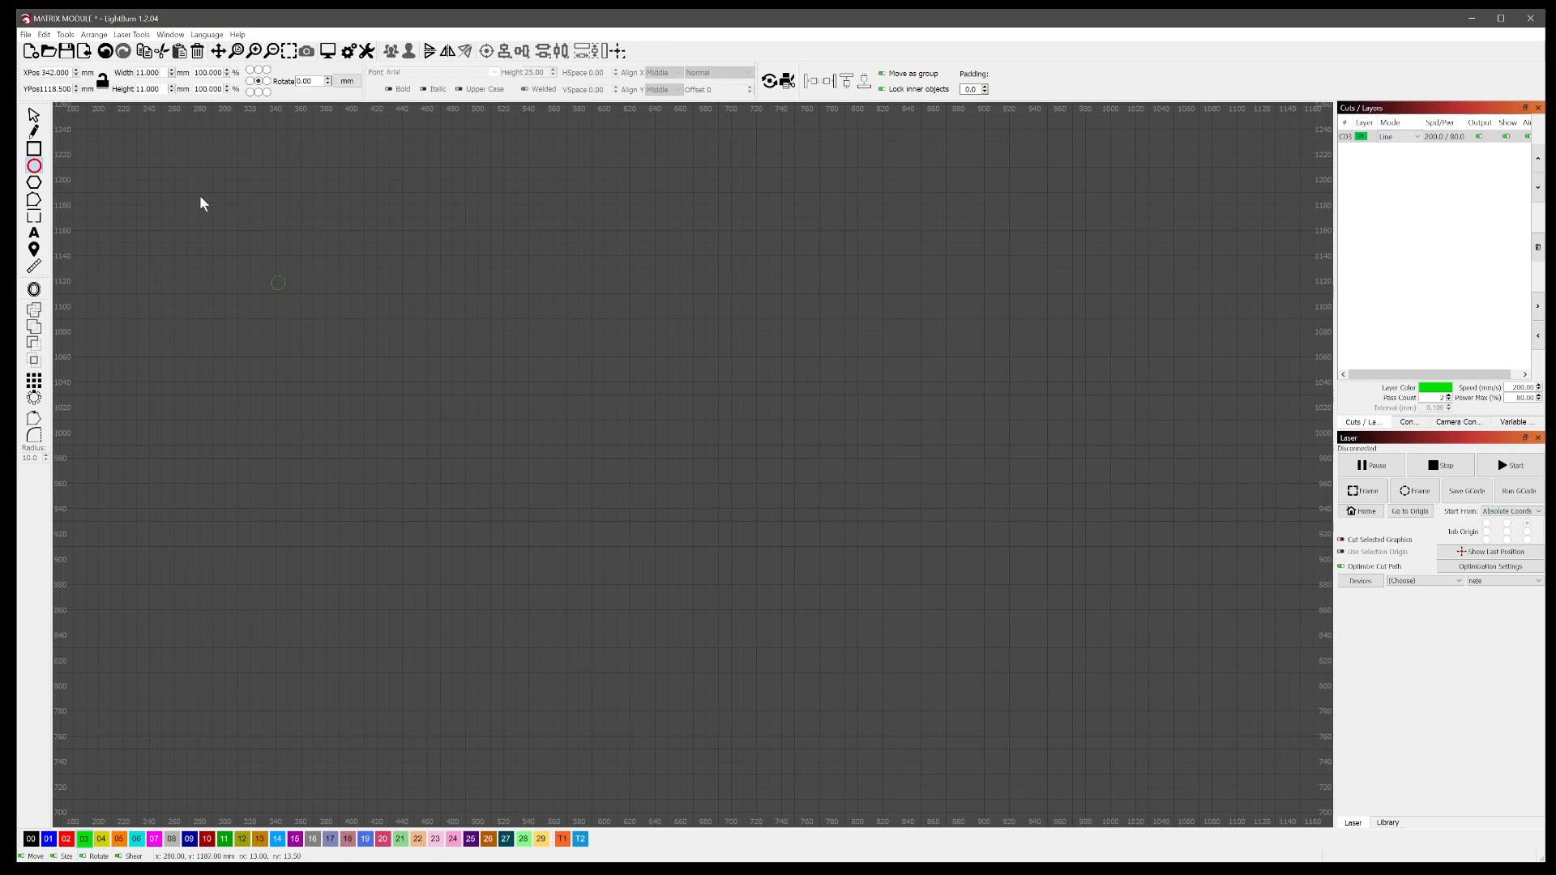
pyautogui.moveTo(228, 246)
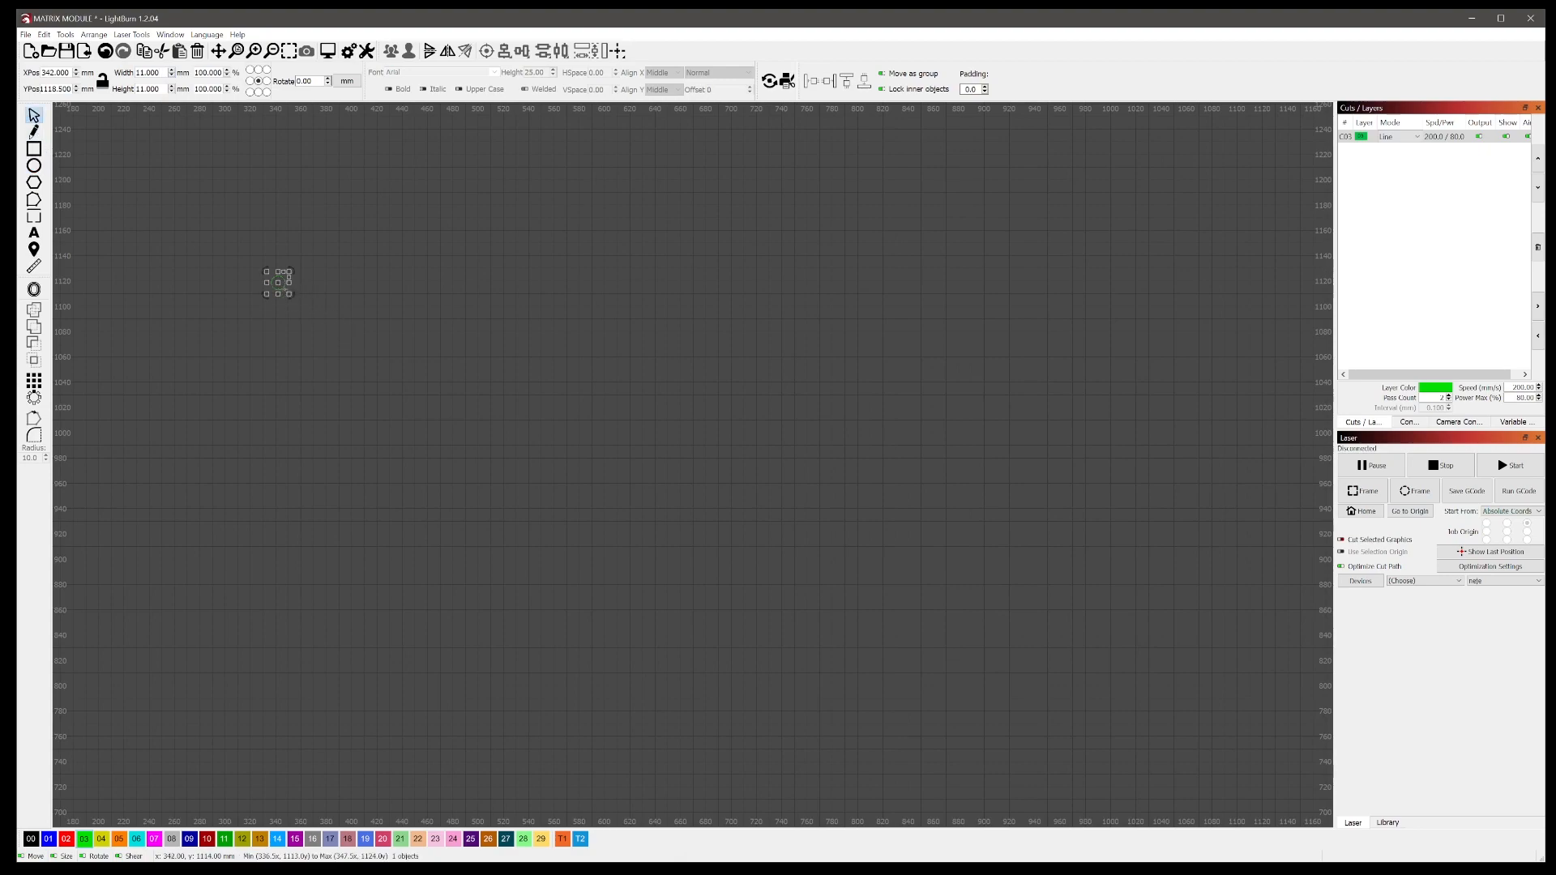
pyautogui.moveTo(270, 275)
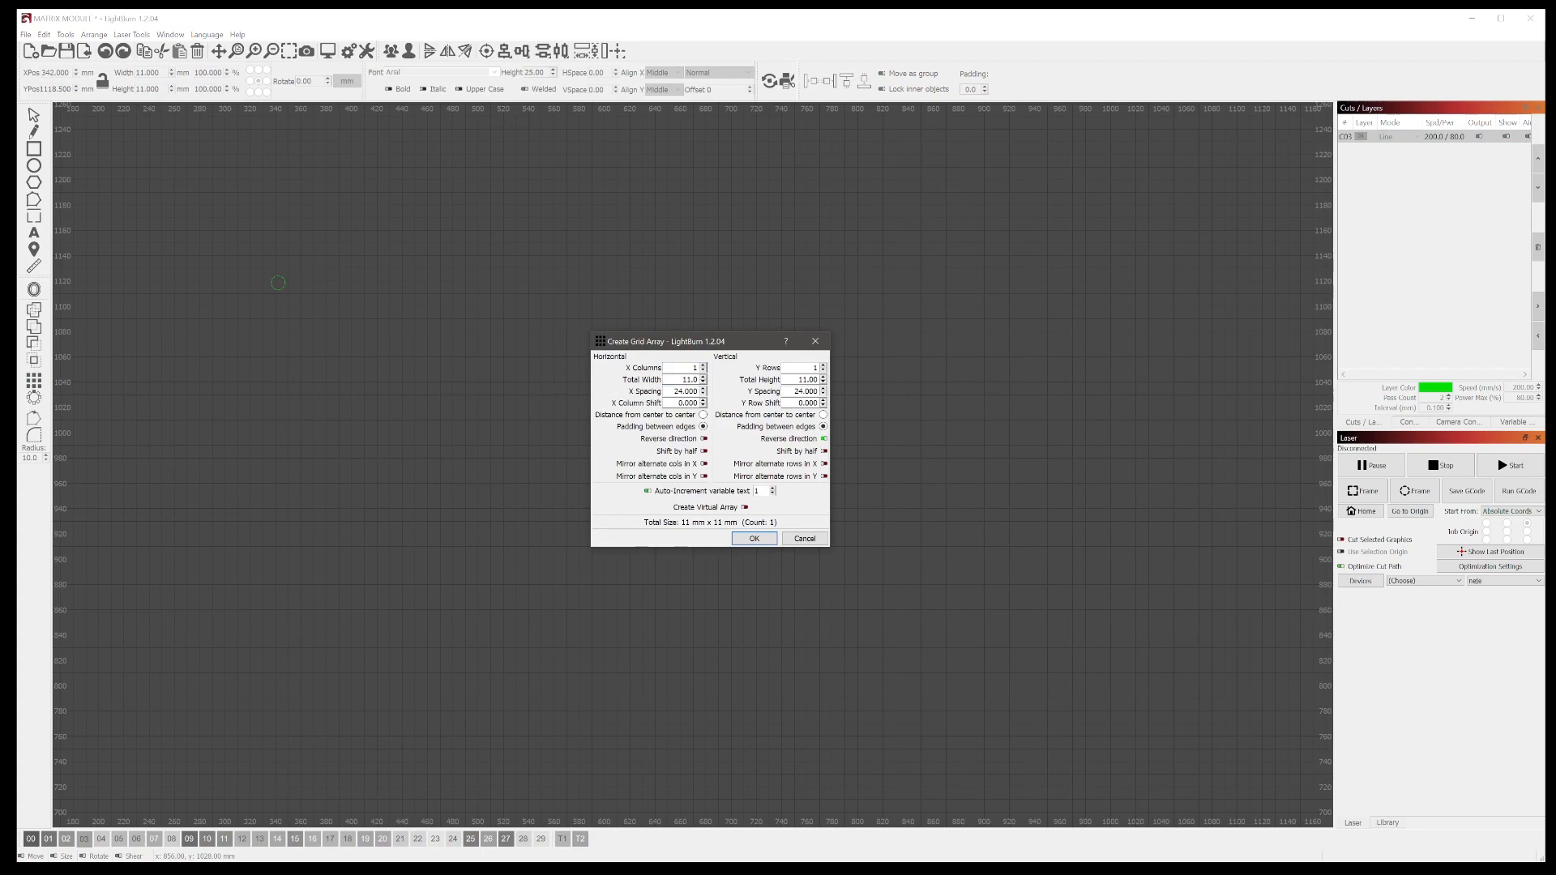
pyautogui.moveTo(710, 375)
pyautogui.write('0')
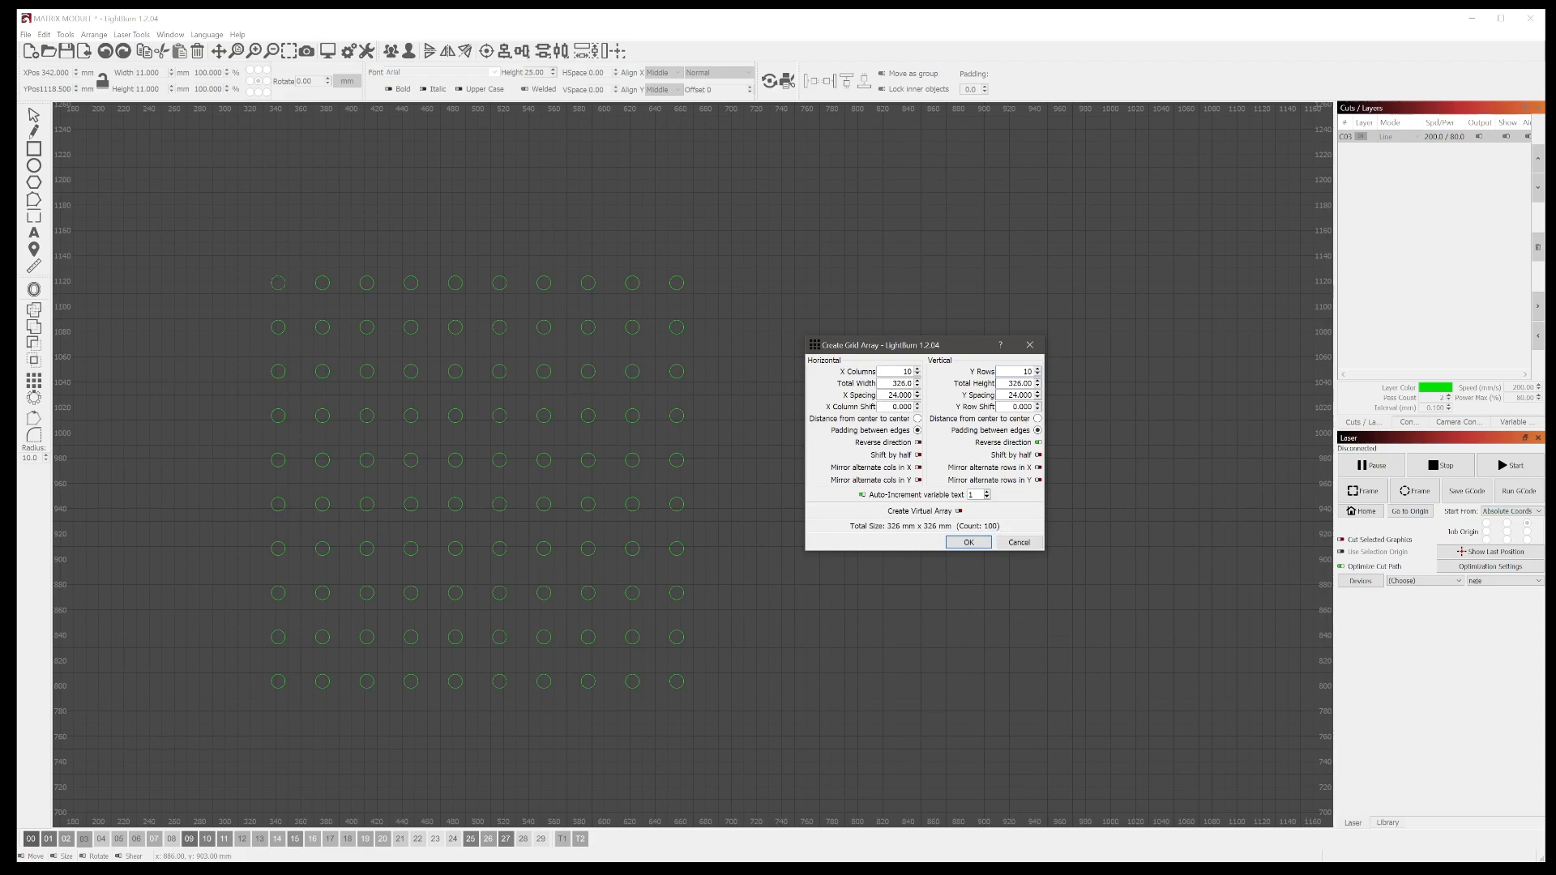
pyautogui.moveTo(333, 737)
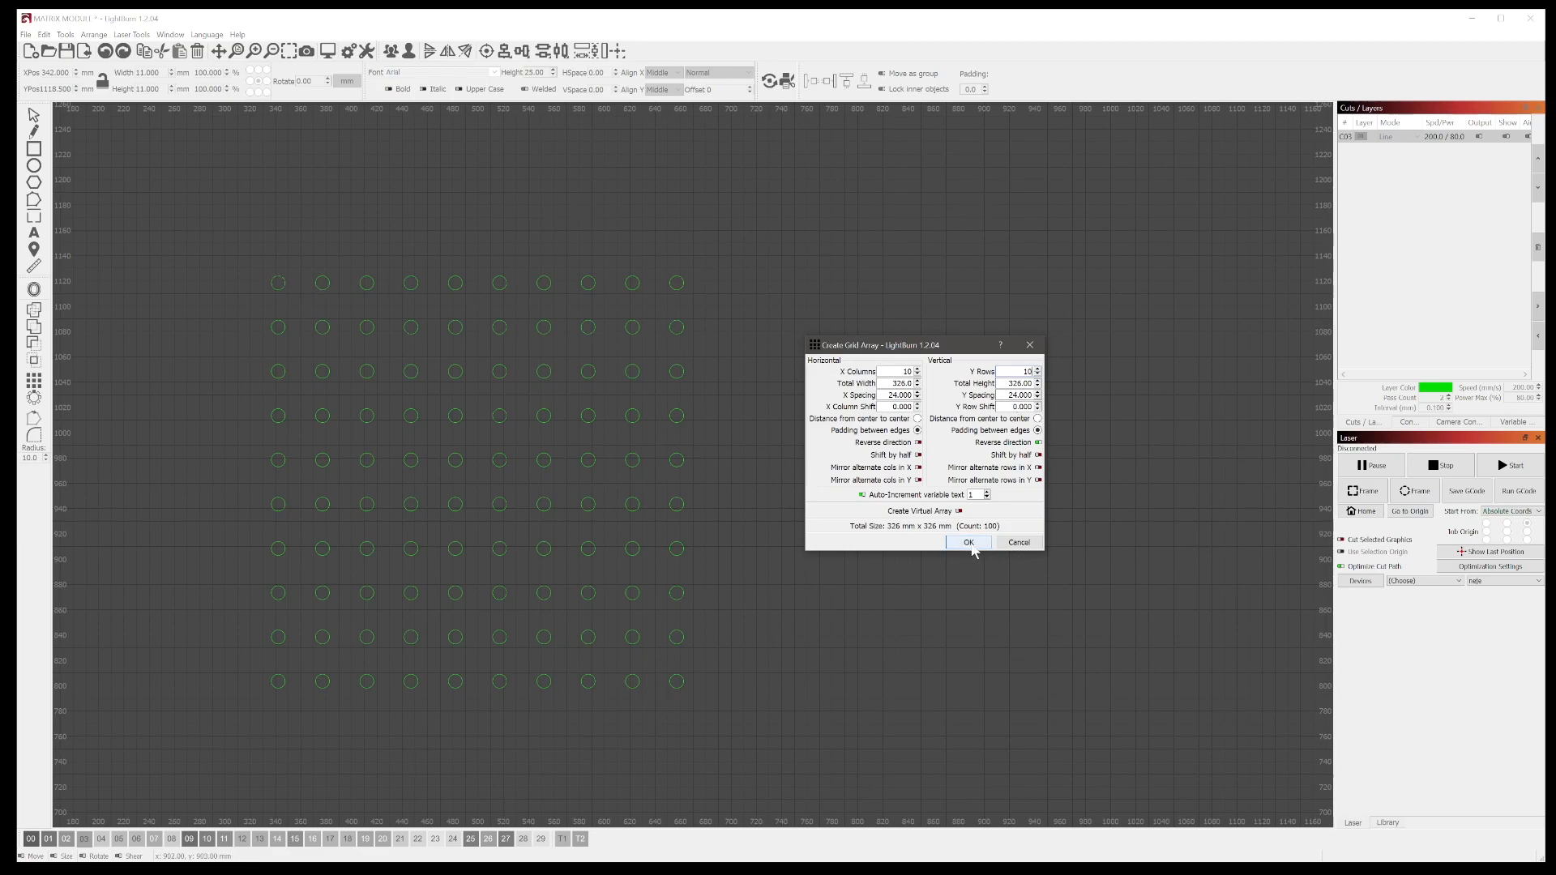
pyautogui.moveTo(352, 736)
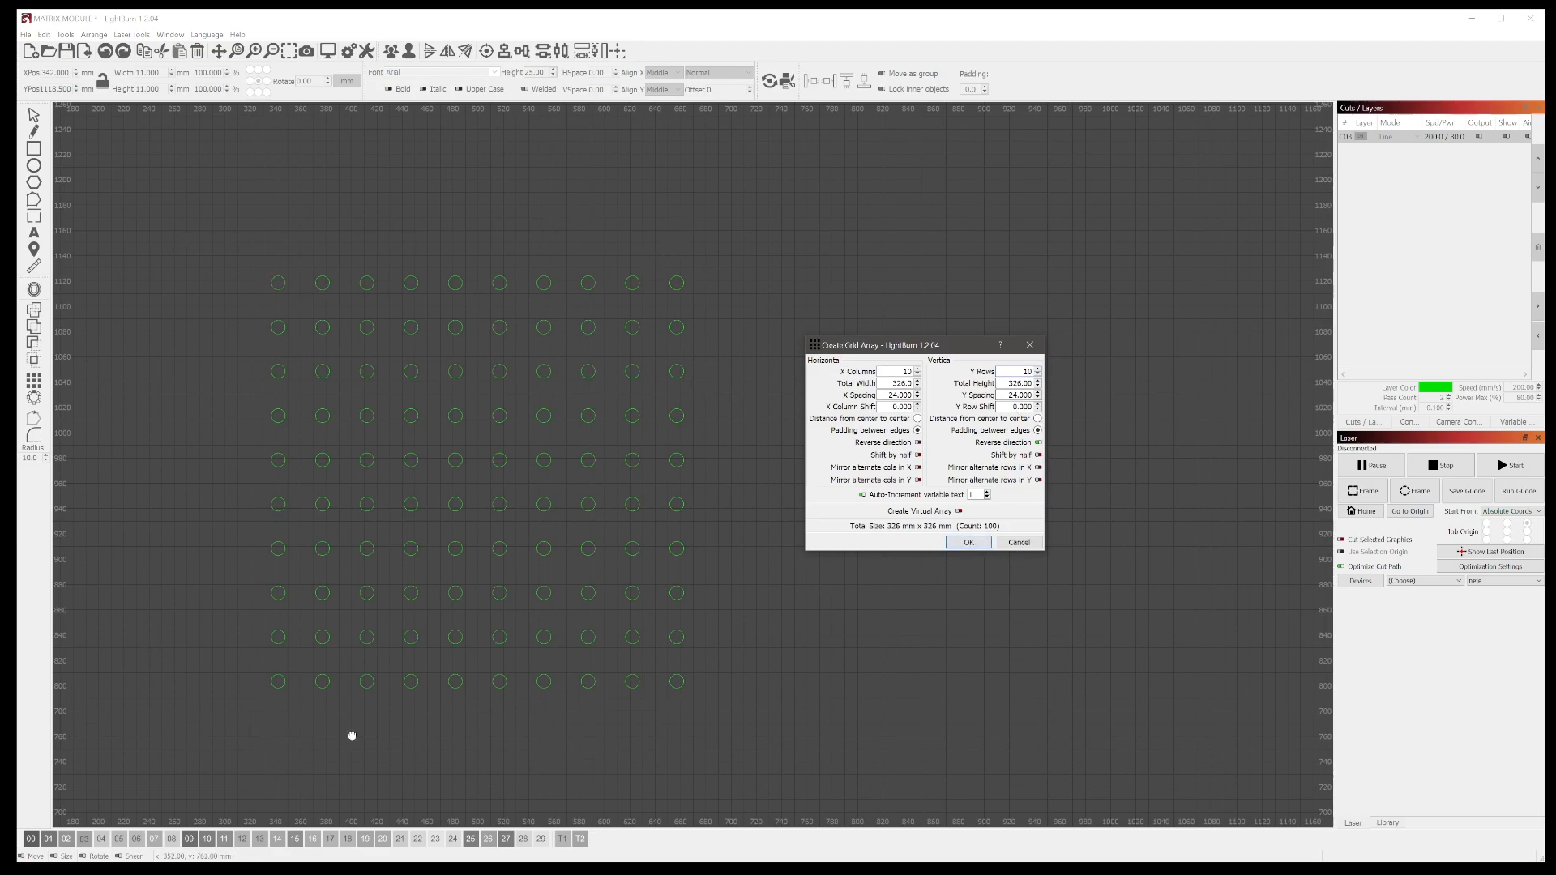
pyautogui.moveTo(736, 606)
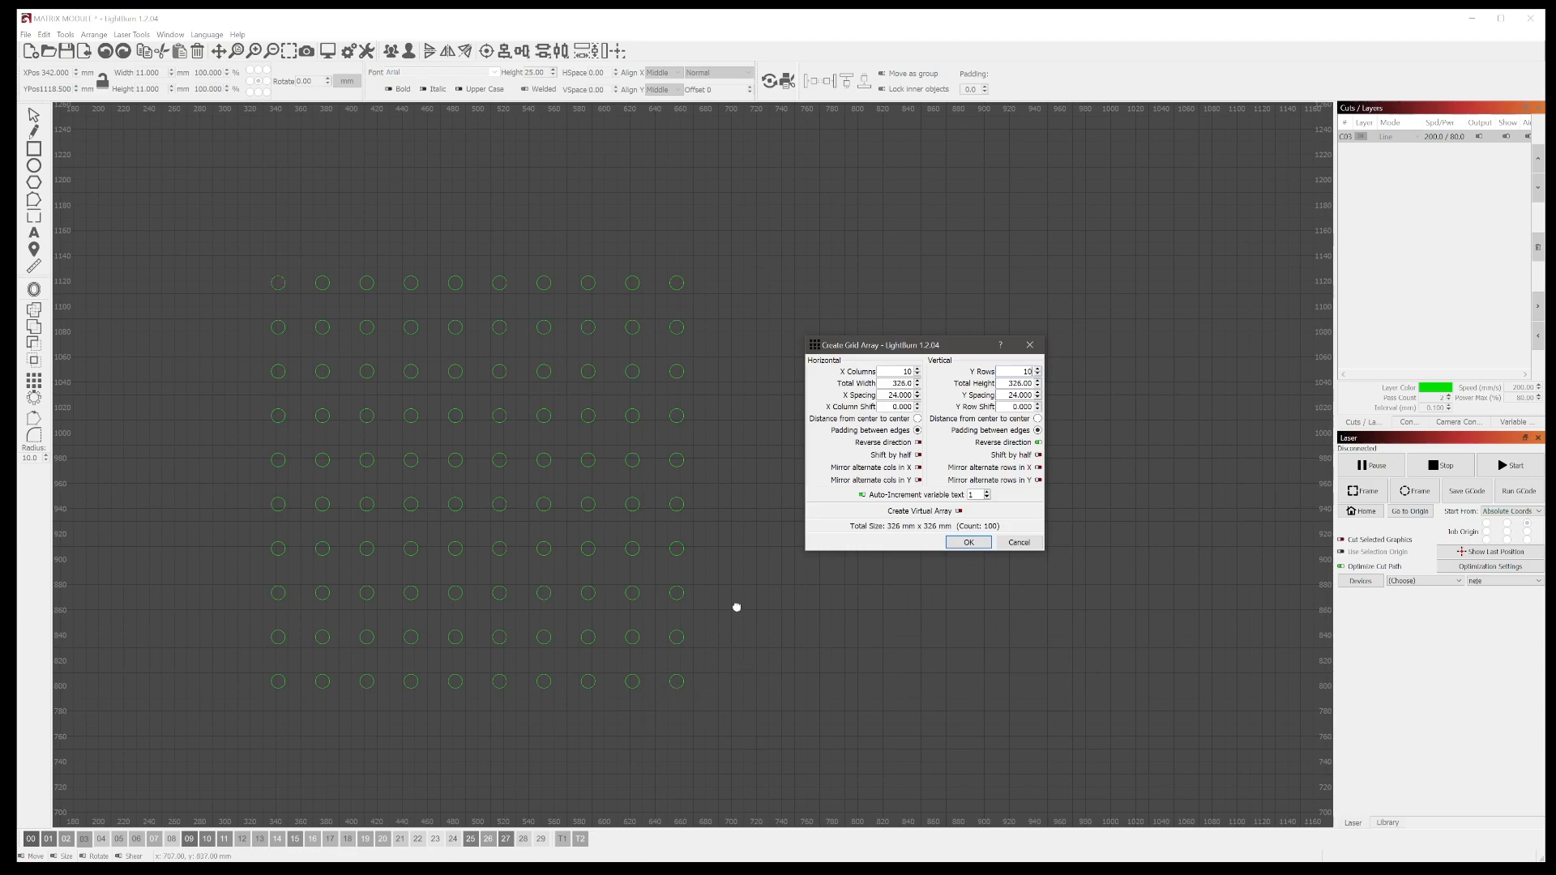
pyautogui.moveTo(680, 390)
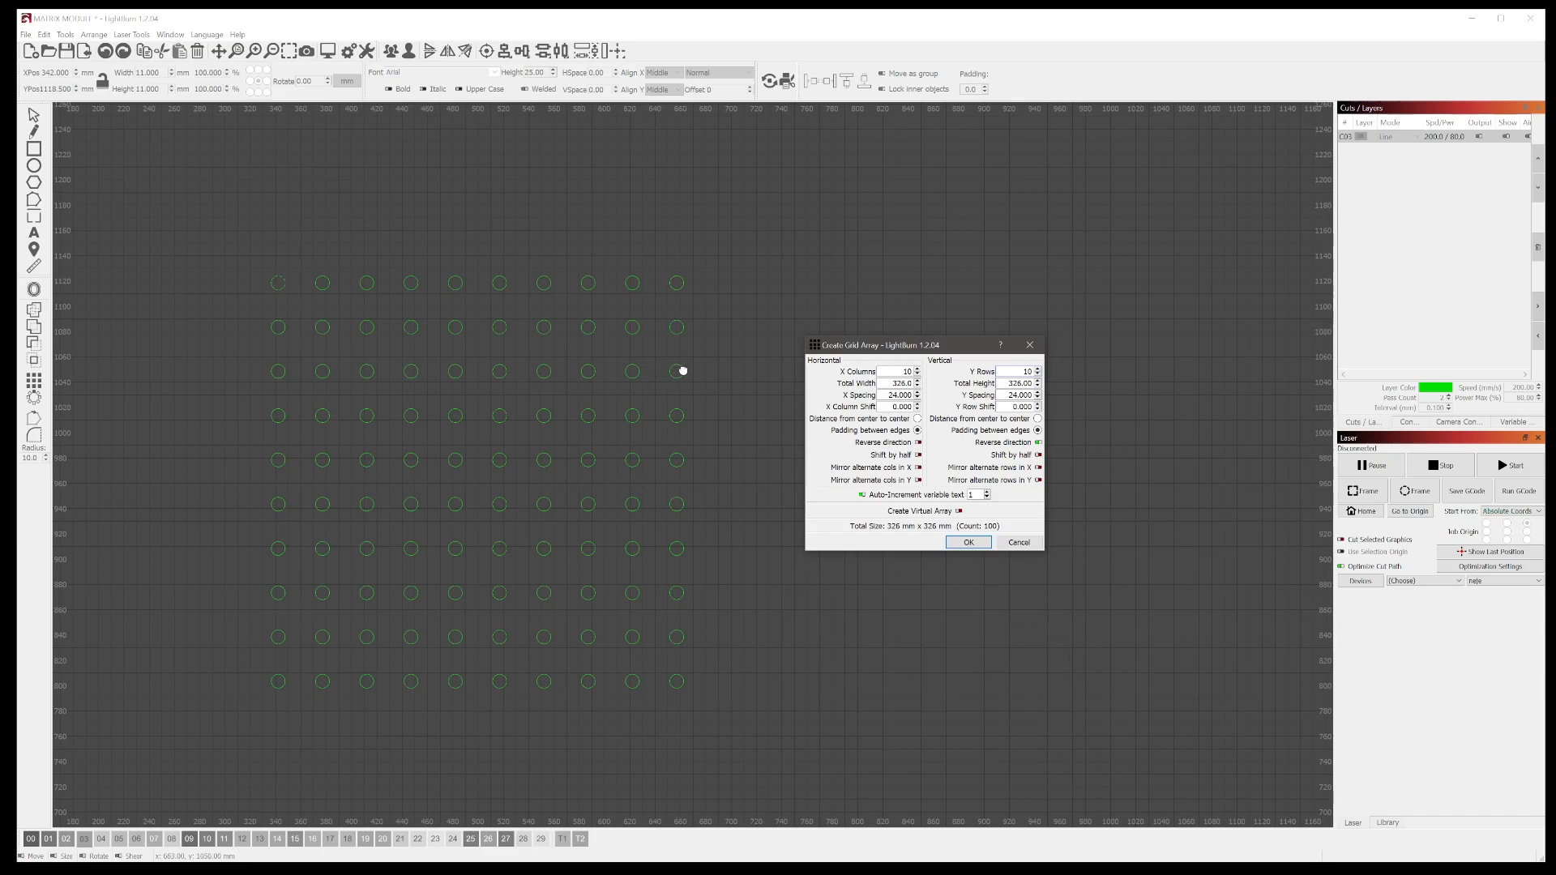
pyautogui.moveTo(845, 289)
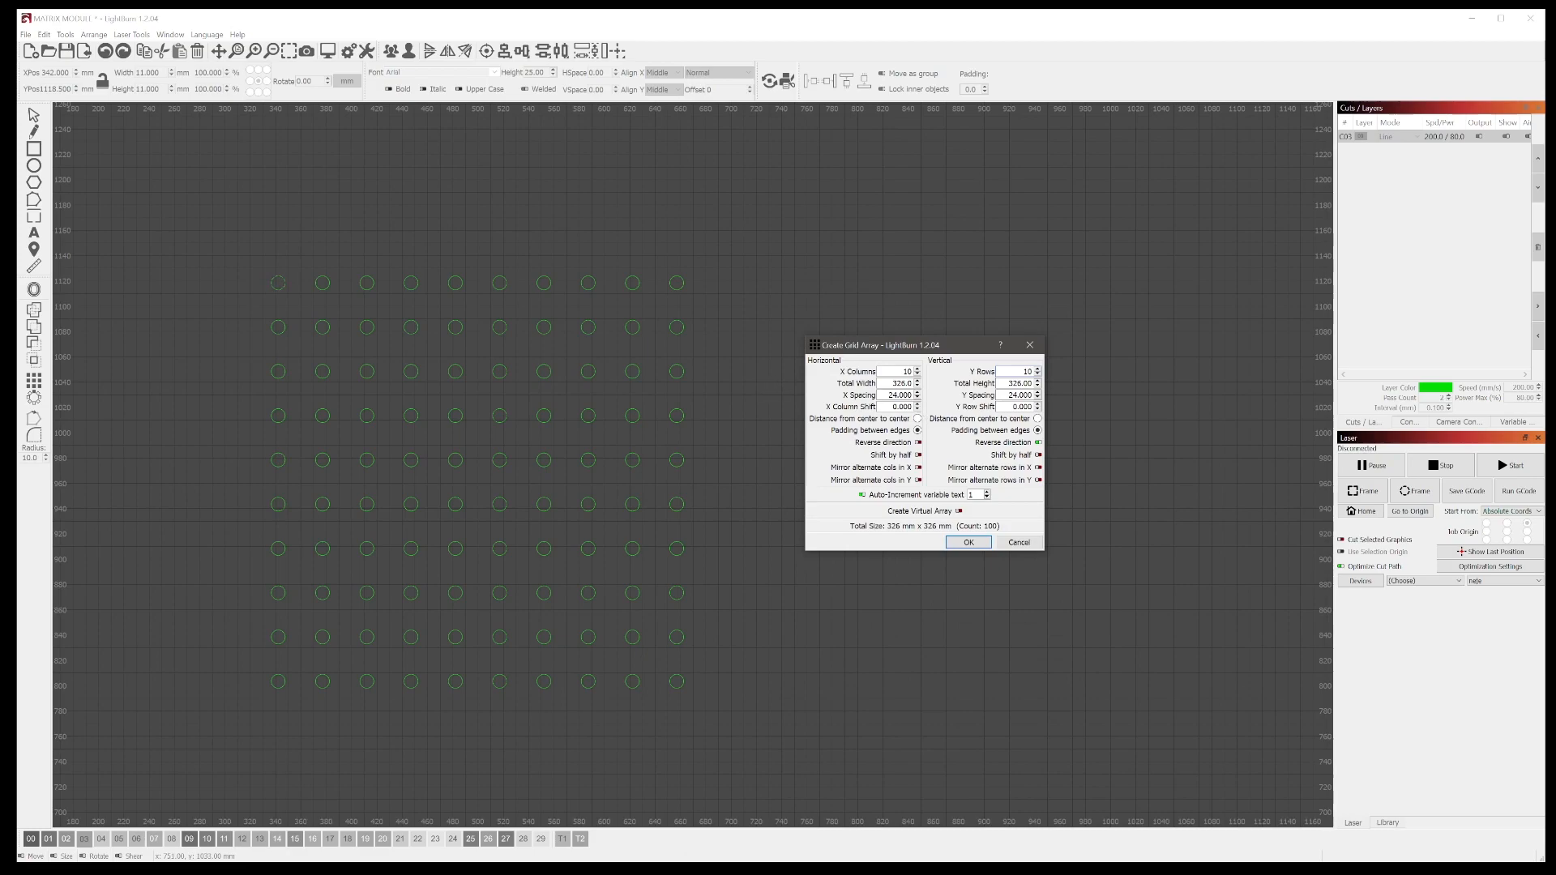
# Confirm the Create Grid Array dialog to produce the 10 by 10 grid of circles.
pyautogui.click(967, 541)
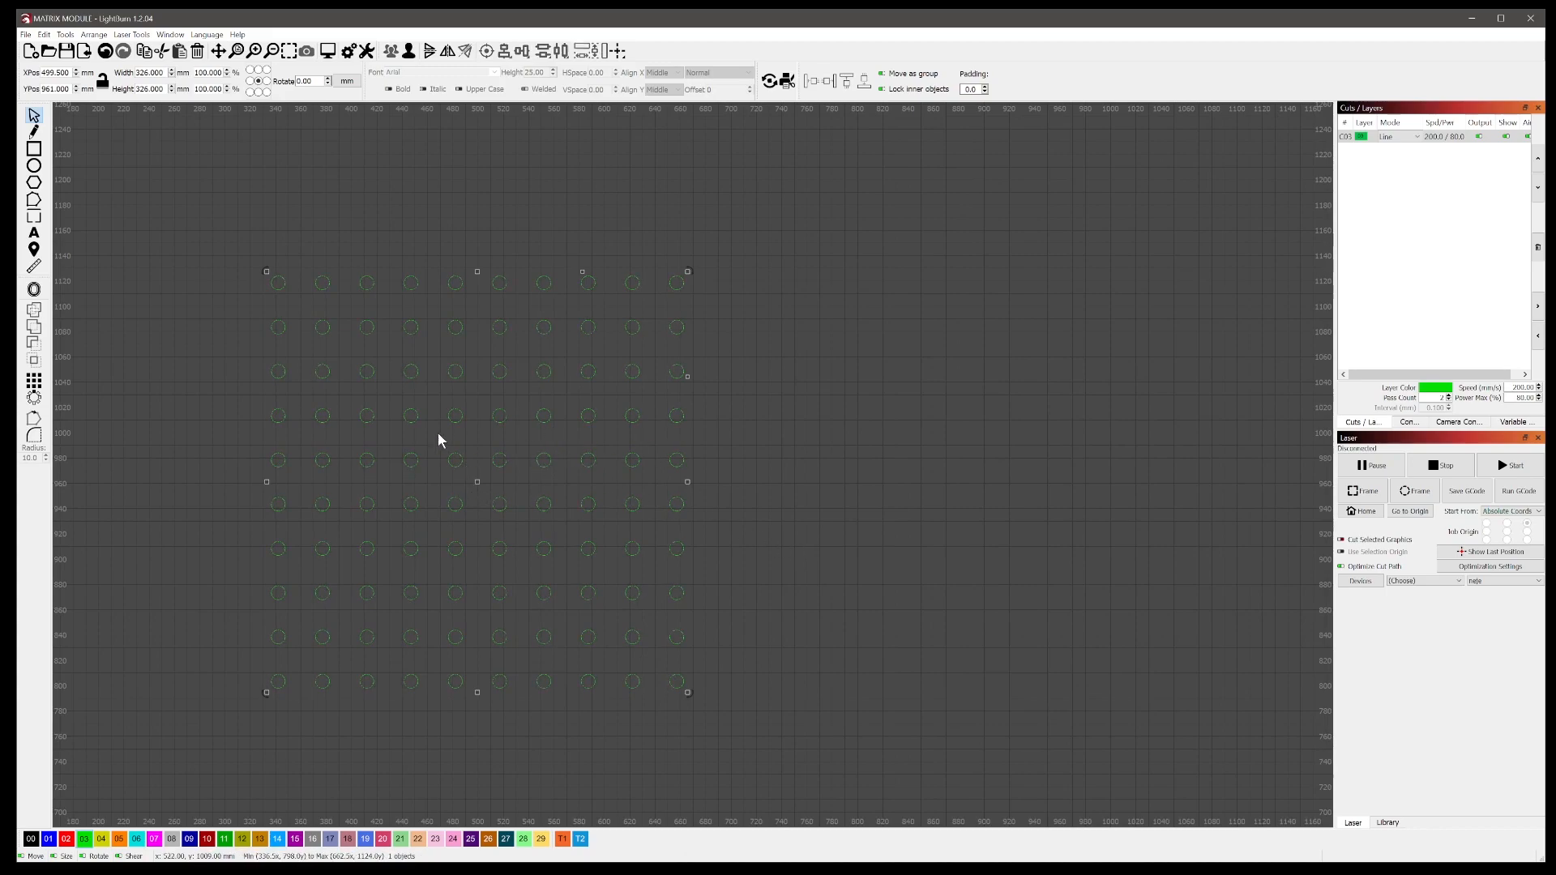
pyautogui.moveTo(439, 250)
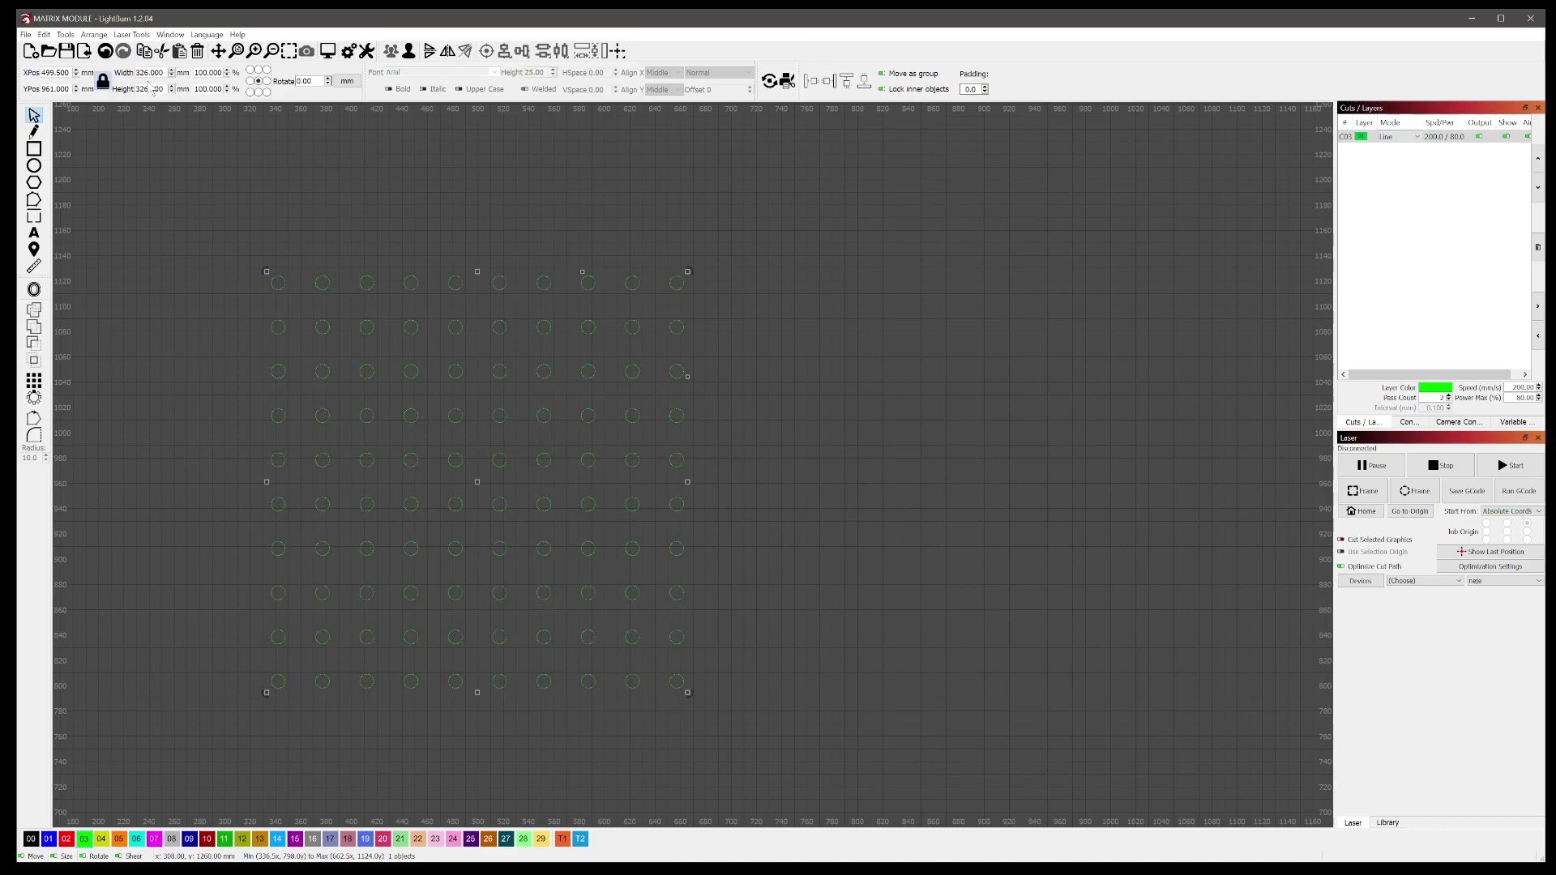
pyautogui.click(91, 178)
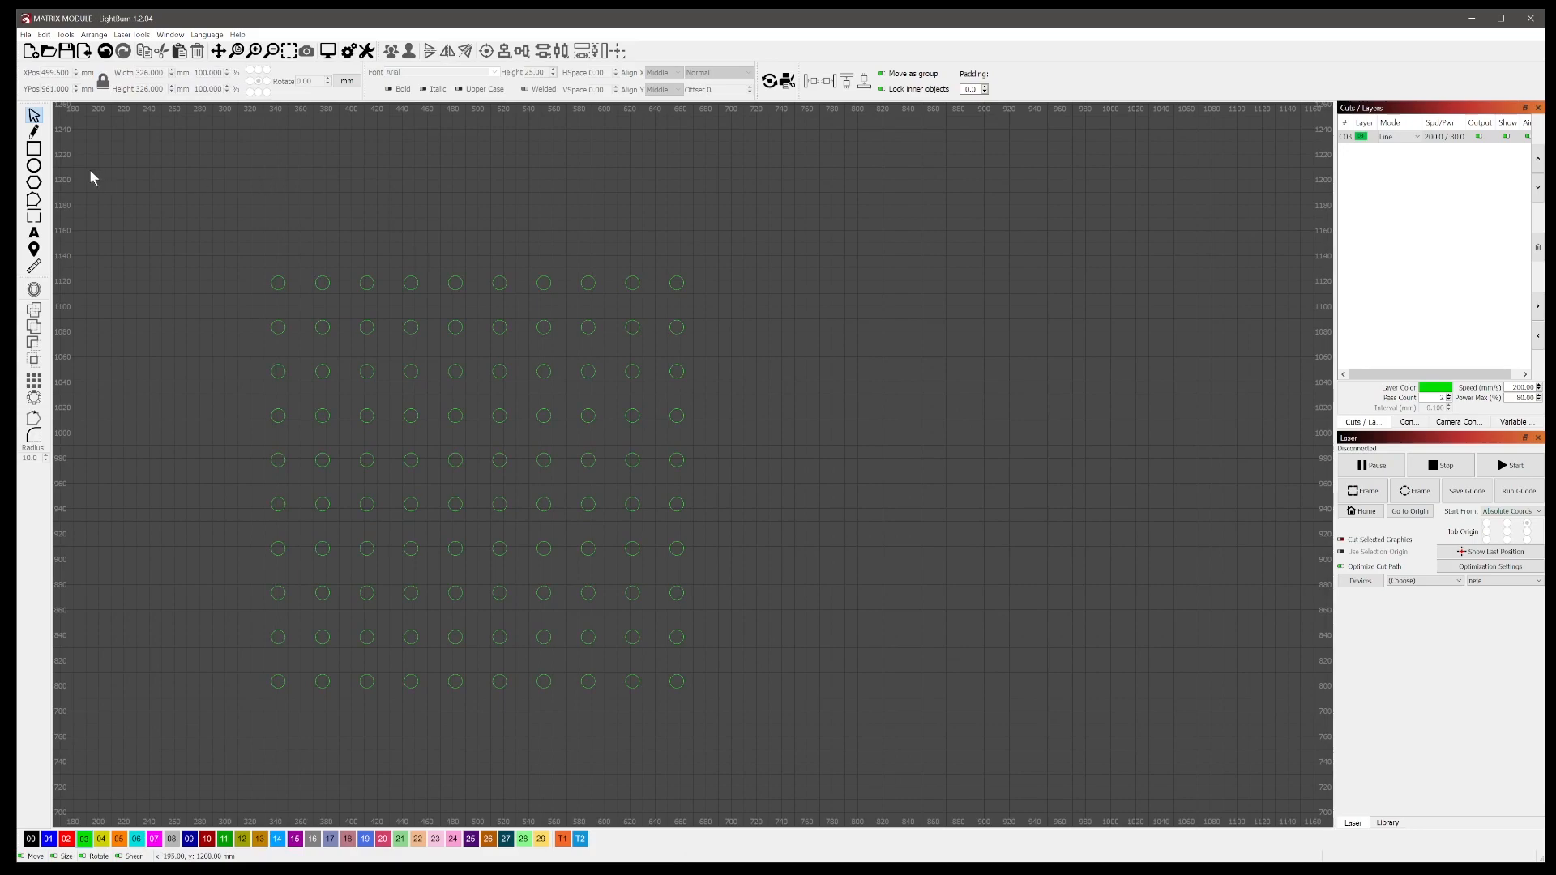
# Draw a 390 x 390 mm square frame overlapping the circle grid.
pyautogui.moveTo(144, 144); pyautogui.dragTo(201, 190)
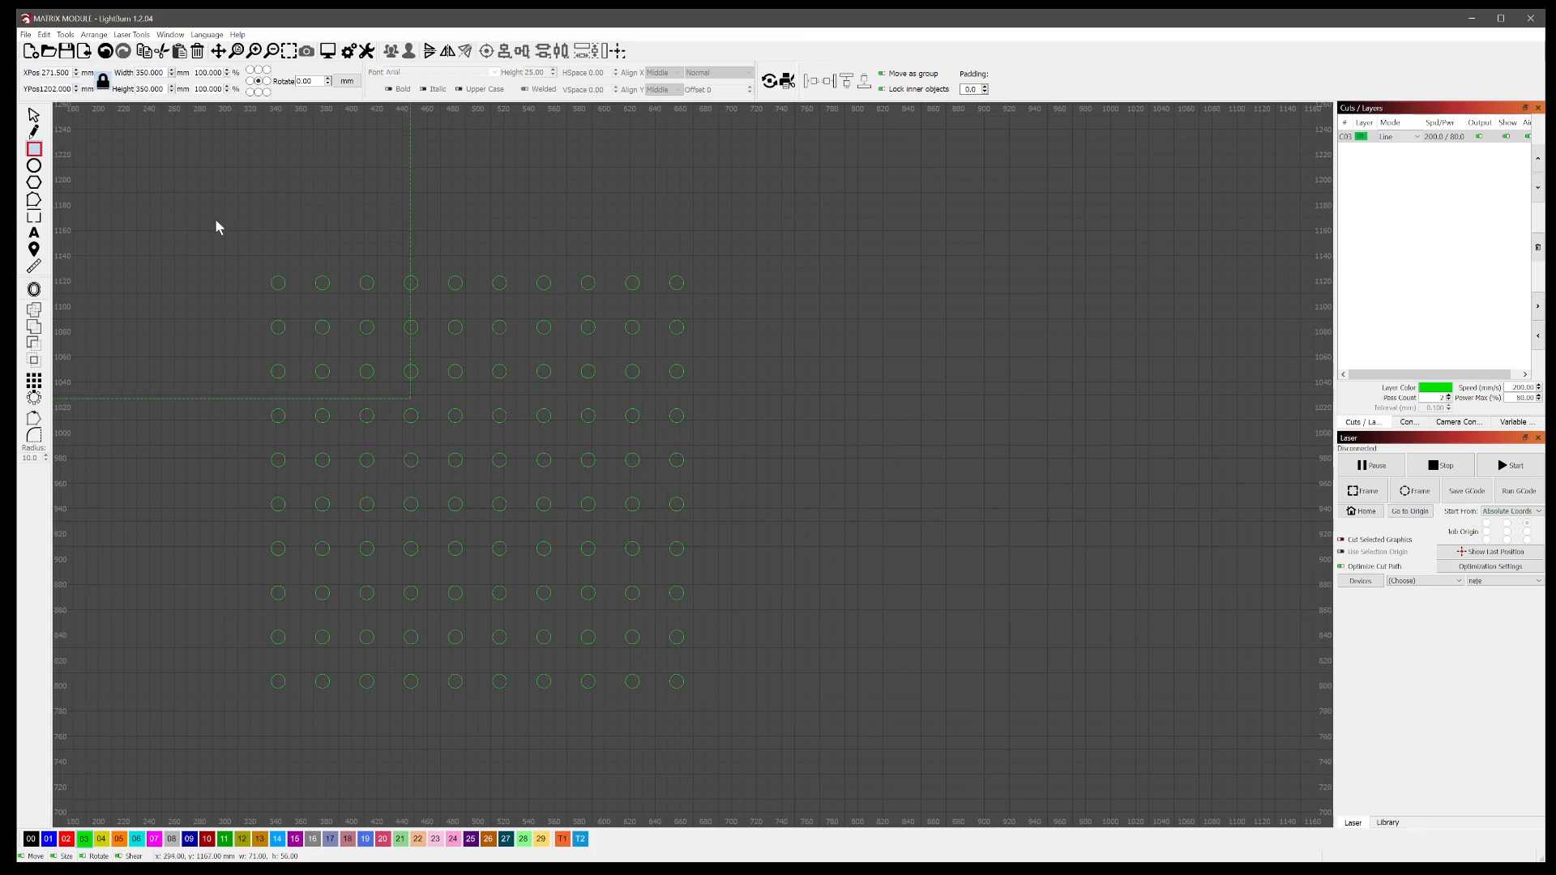
pyautogui.scroll(-3)
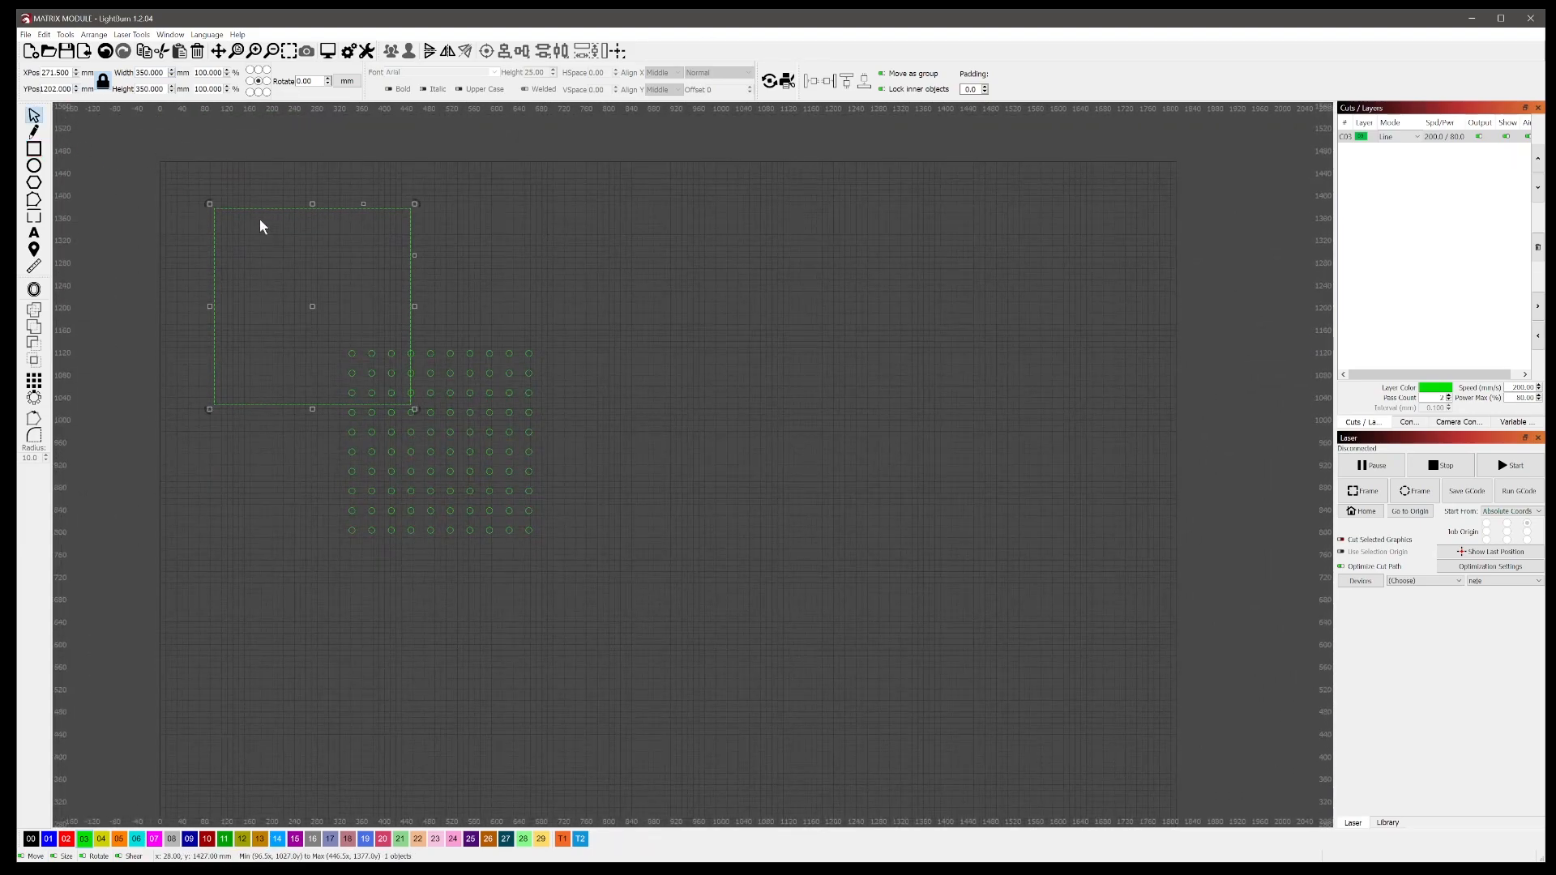
pyautogui.moveTo(317, 316)
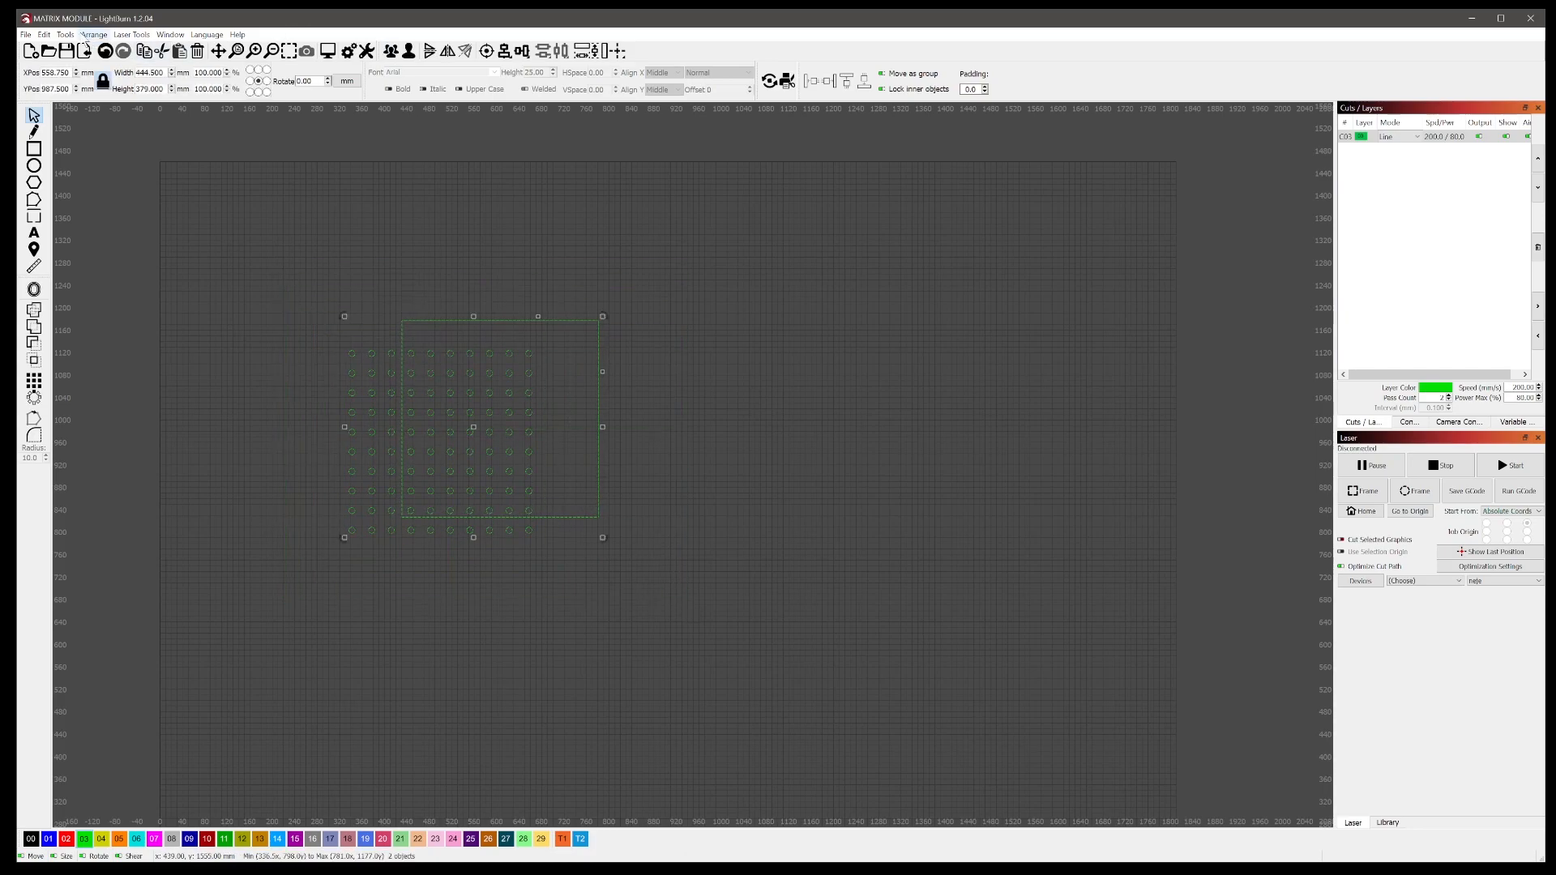
# Align the circle grid and the 390 mm square on their centres via Arrange > Align.
pyautogui.click(94, 34)
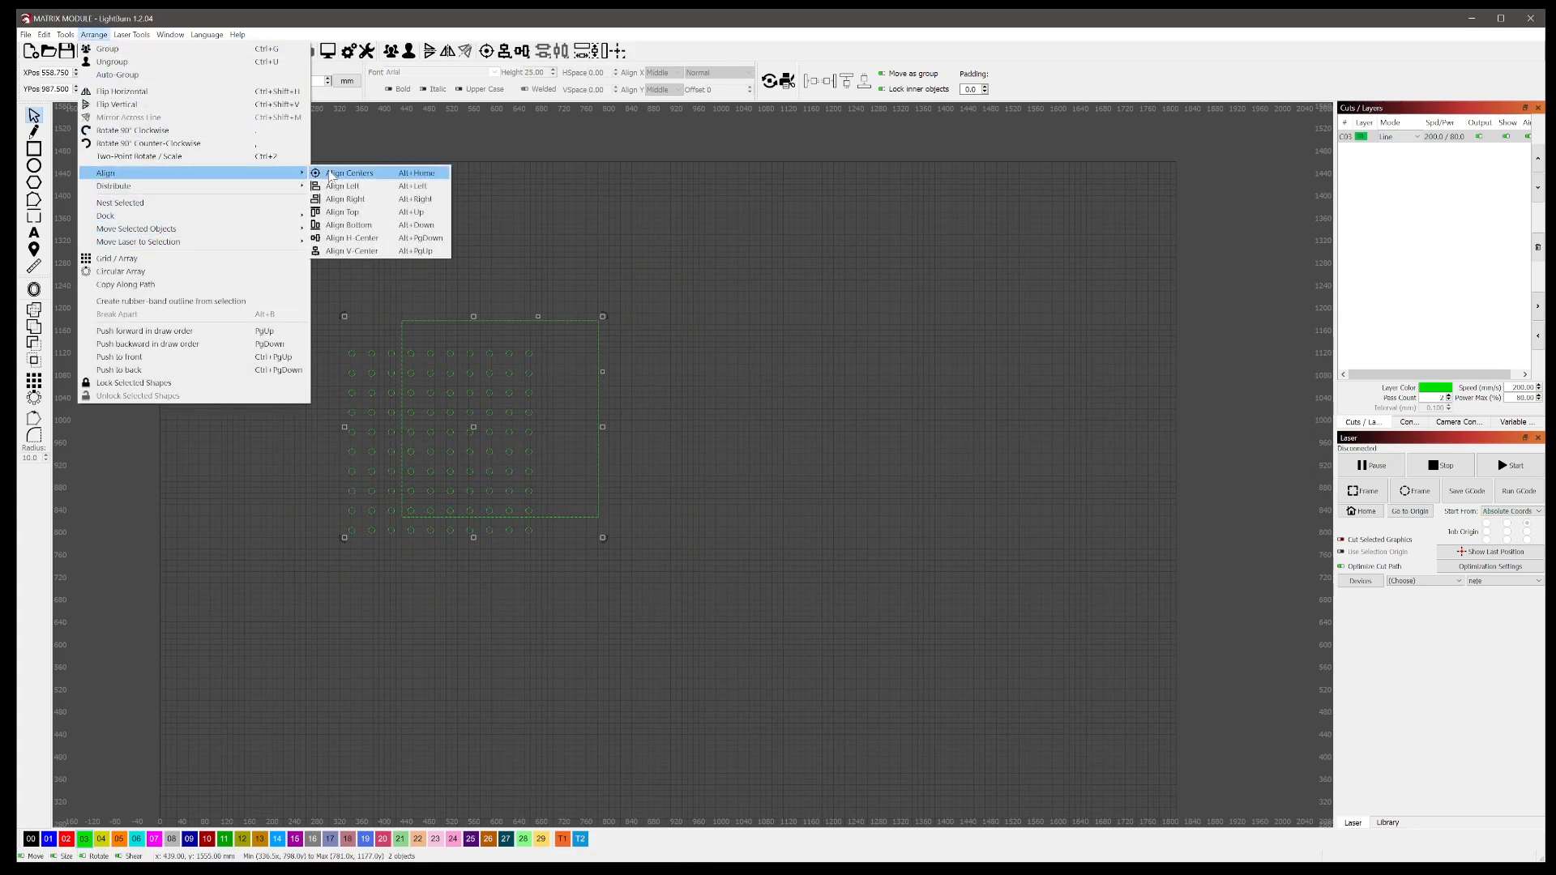
pyautogui.click(352, 172)
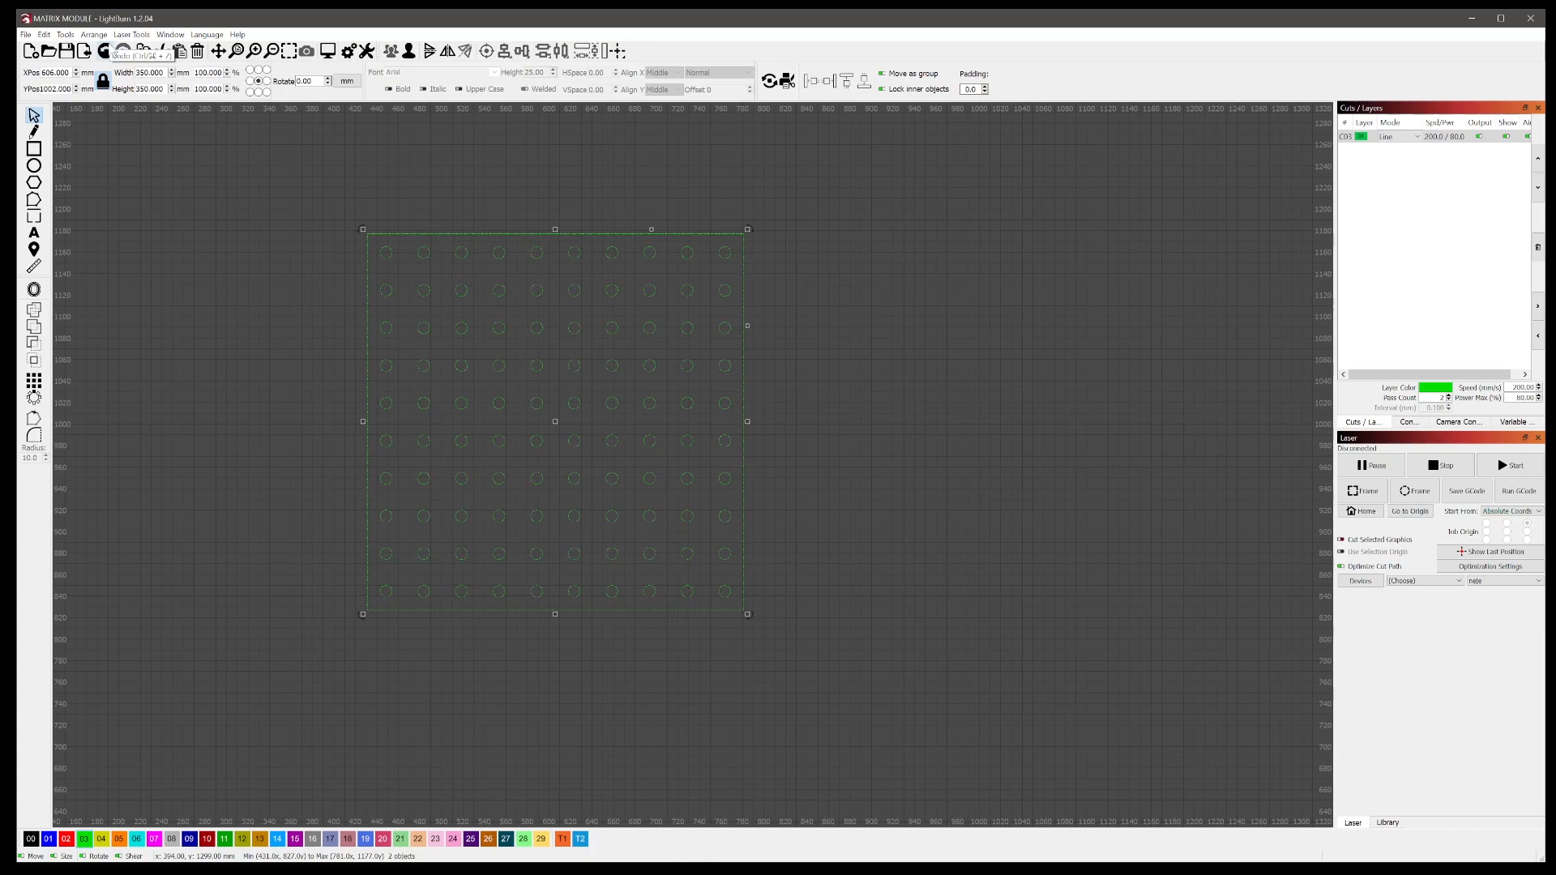
pyautogui.click(898, 605)
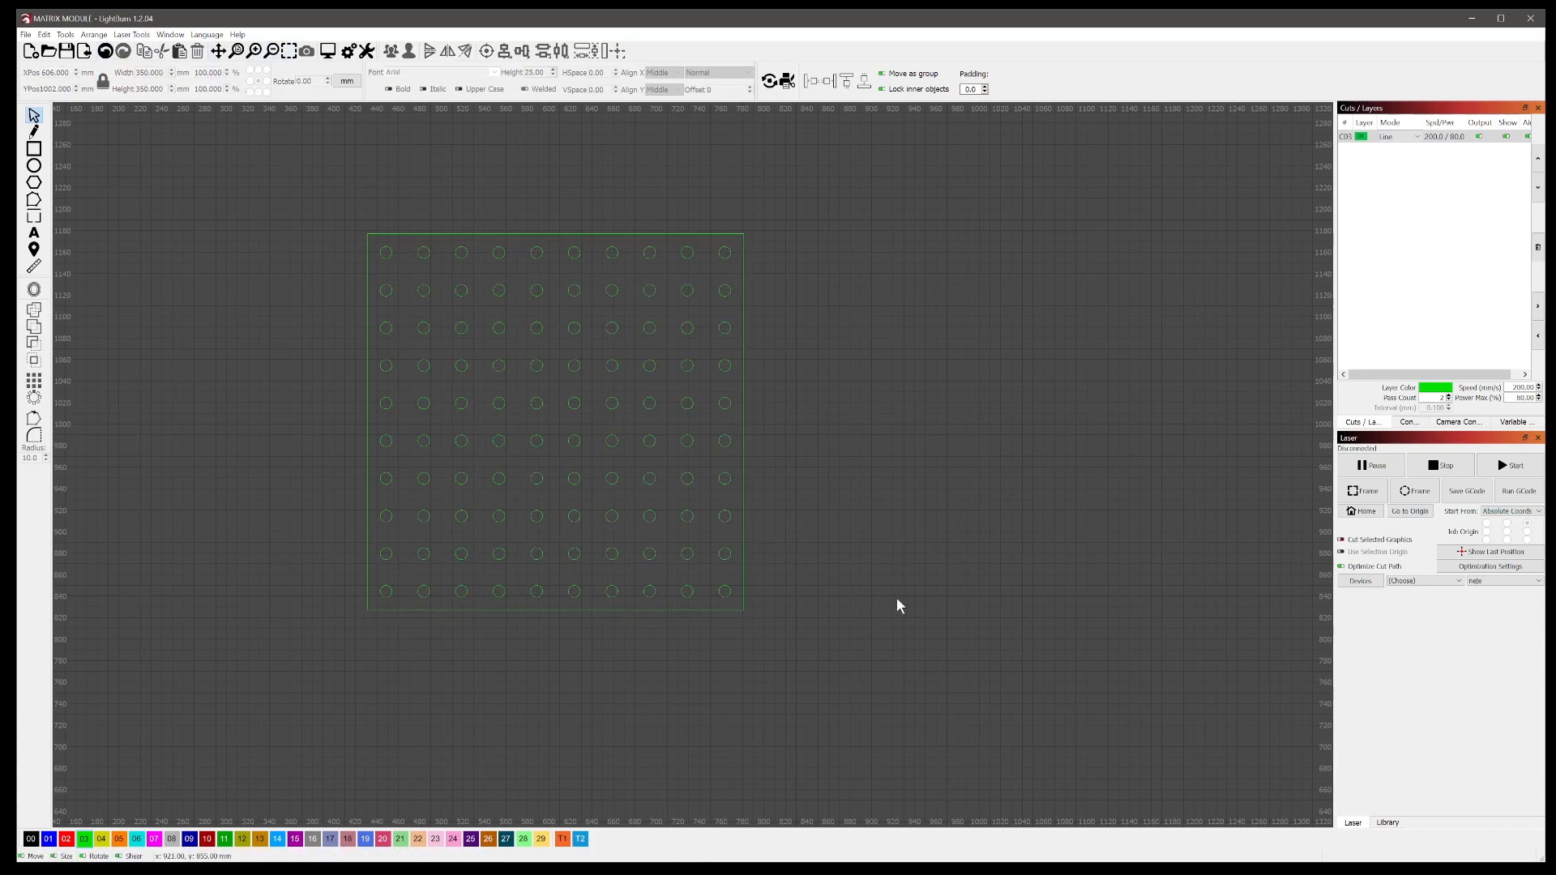
pyautogui.click(553, 423)
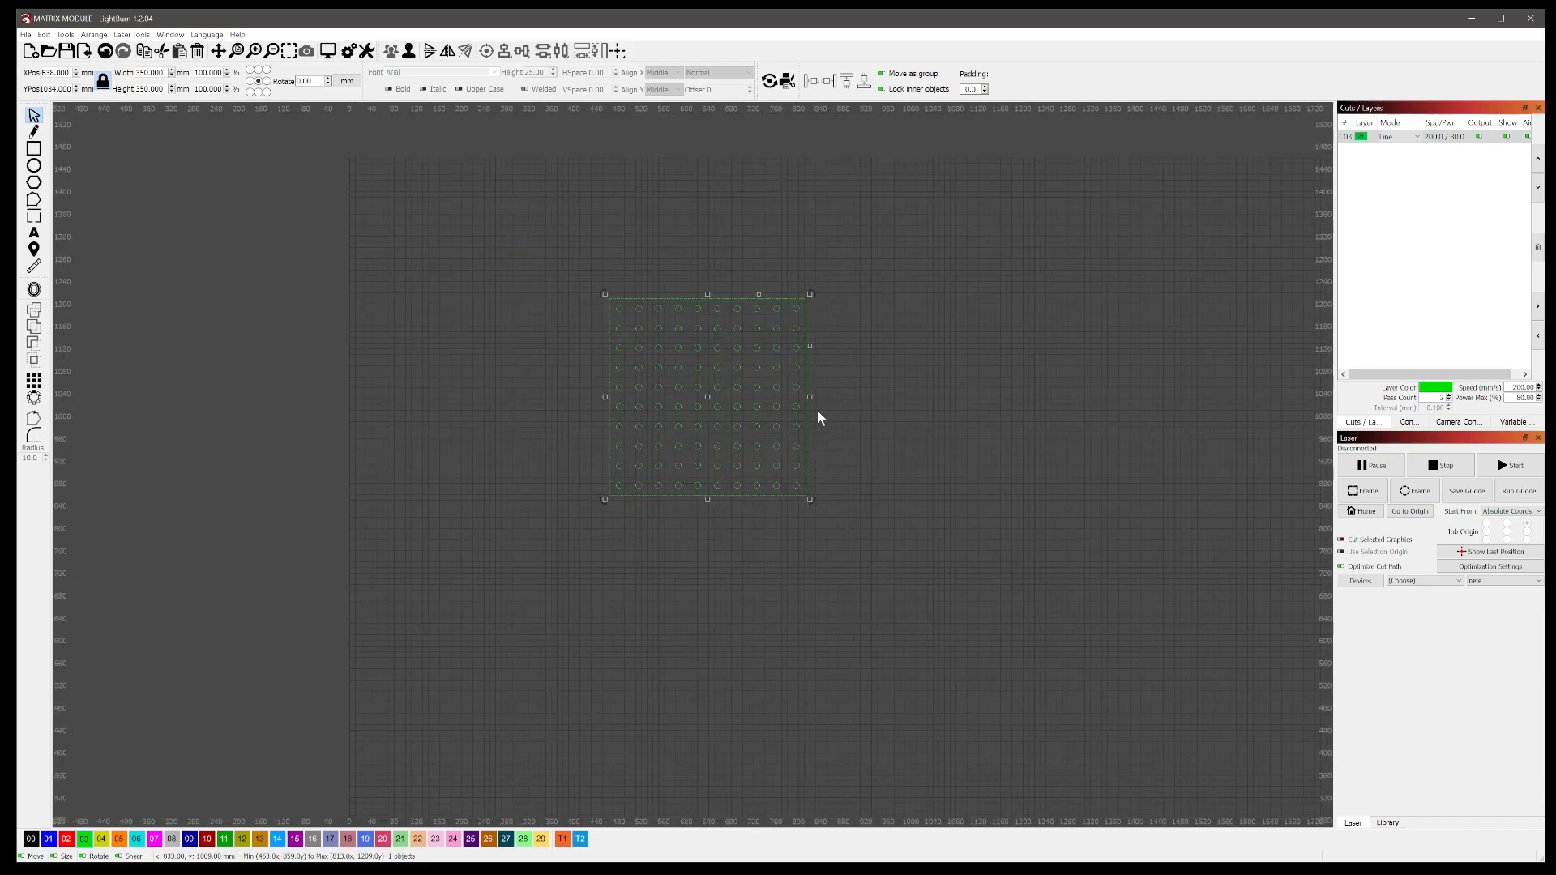
pyautogui.moveTo(903, 537)
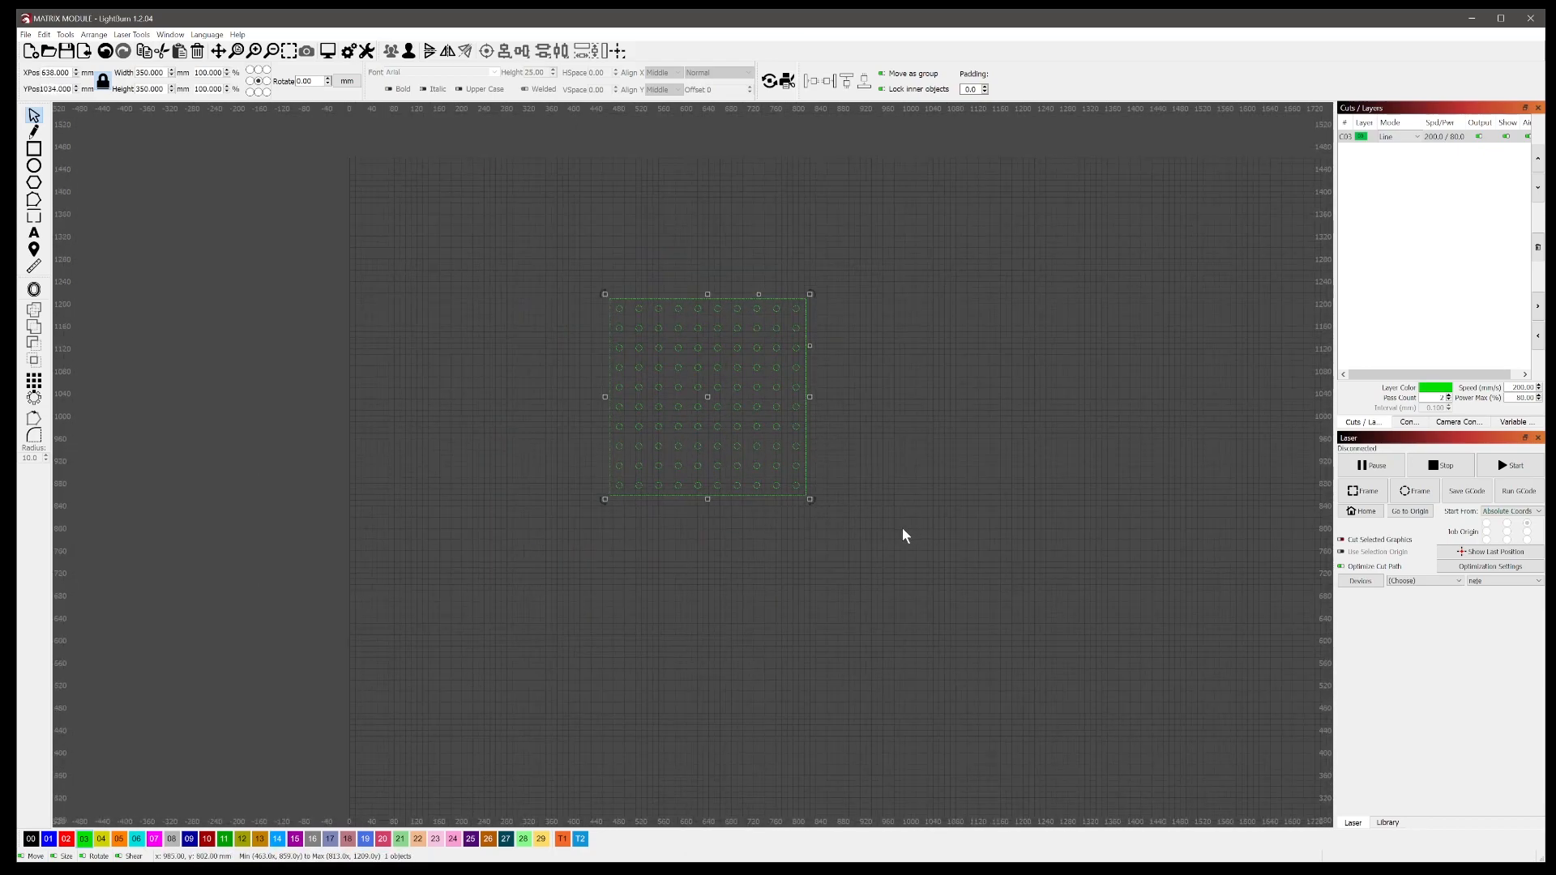
pyautogui.moveTo(824, 342)
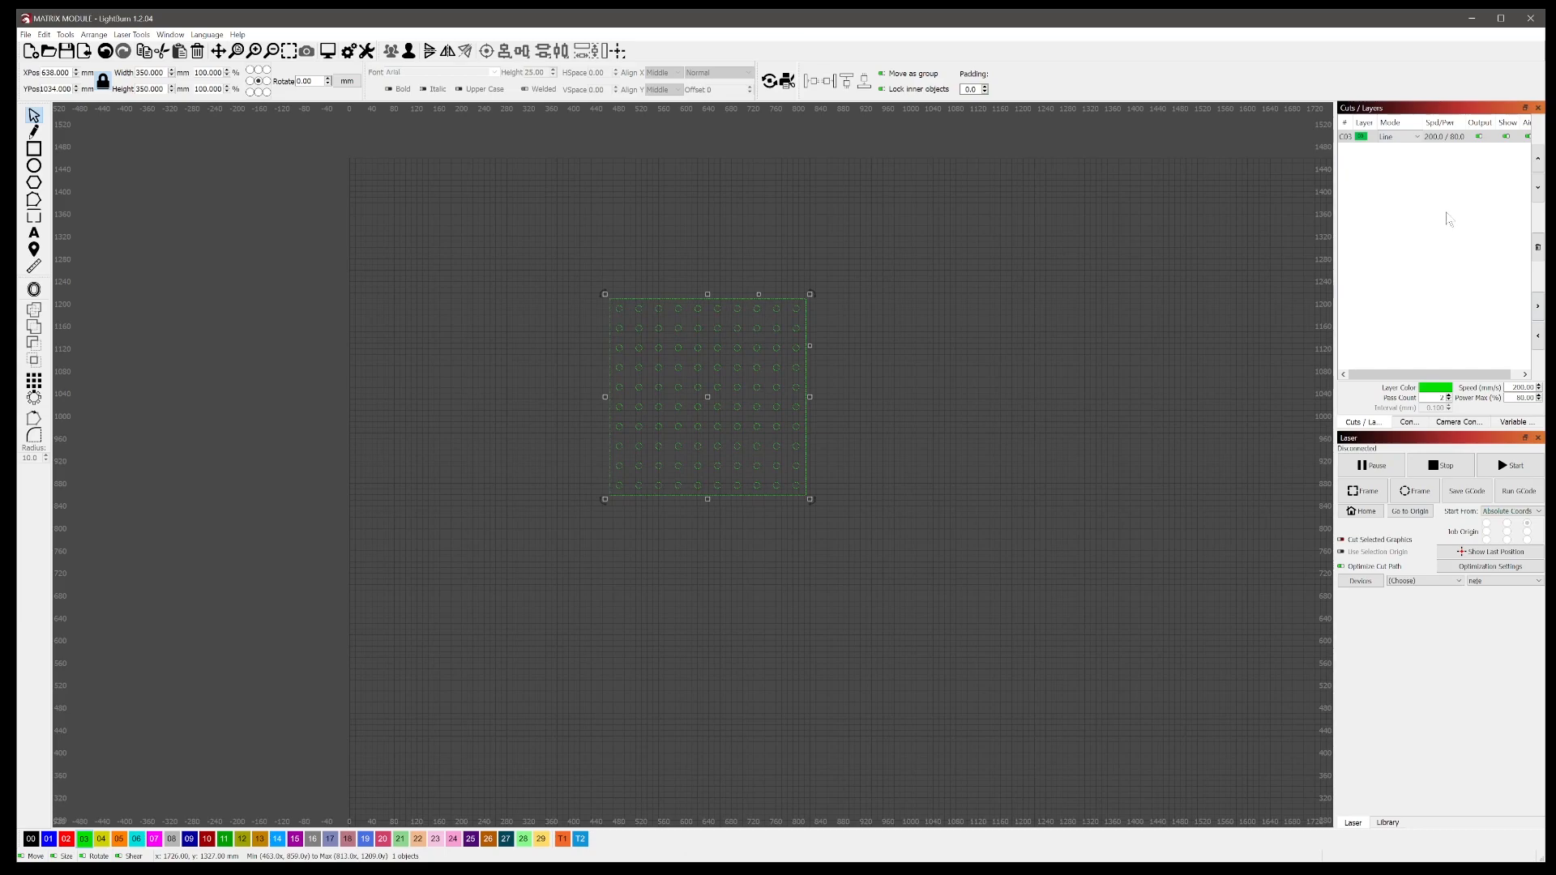
pyautogui.click(1420, 137)
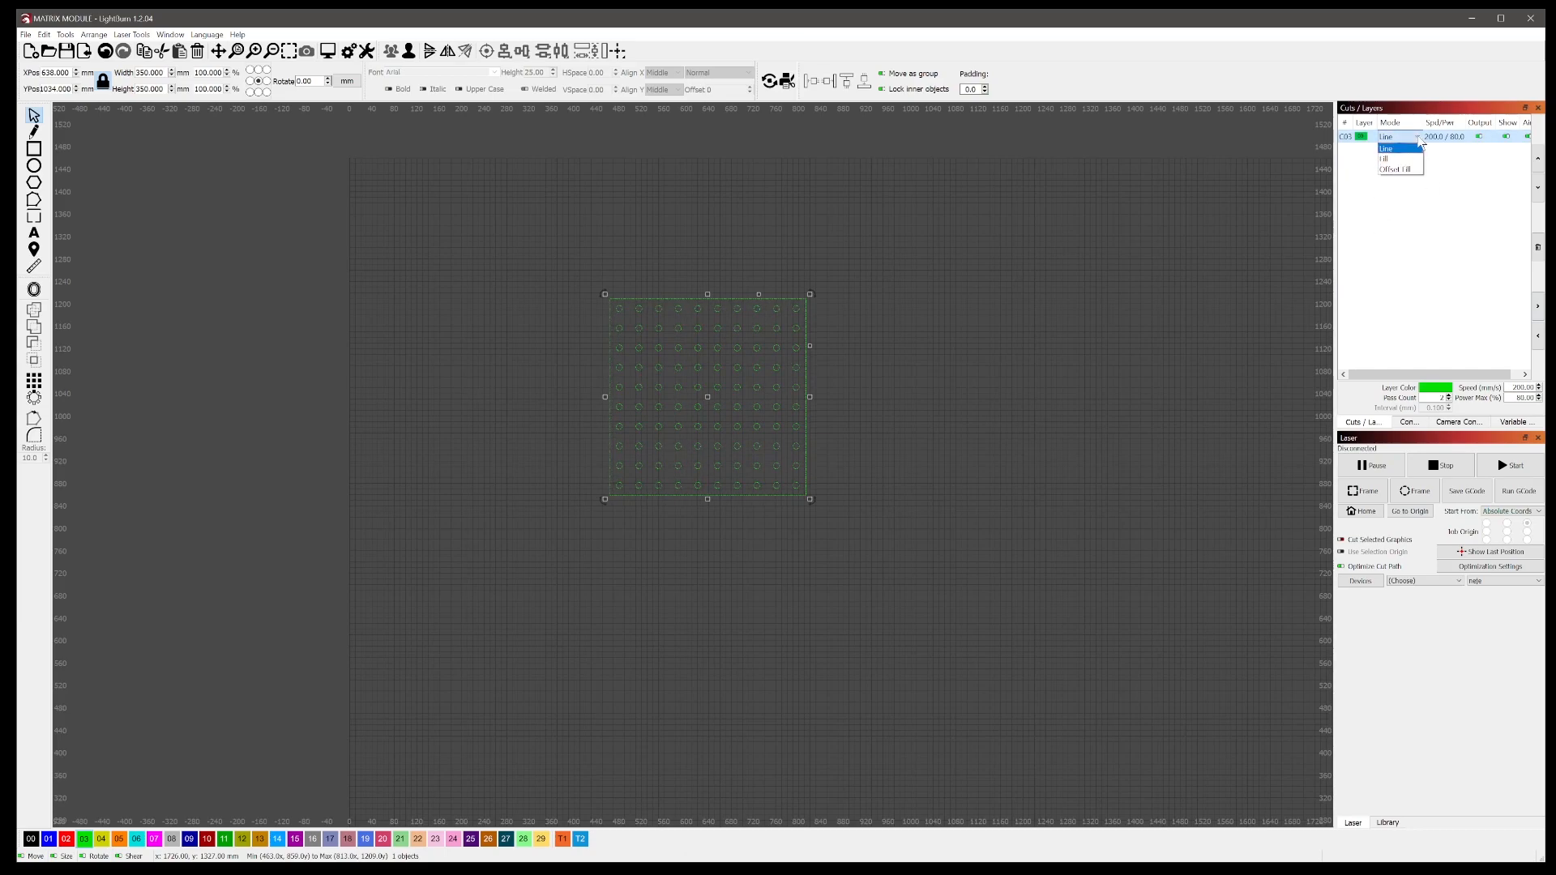
pyautogui.click(1388, 148)
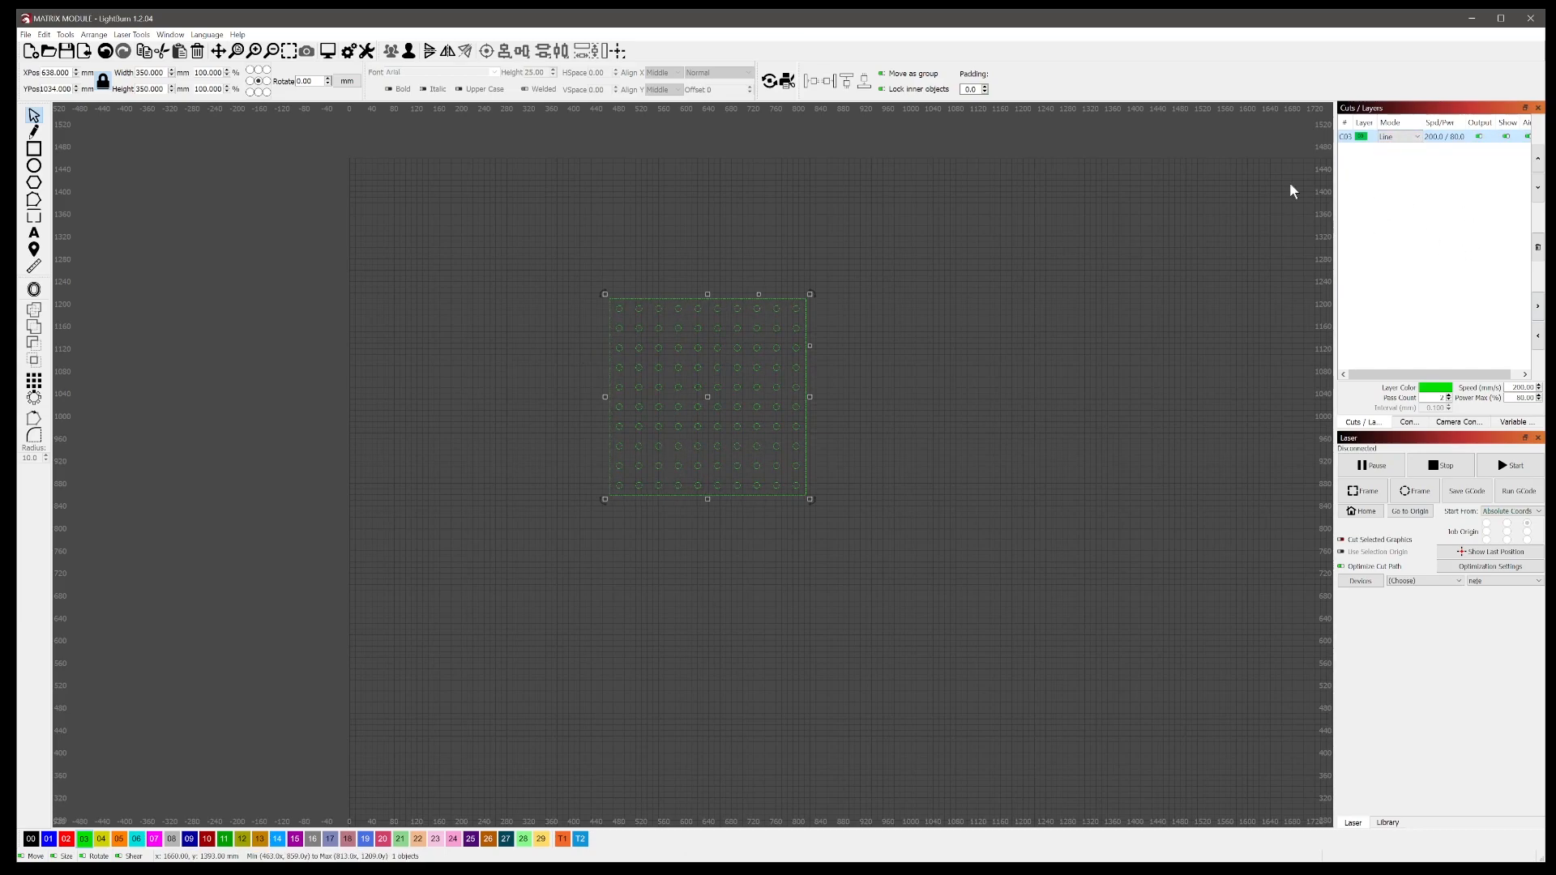
pyautogui.moveTo(838, 428)
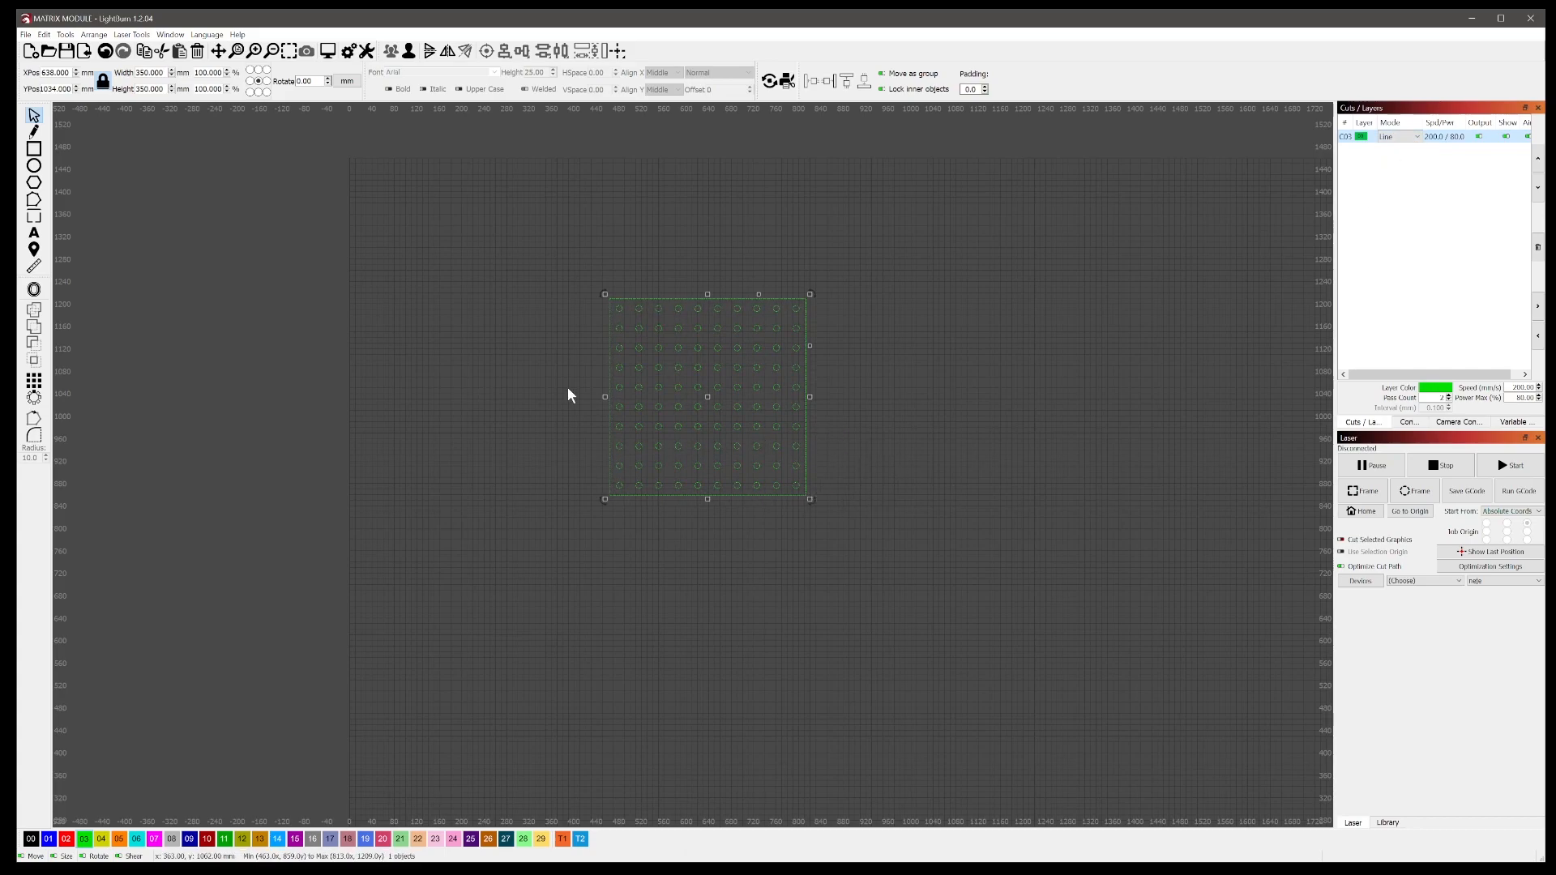
pyautogui.moveTo(833, 481)
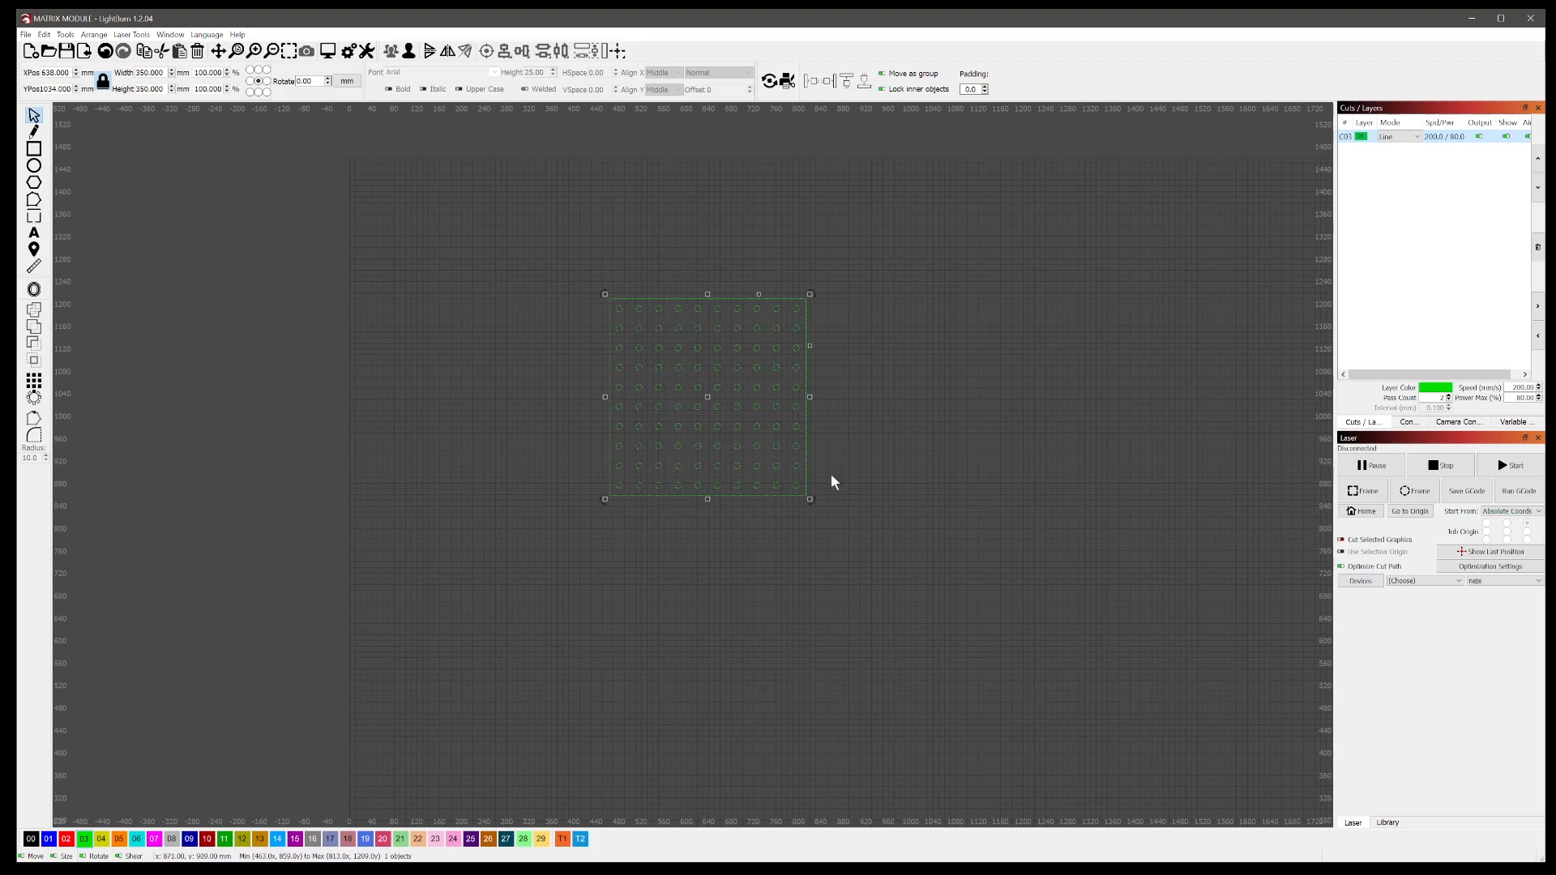
pyautogui.moveTo(898, 334)
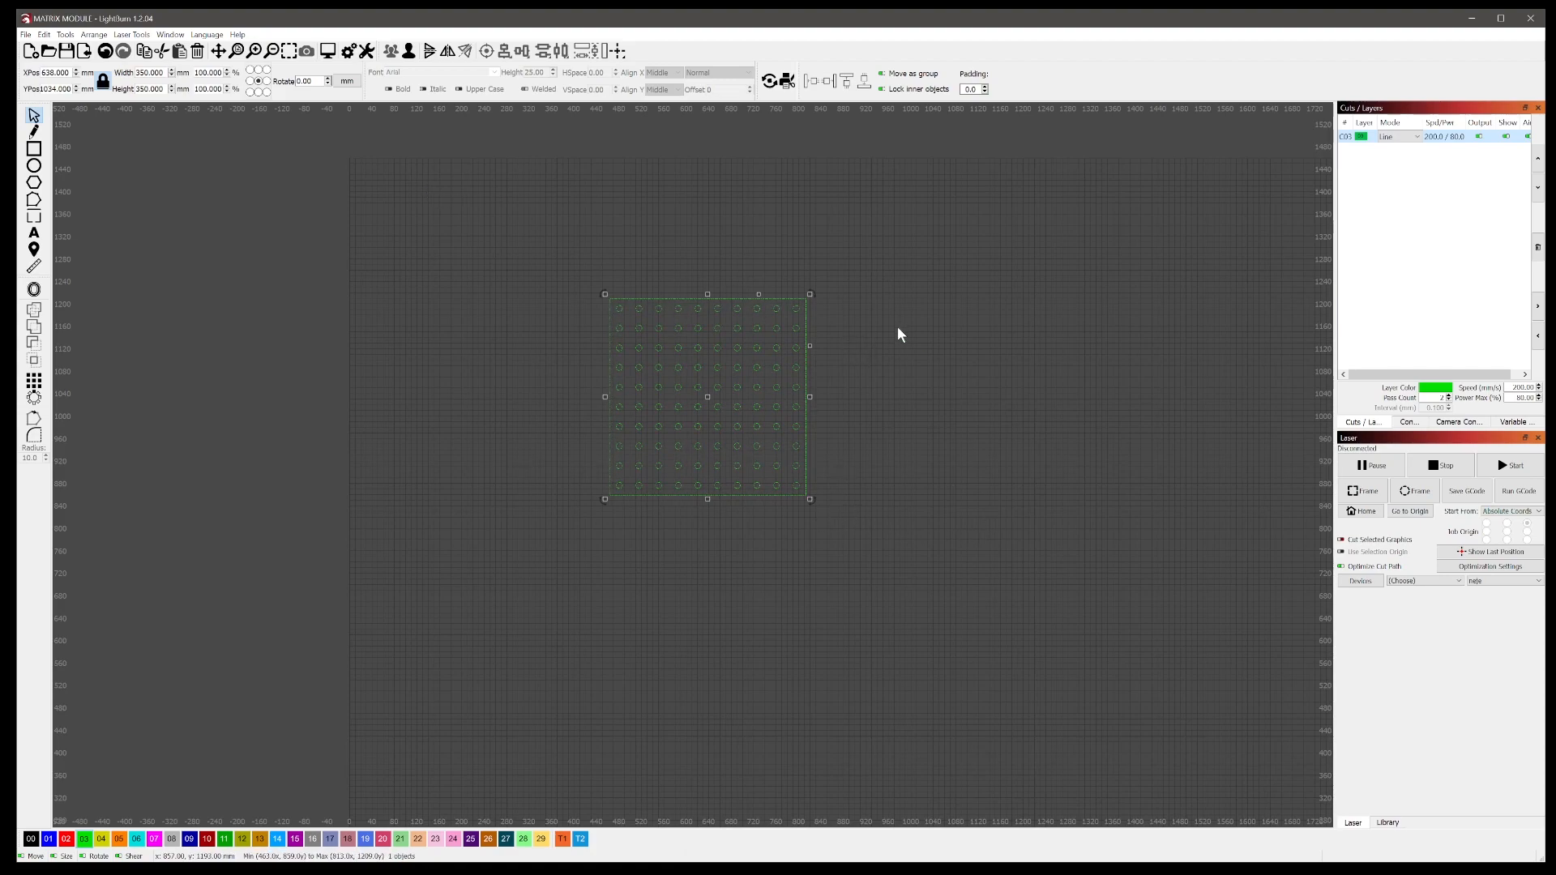
pyautogui.moveTo(306, 232)
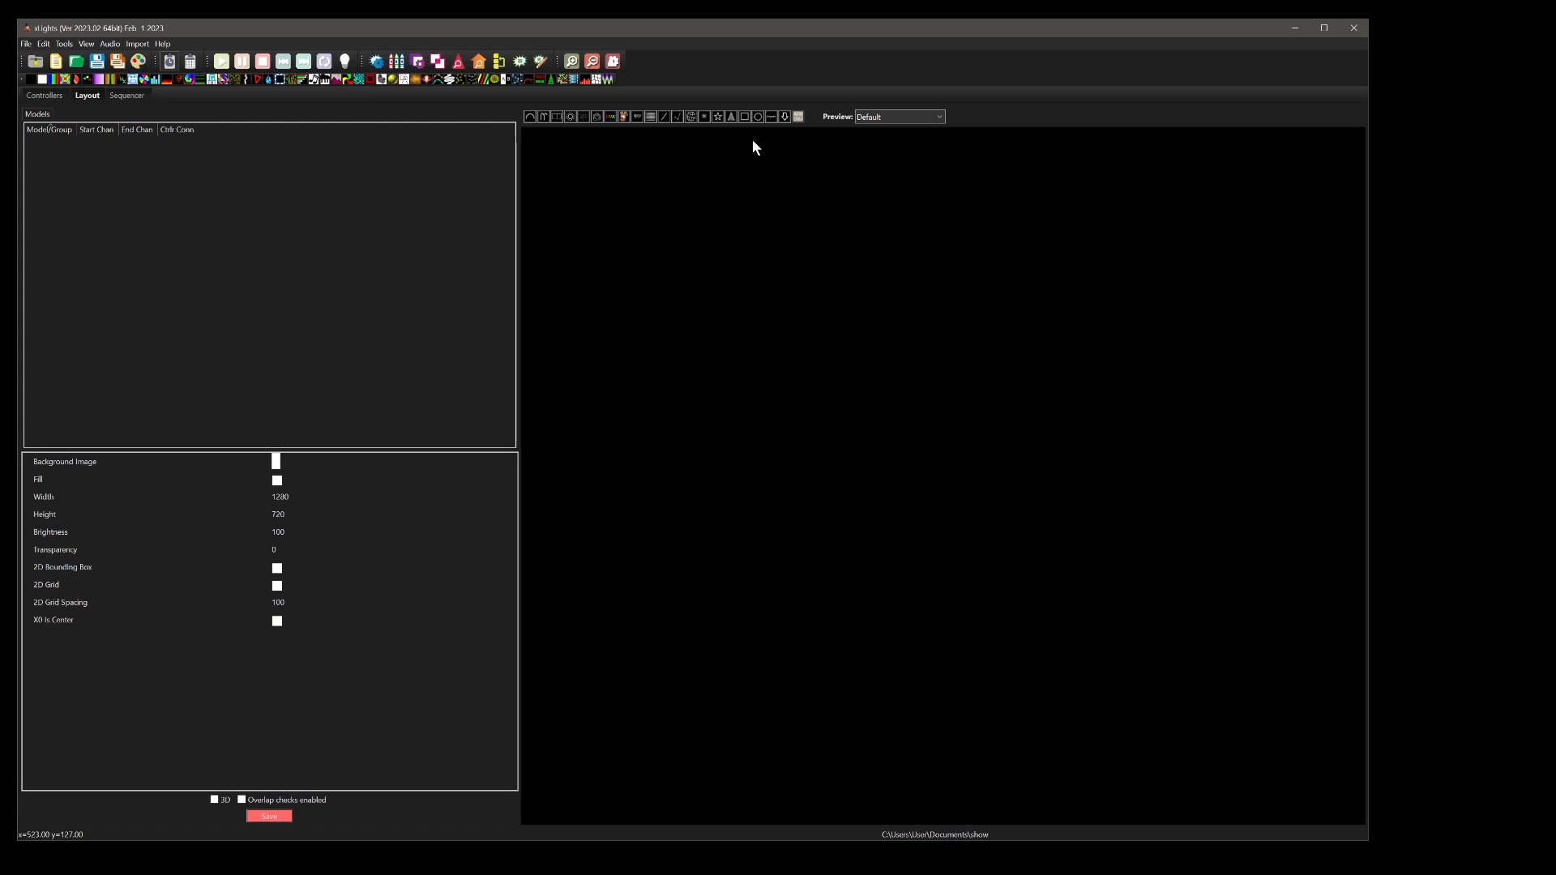
pyautogui.moveTo(489, 239)
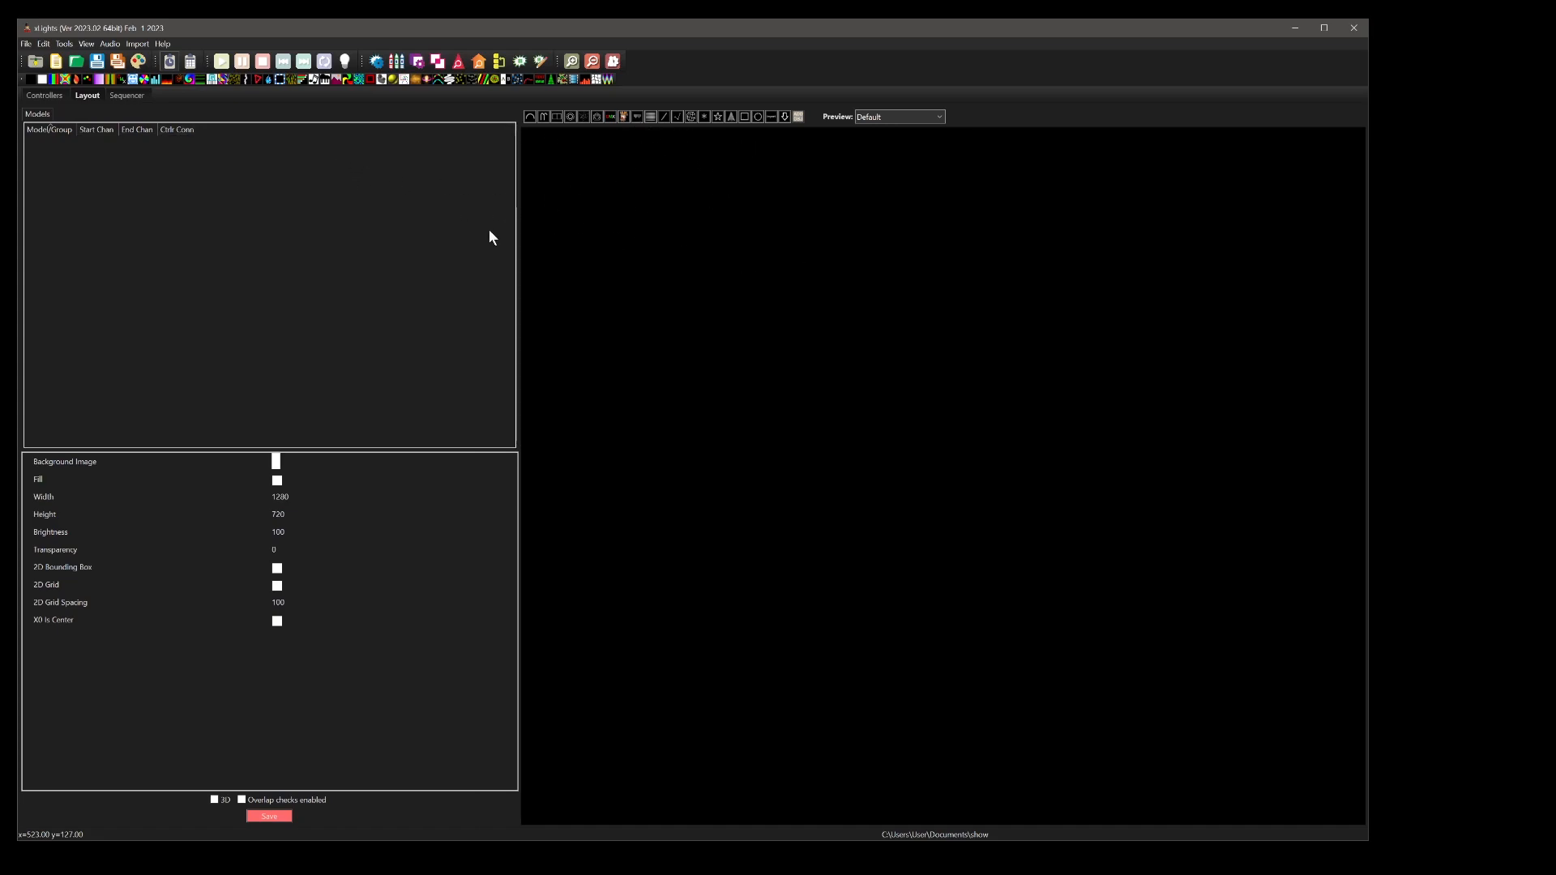
pyautogui.moveTo(653, 132)
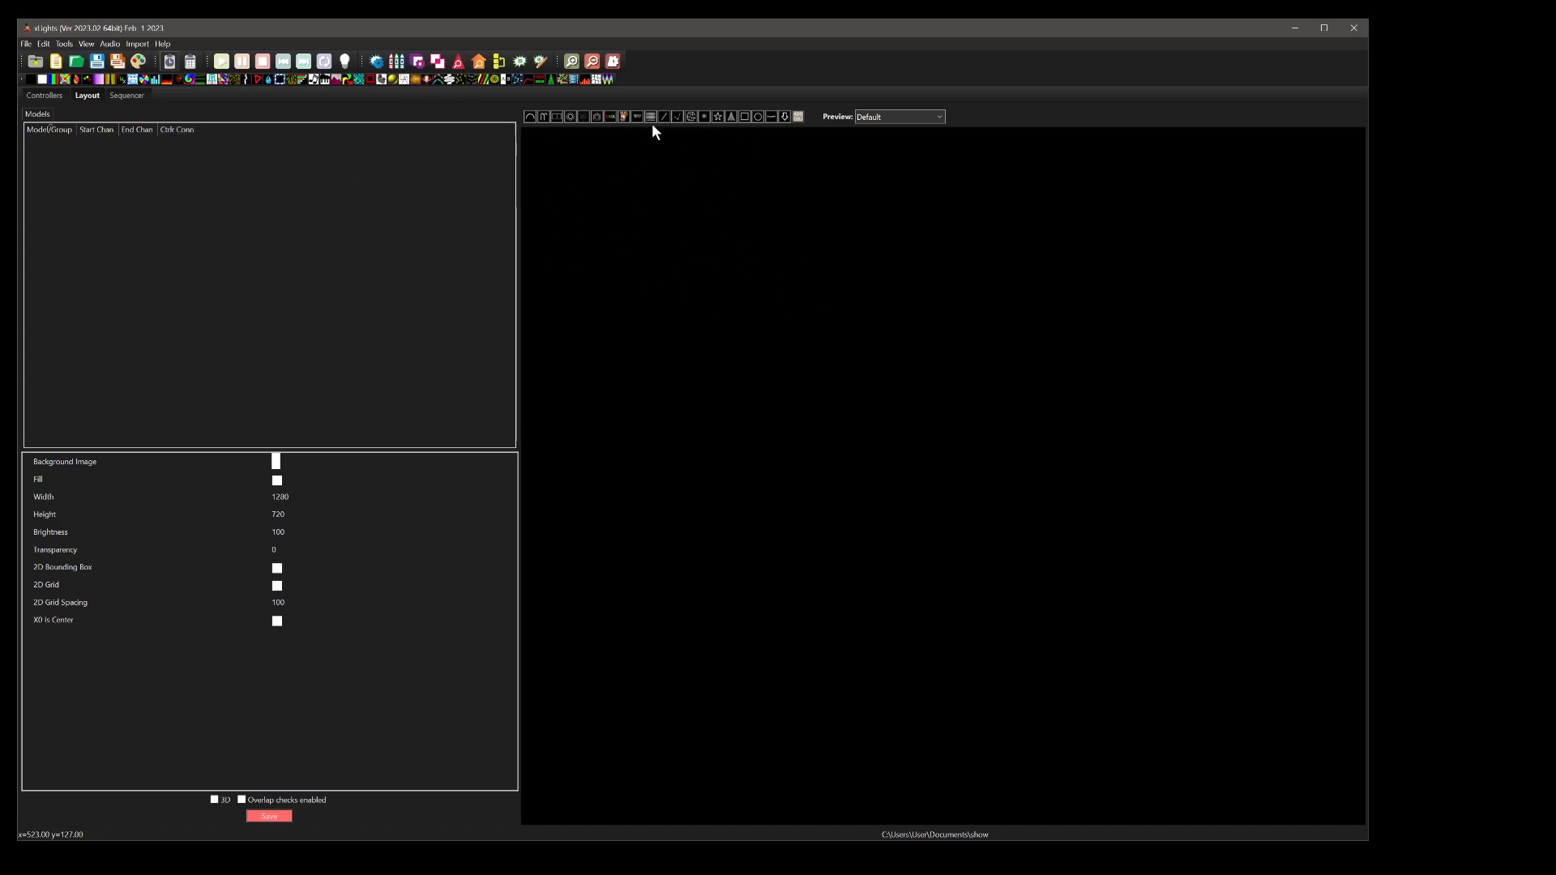
# Place a Matrix model with one 100-node string split into 10 strands.
pyautogui.click(650, 117)
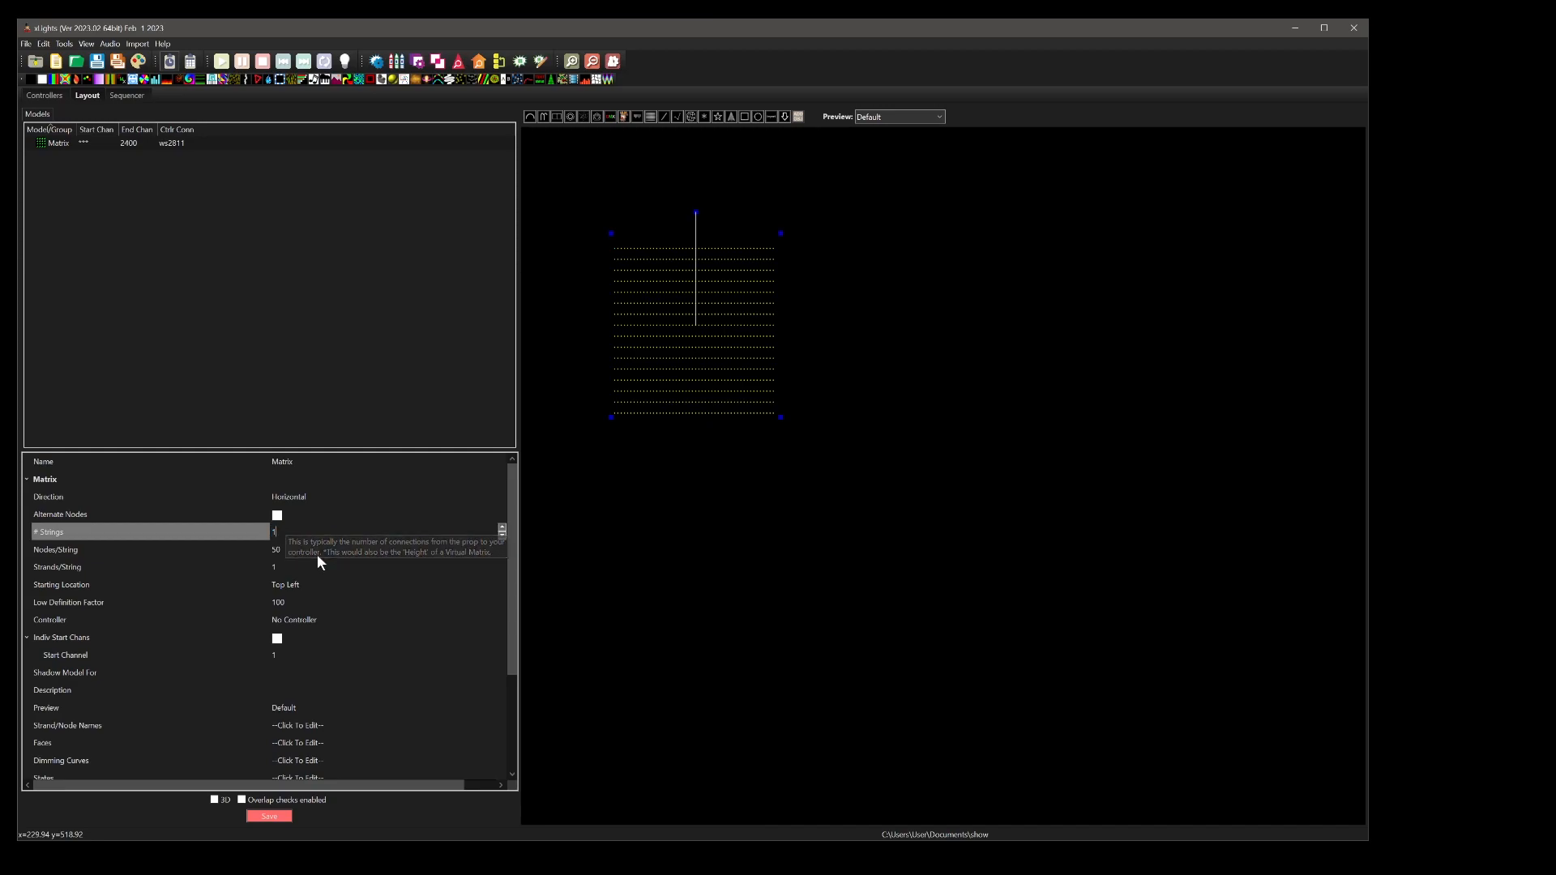
pyautogui.click(149, 550)
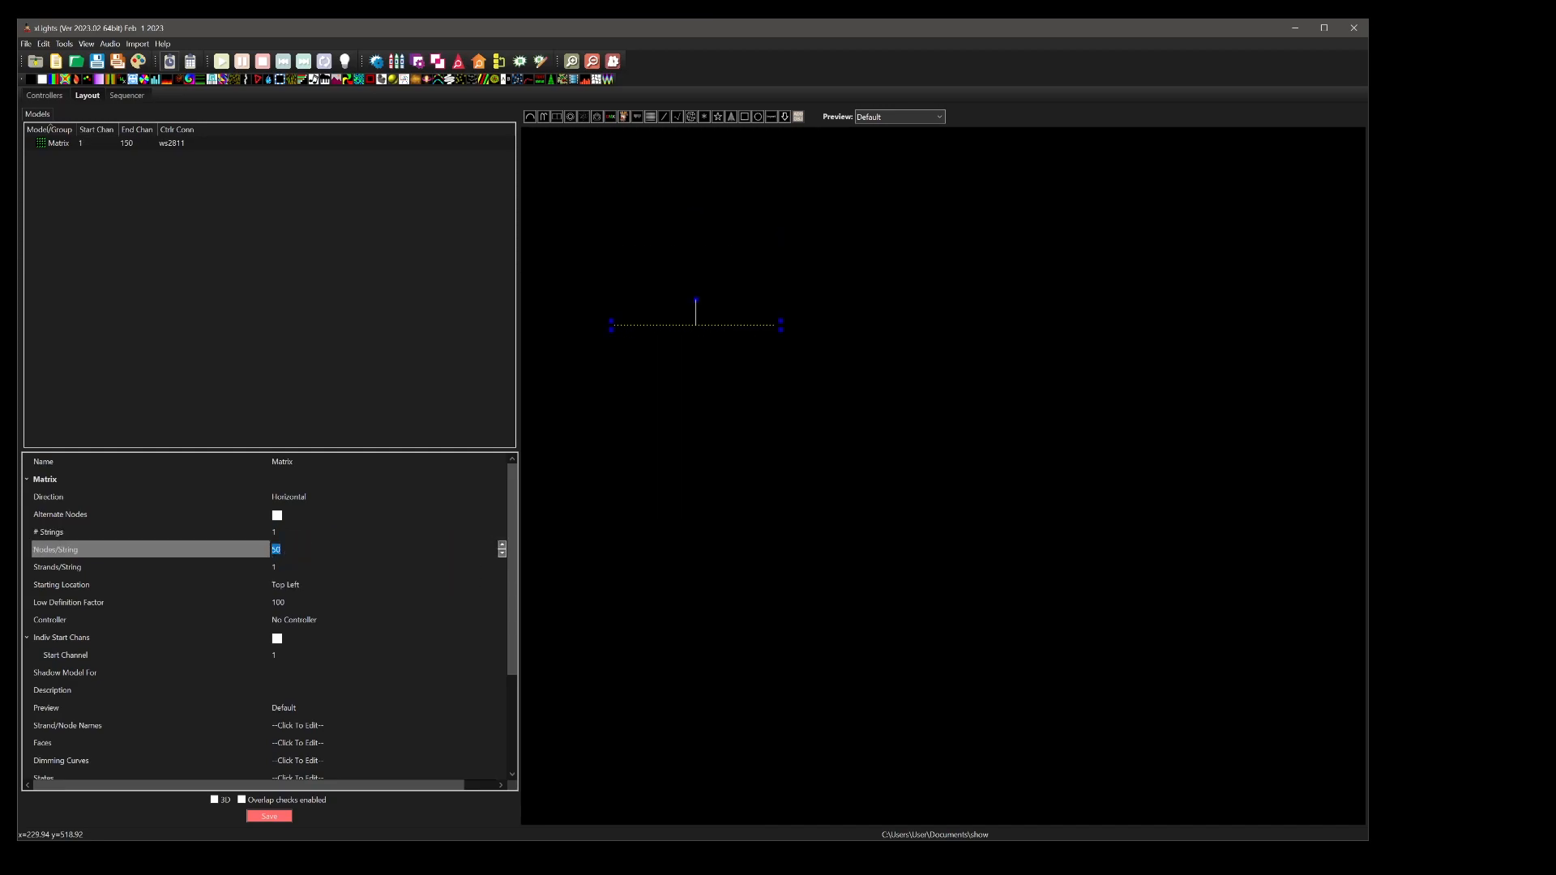
pyautogui.write('10')
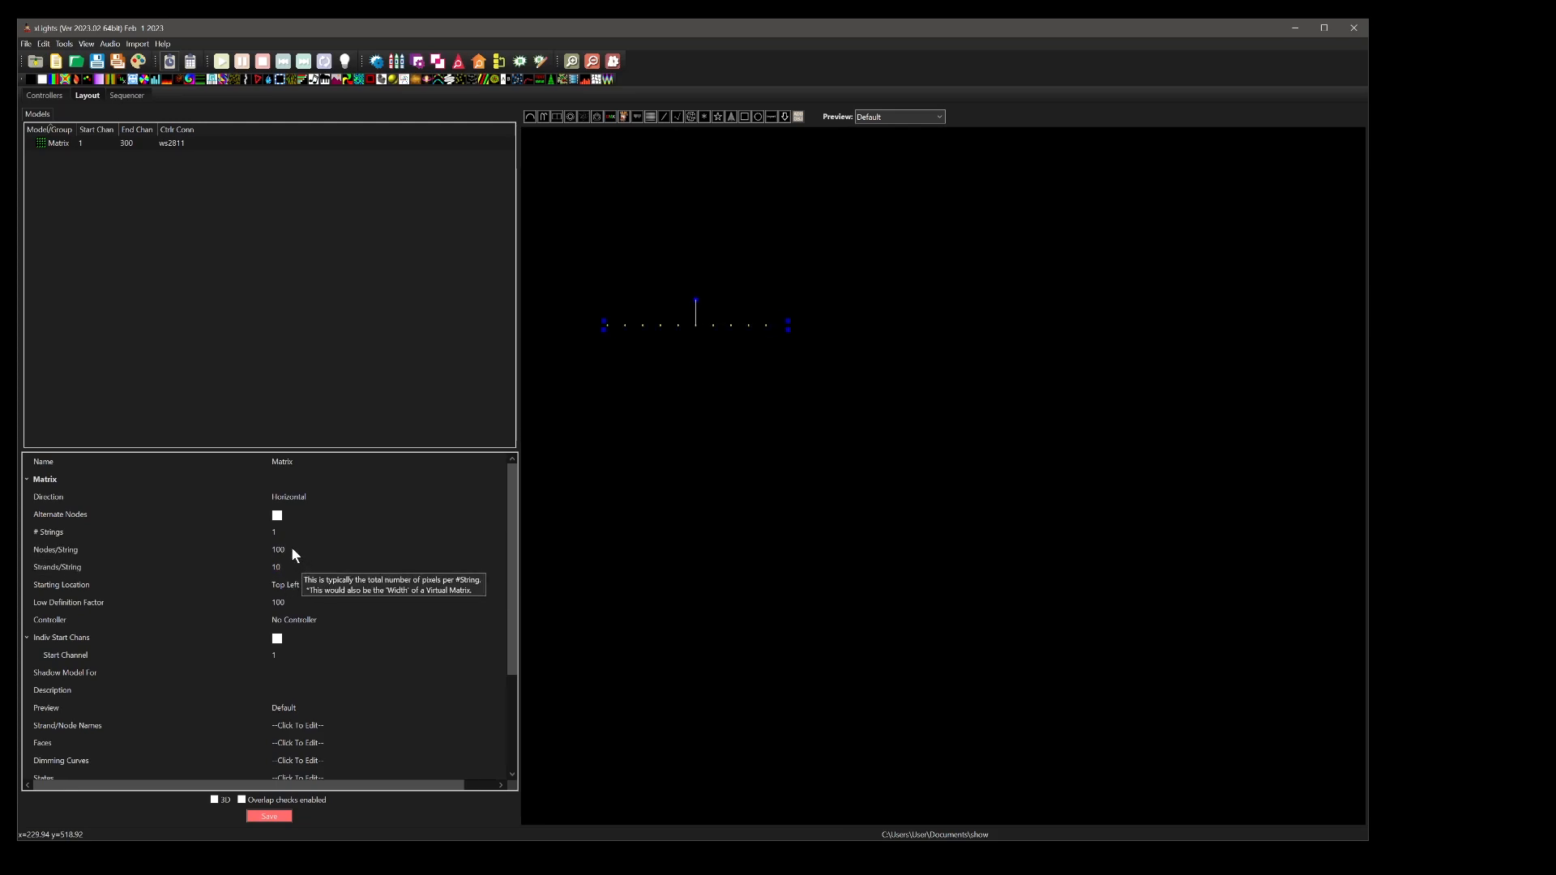
pyautogui.moveTo(789, 344)
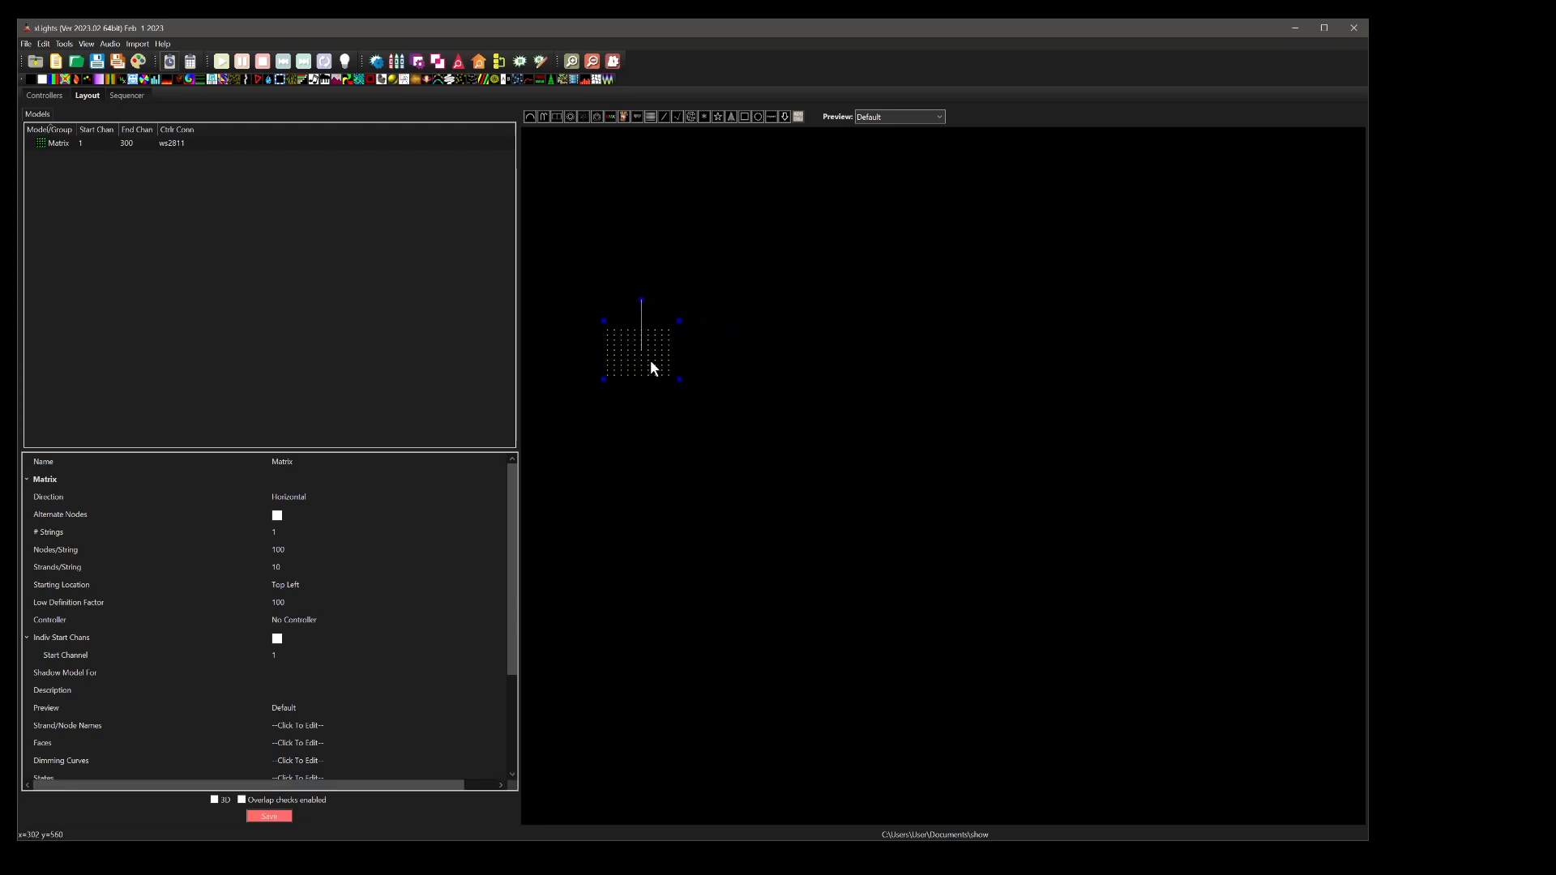
pyautogui.moveTo(693, 393)
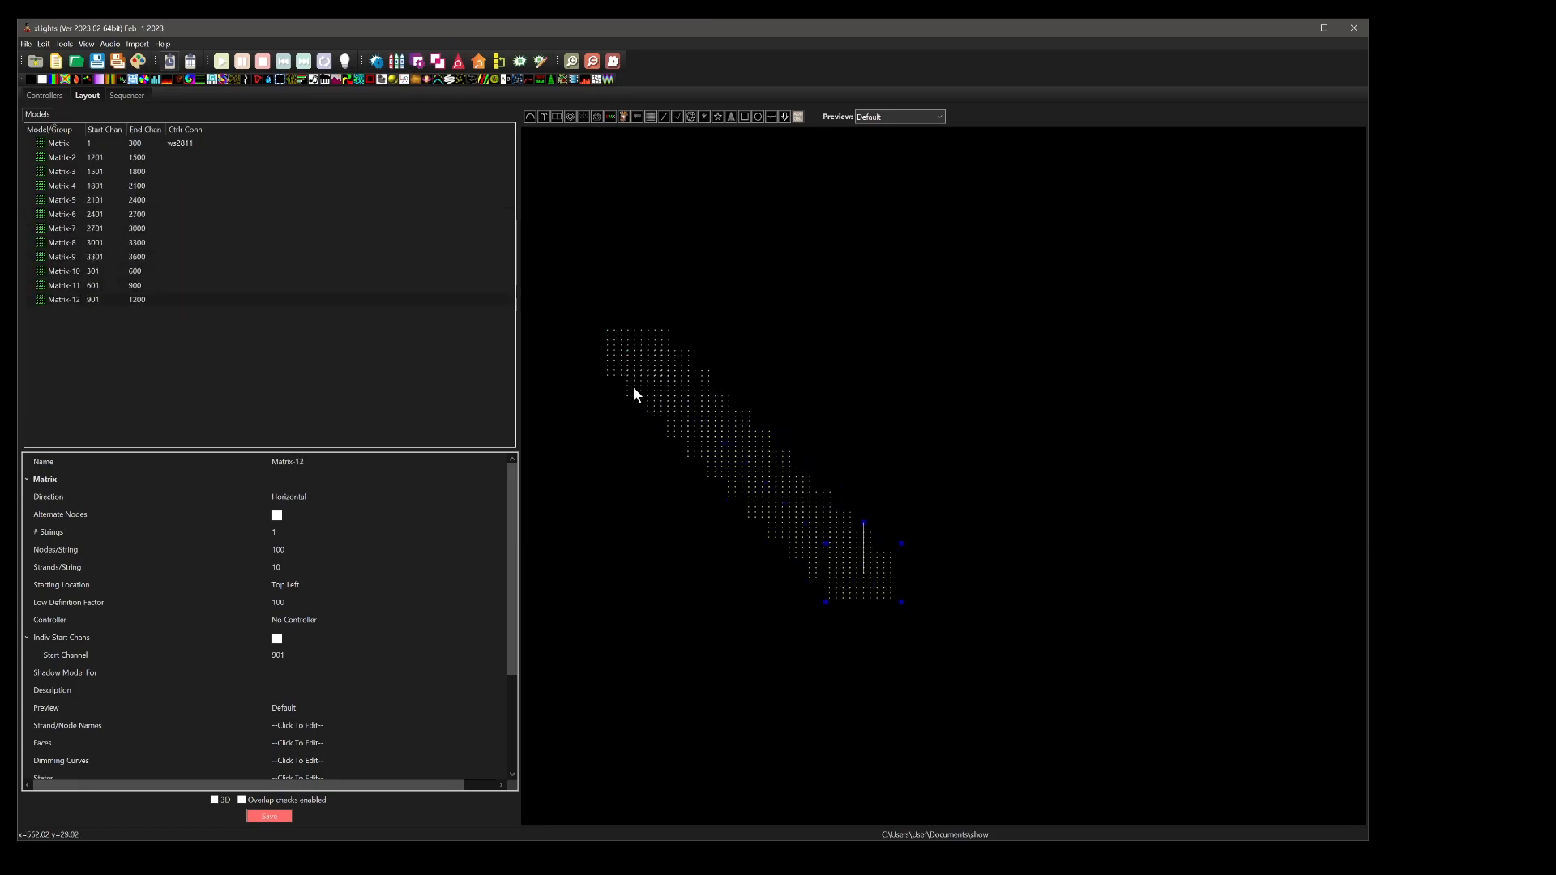
# Reposition the copied Matrix models, including Matrix-5 and Matrix-6, into three stacked rows.
pyautogui.click(675, 352)
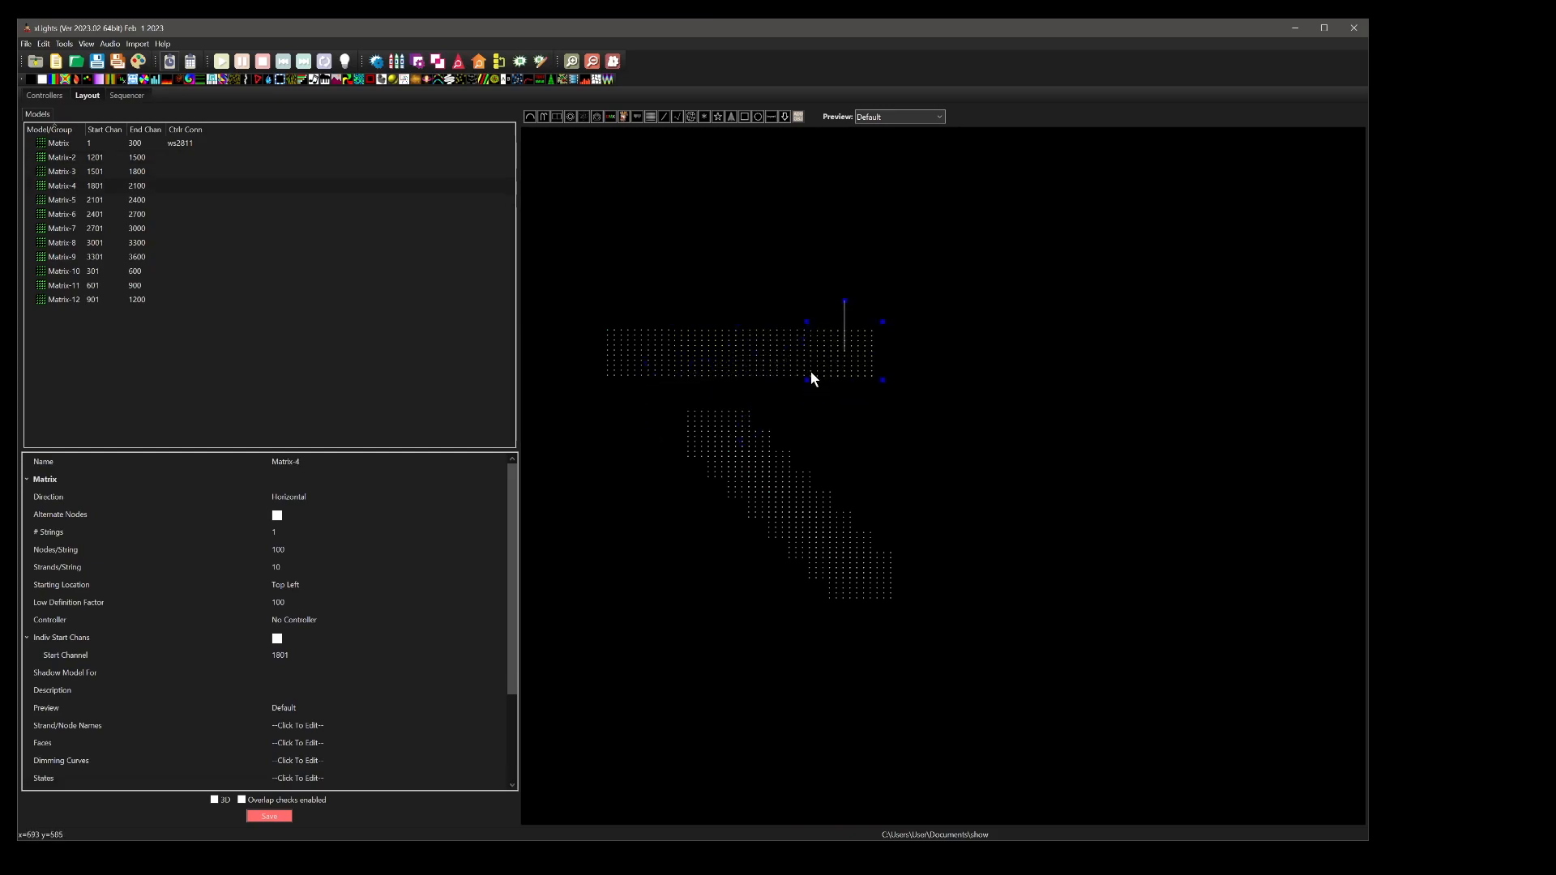
pyautogui.click(61, 200)
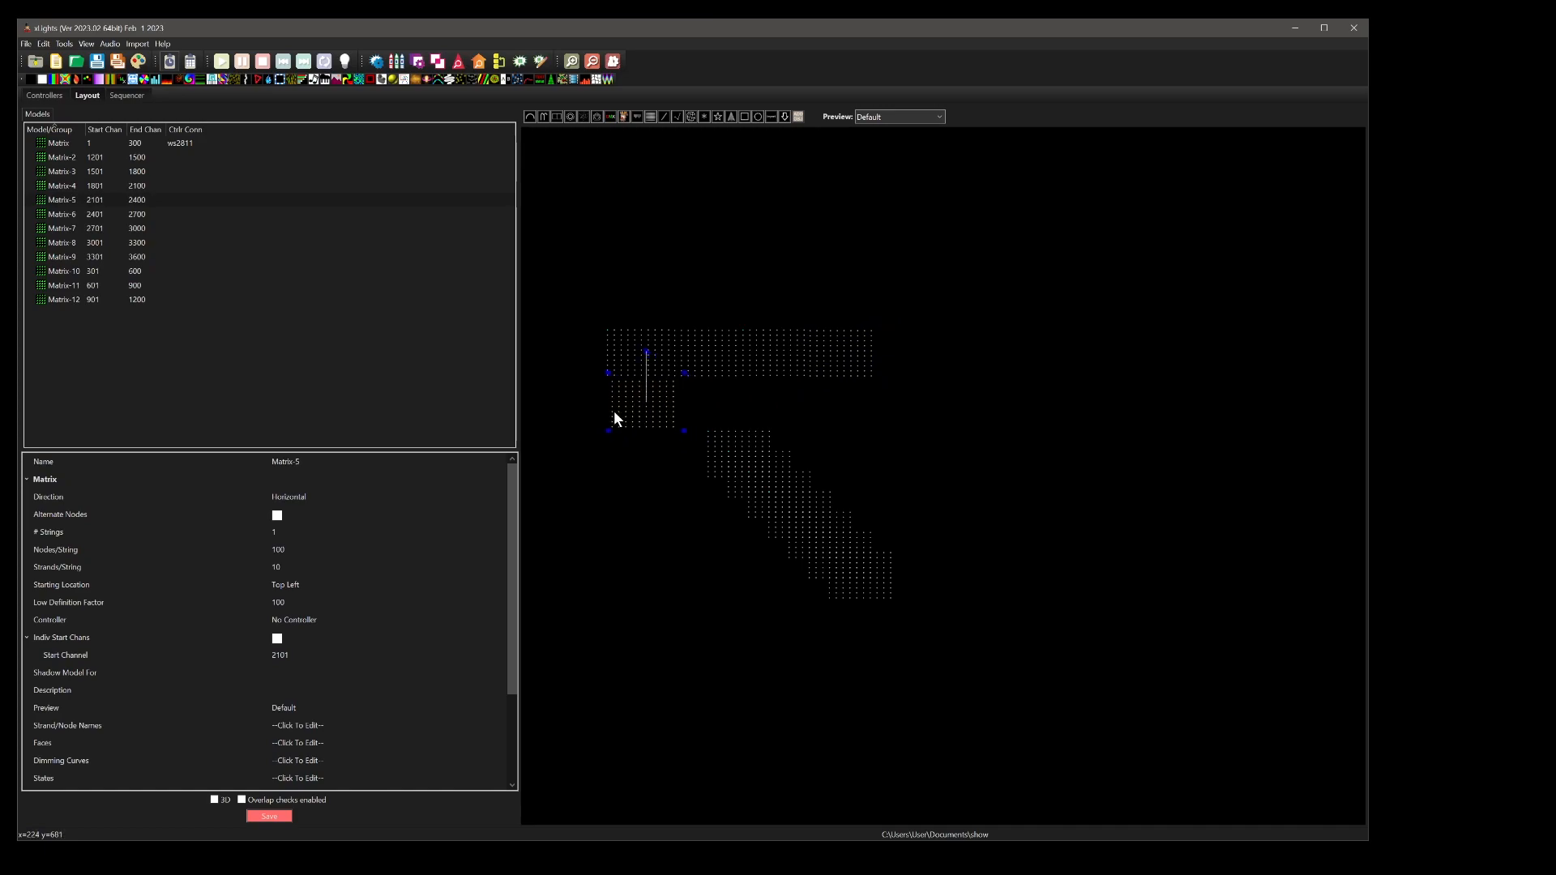
pyautogui.click(715, 393)
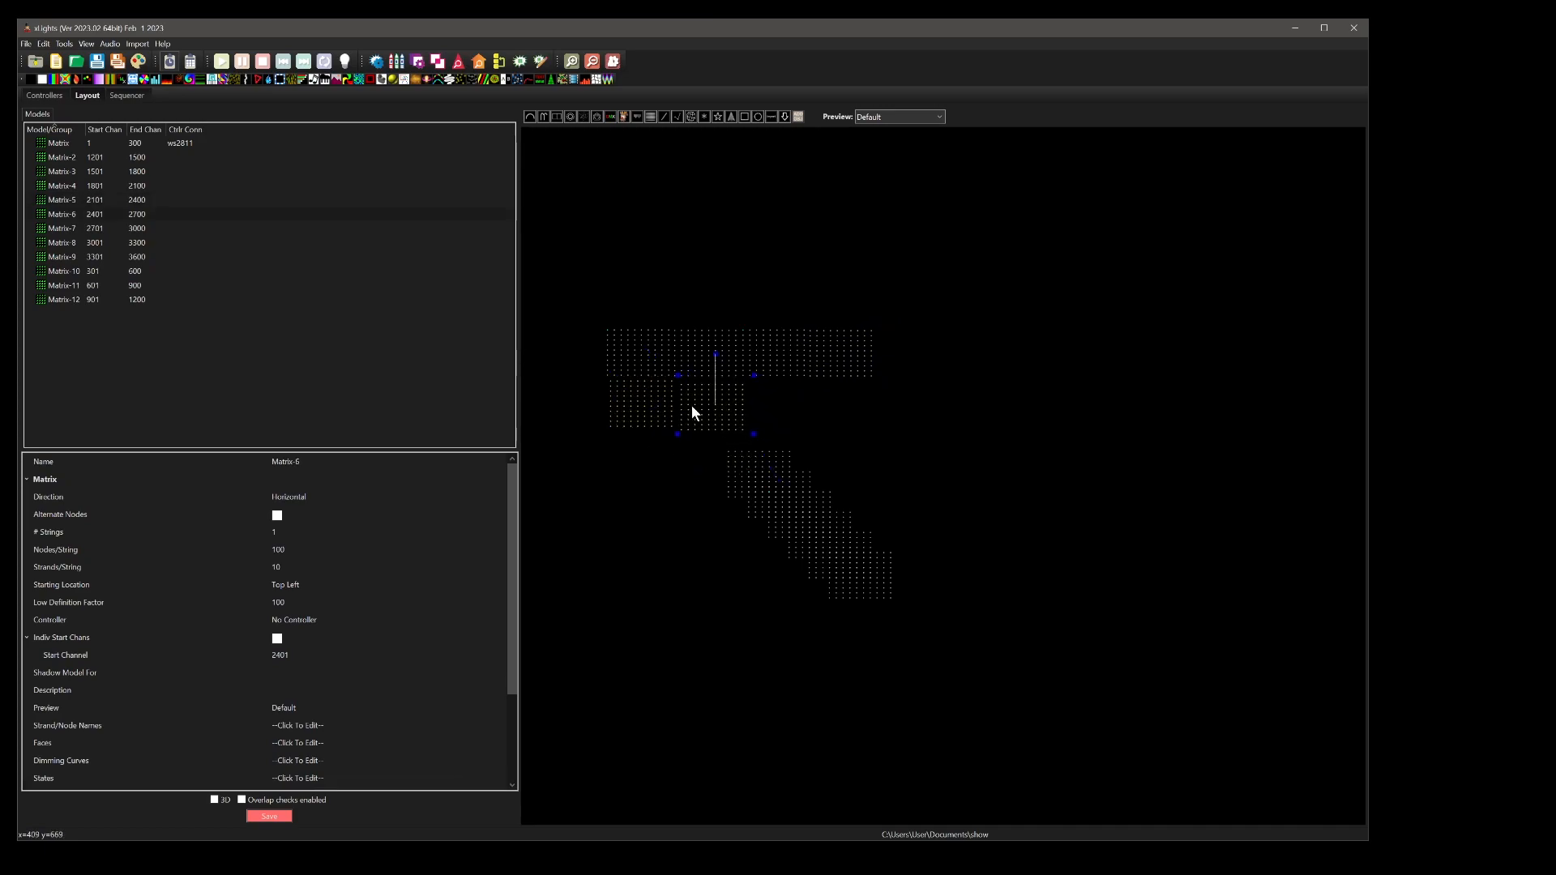
pyautogui.moveTo(733, 489)
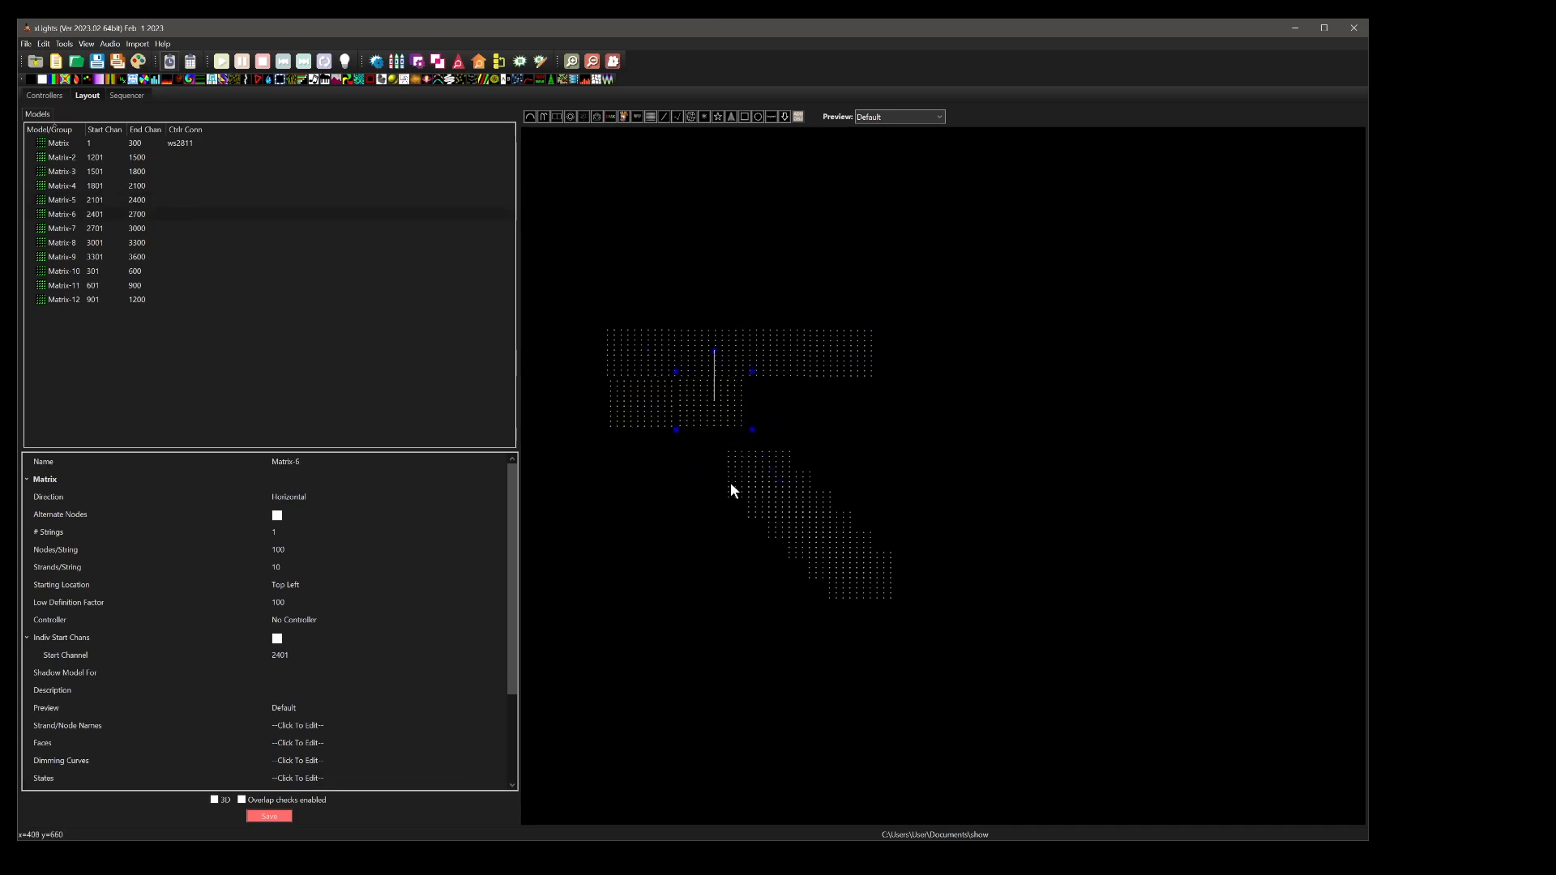
pyautogui.click(62, 228)
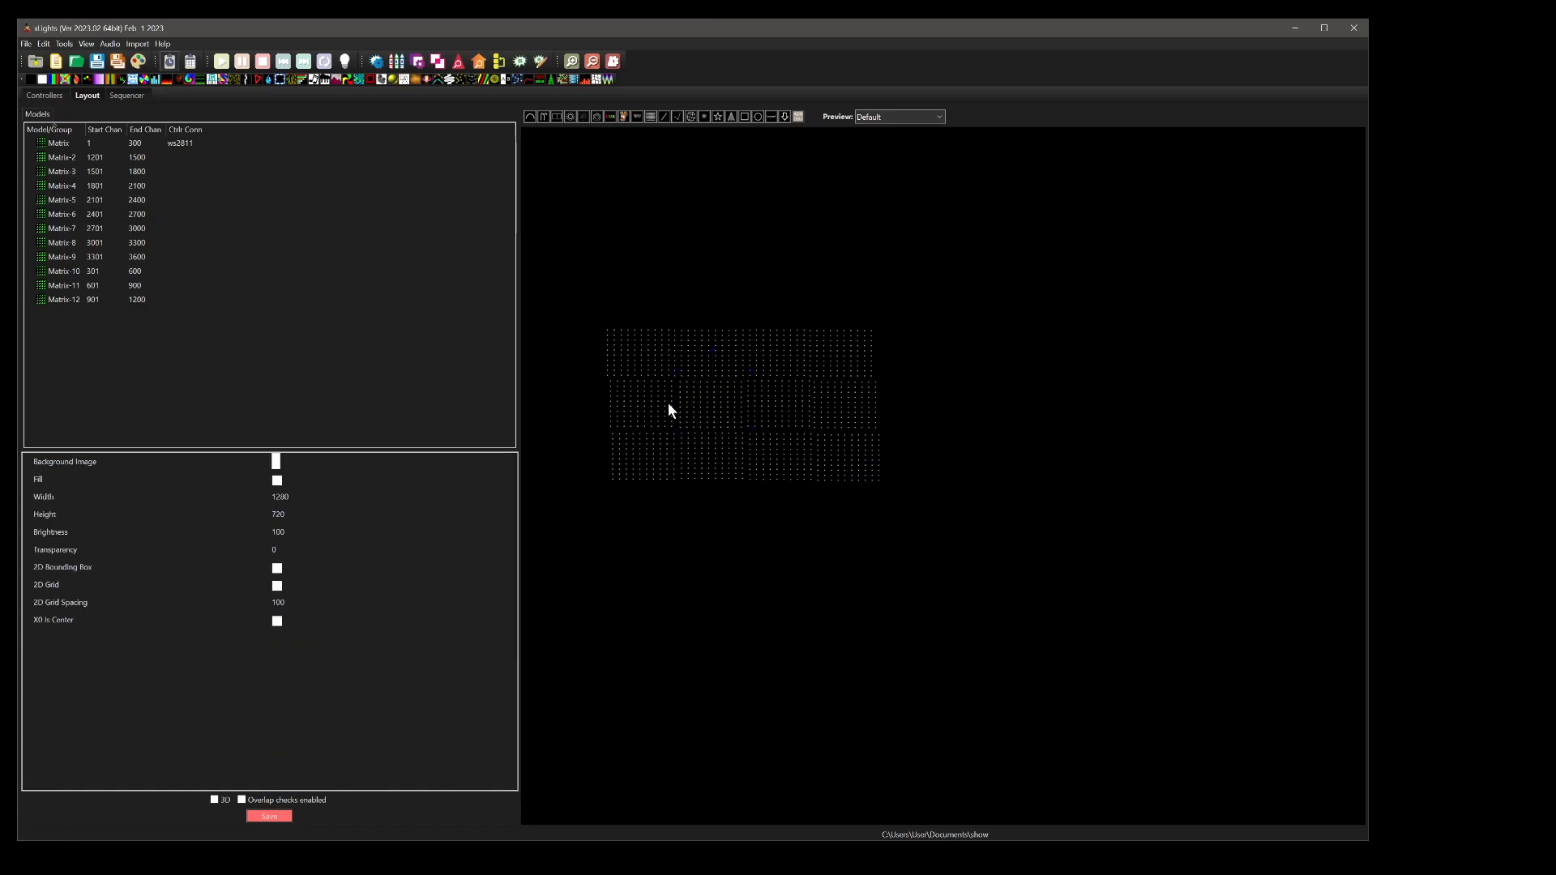
pyautogui.moveTo(818, 387)
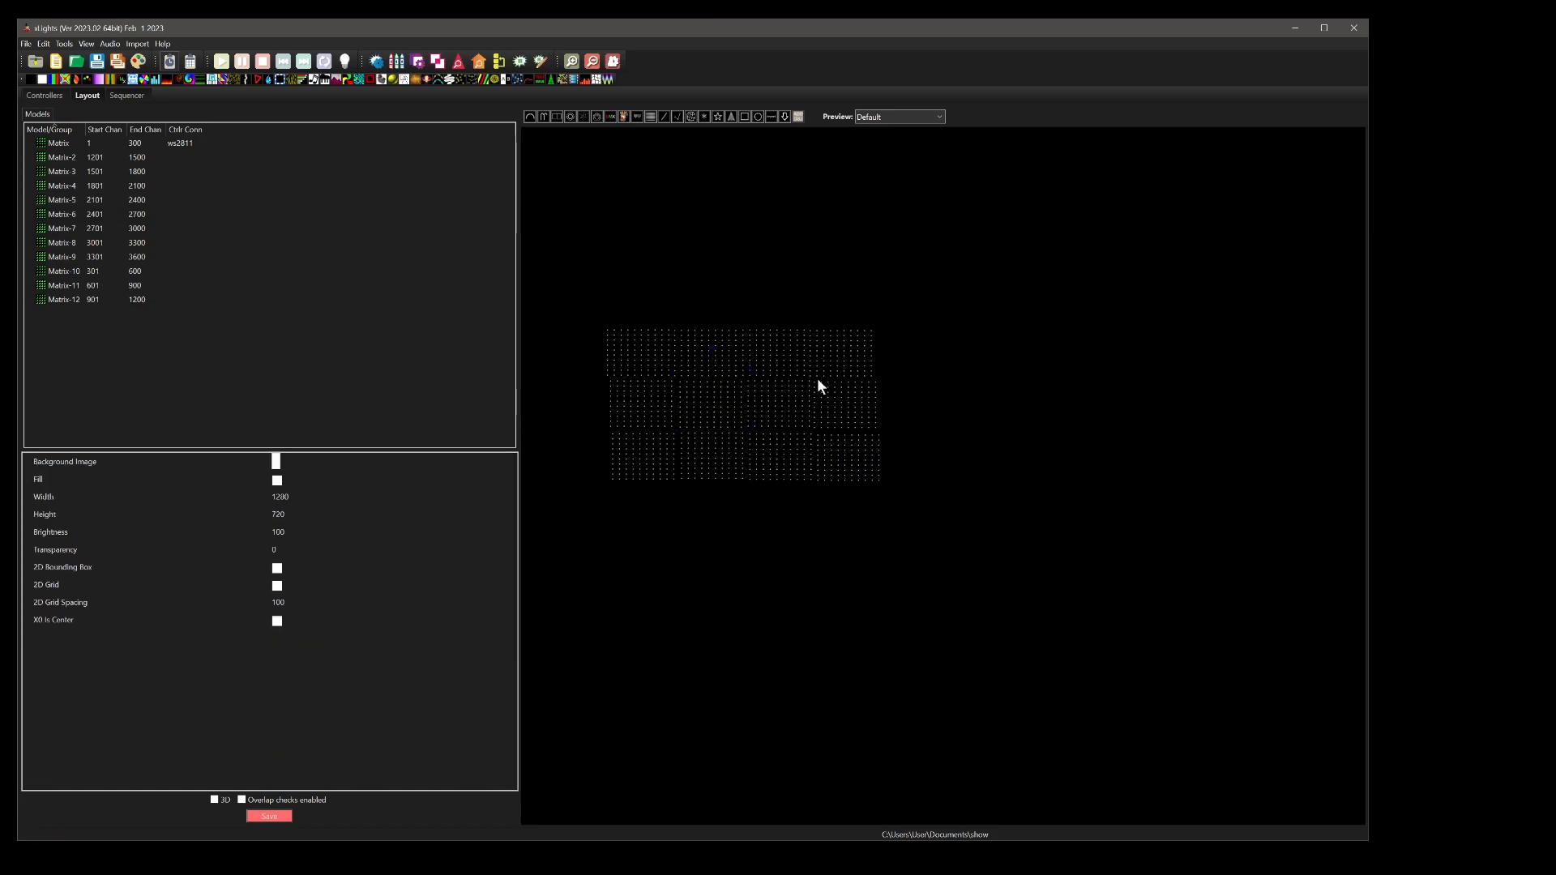
pyautogui.moveTo(781, 391)
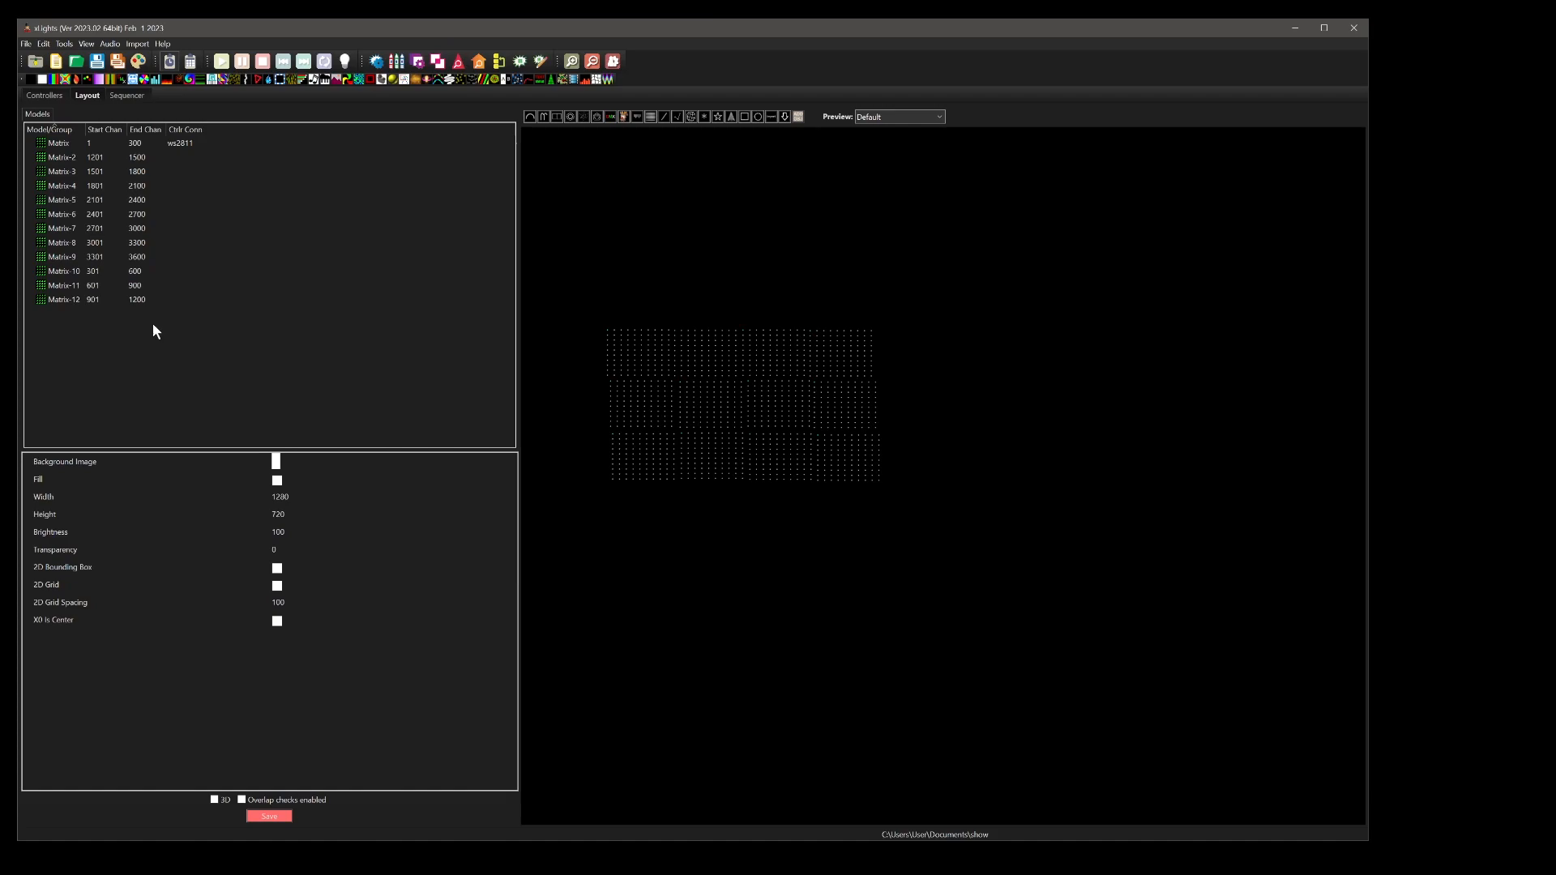
# Create a model group named 'matrix' from all twelve selected Matrix models.
pyautogui.click(62, 214)
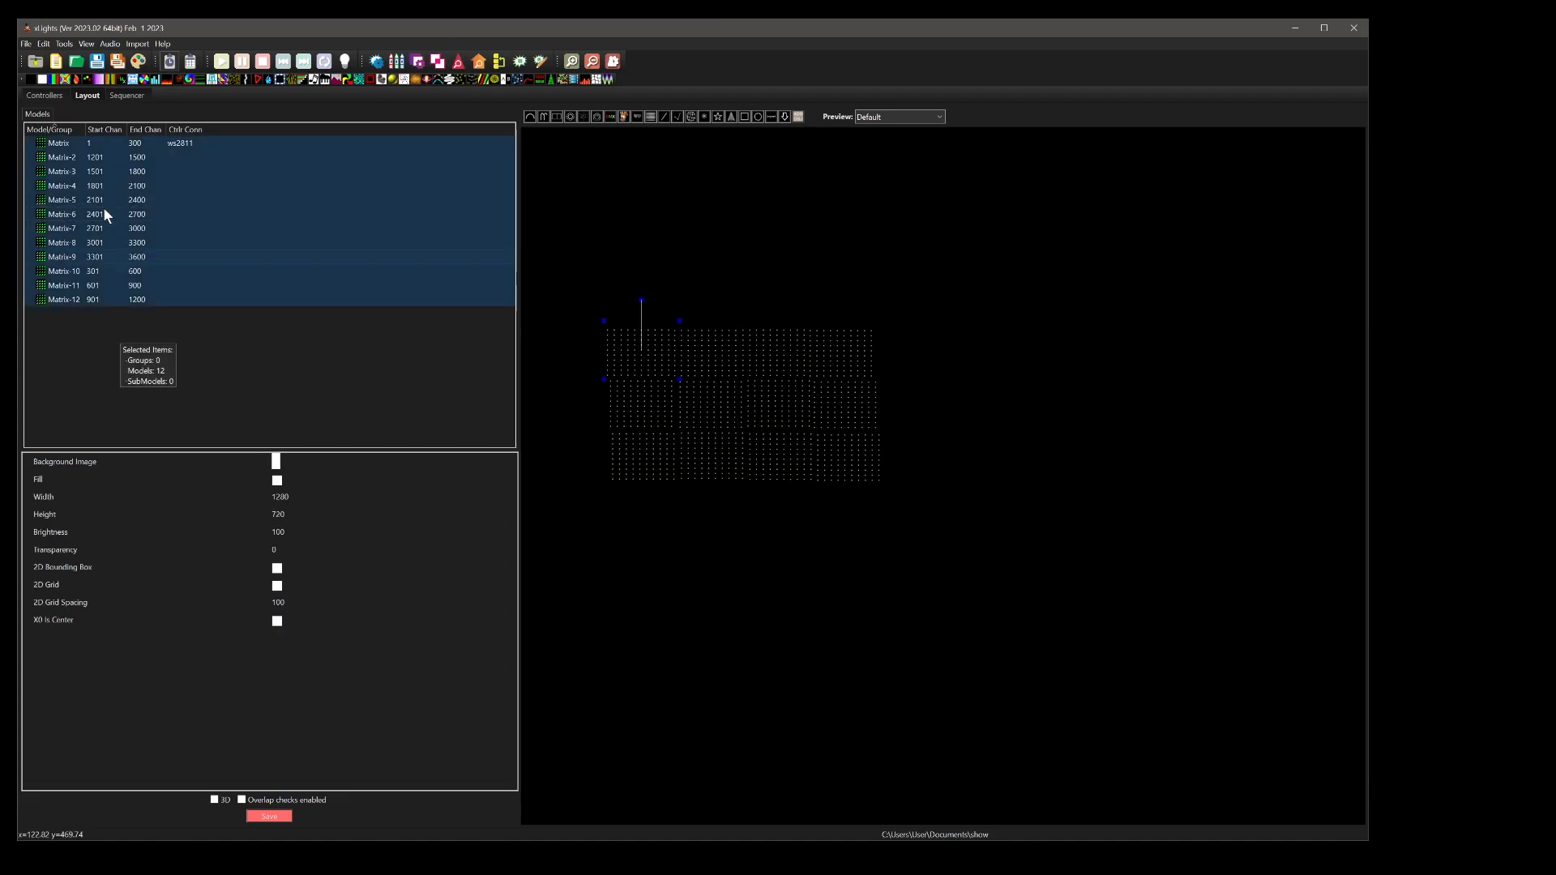
pyautogui.rightClick(94, 199)
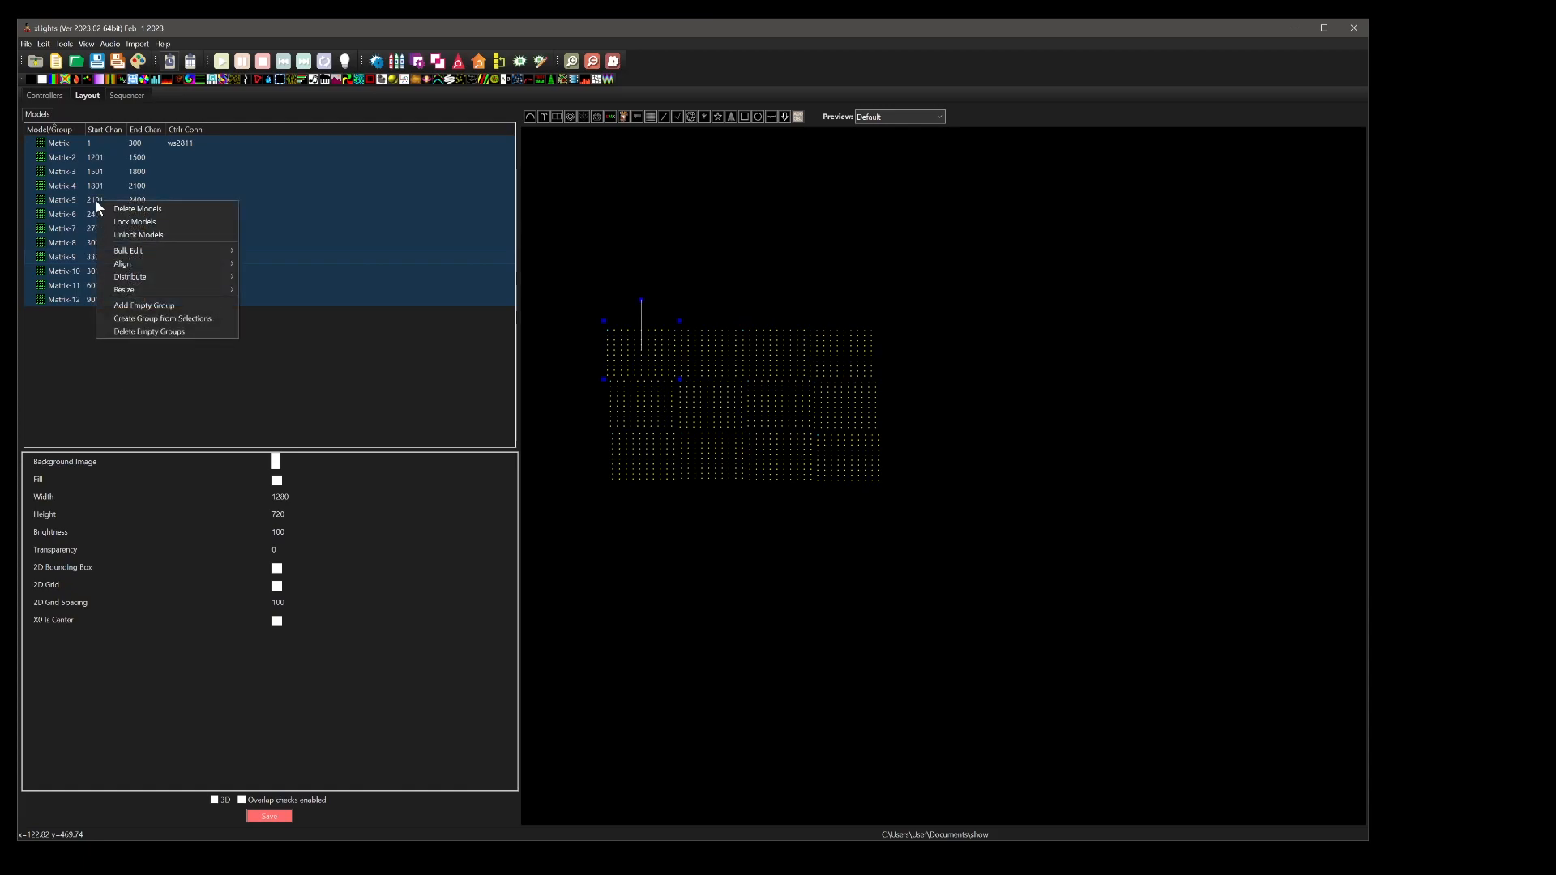
pyautogui.moveTo(163, 320)
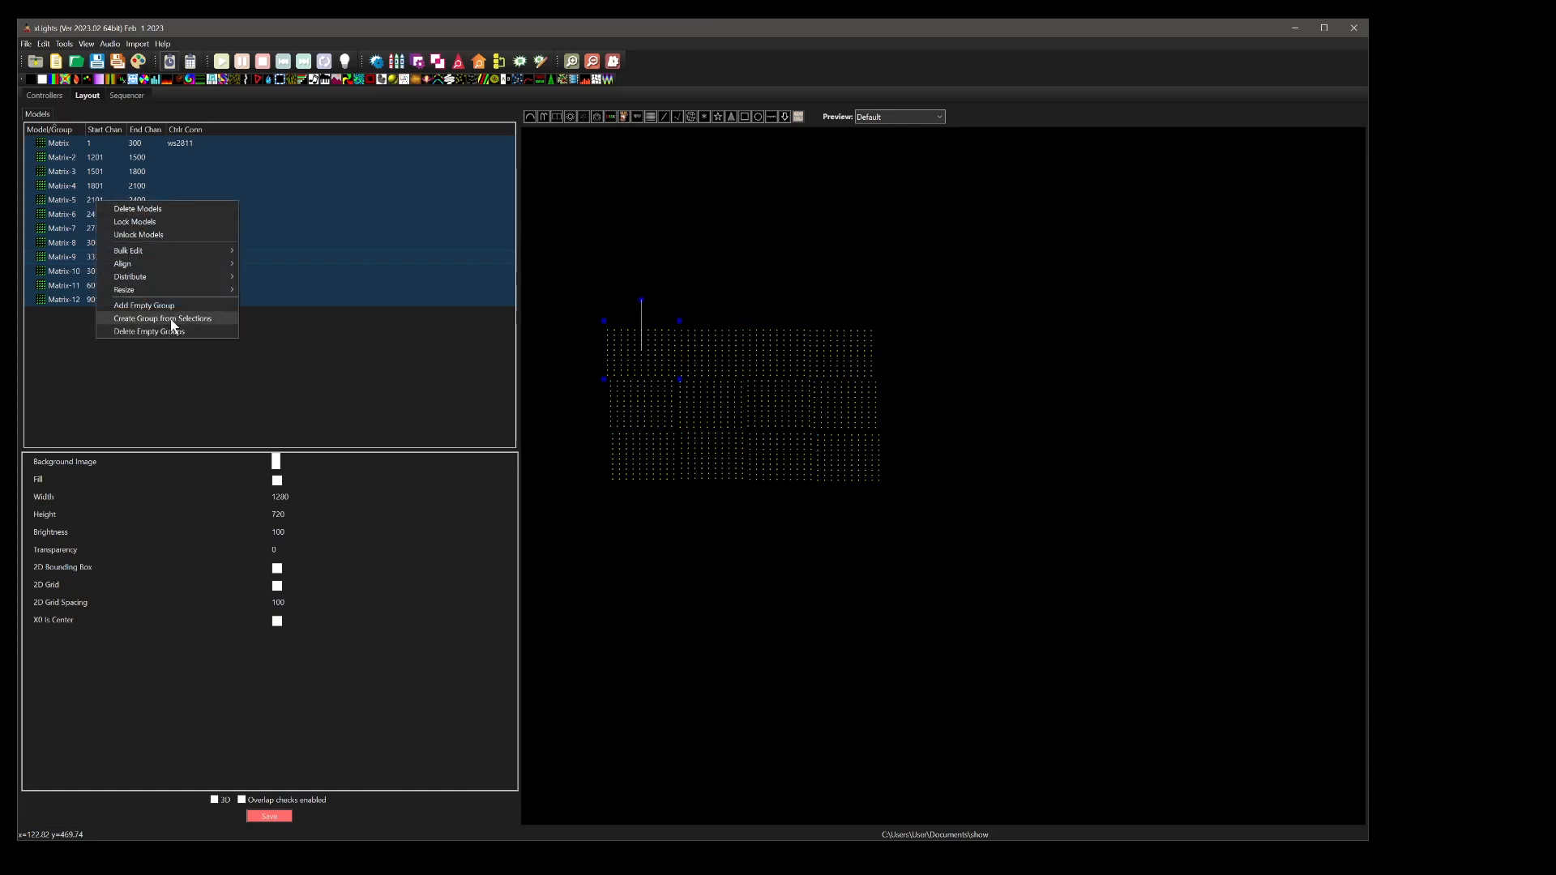
pyautogui.click(162, 318)
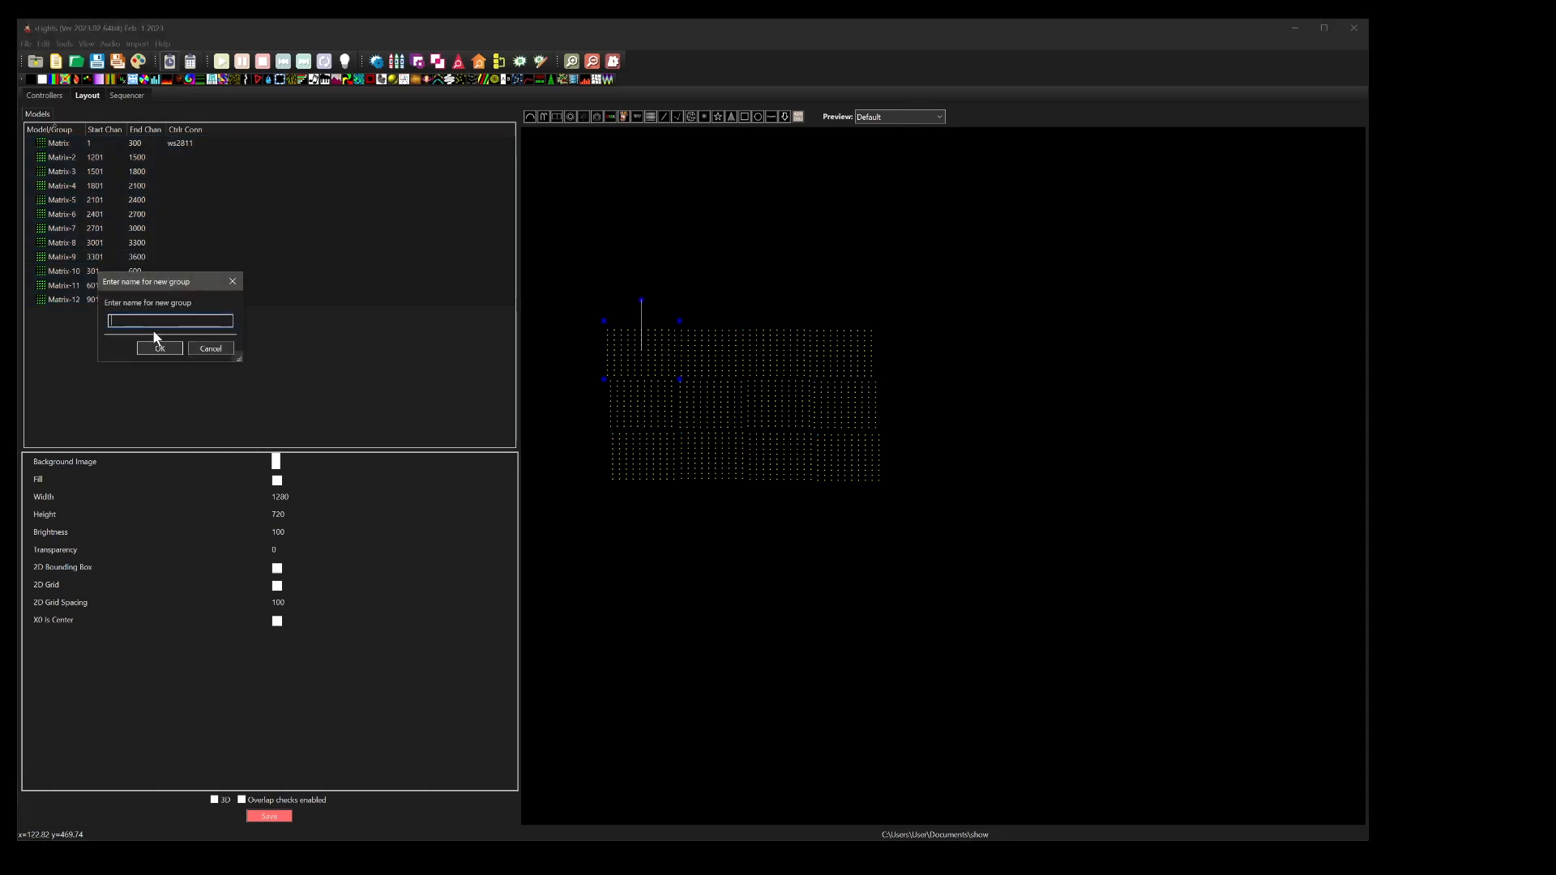
pyautogui.write('matri')
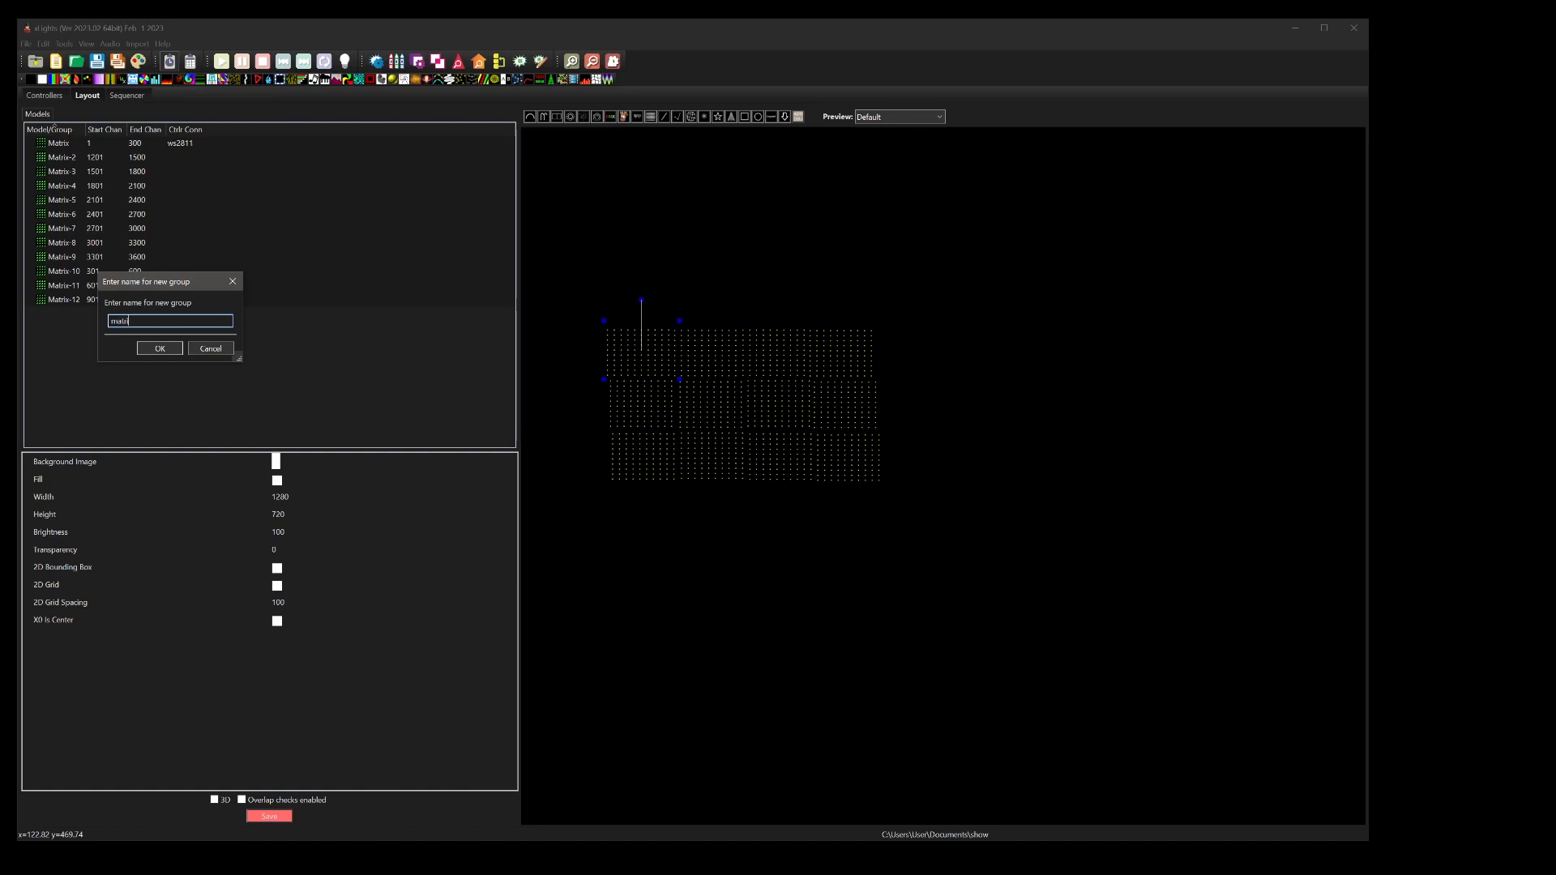
pyautogui.click(159, 349)
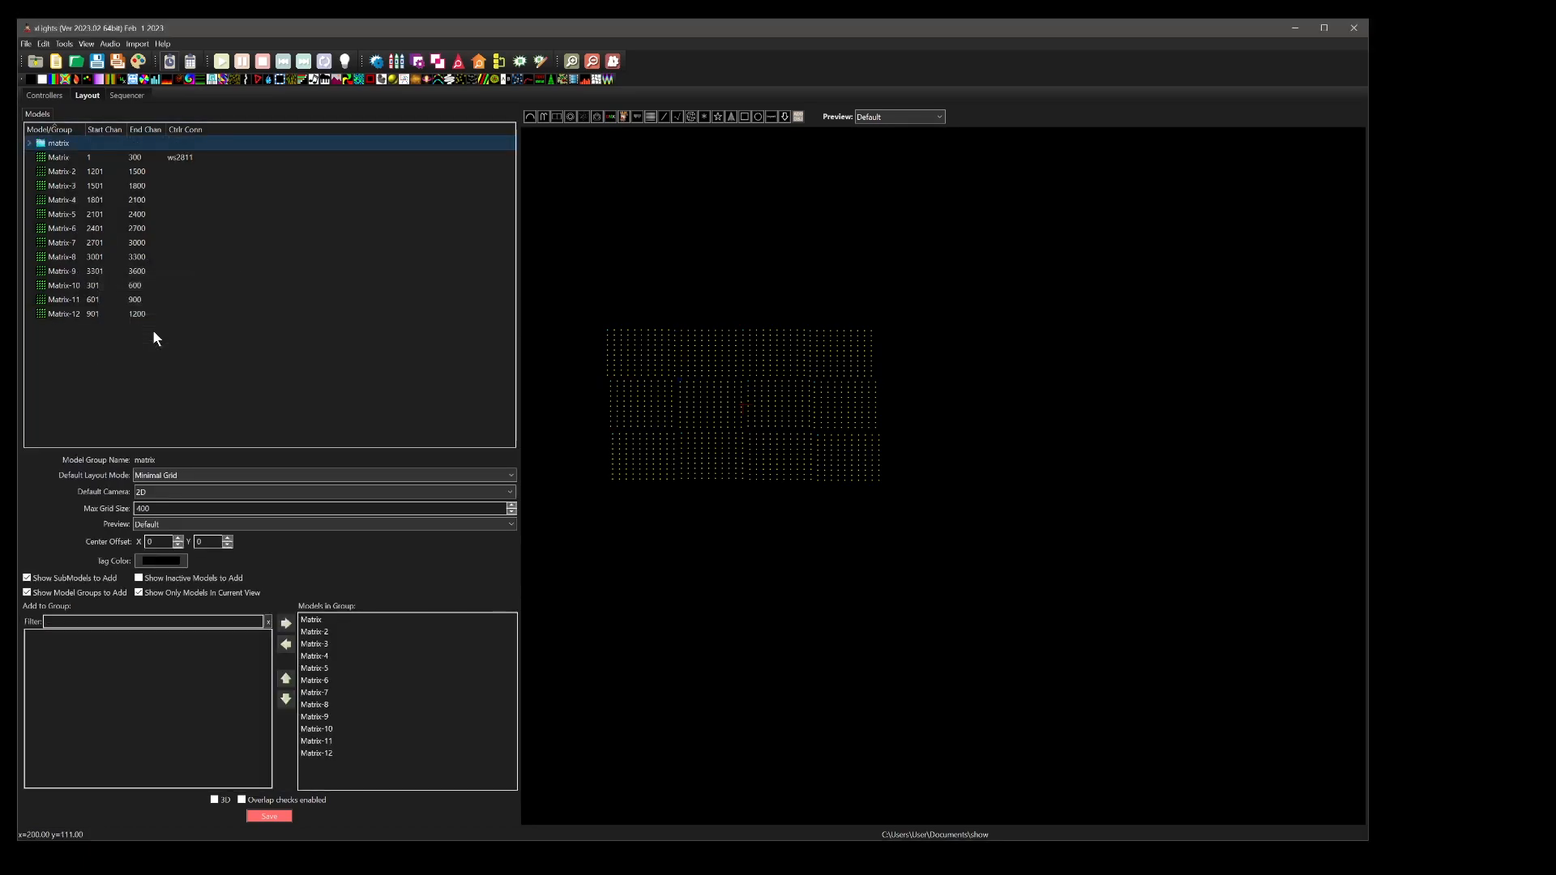
pyautogui.moveTo(805, 355)
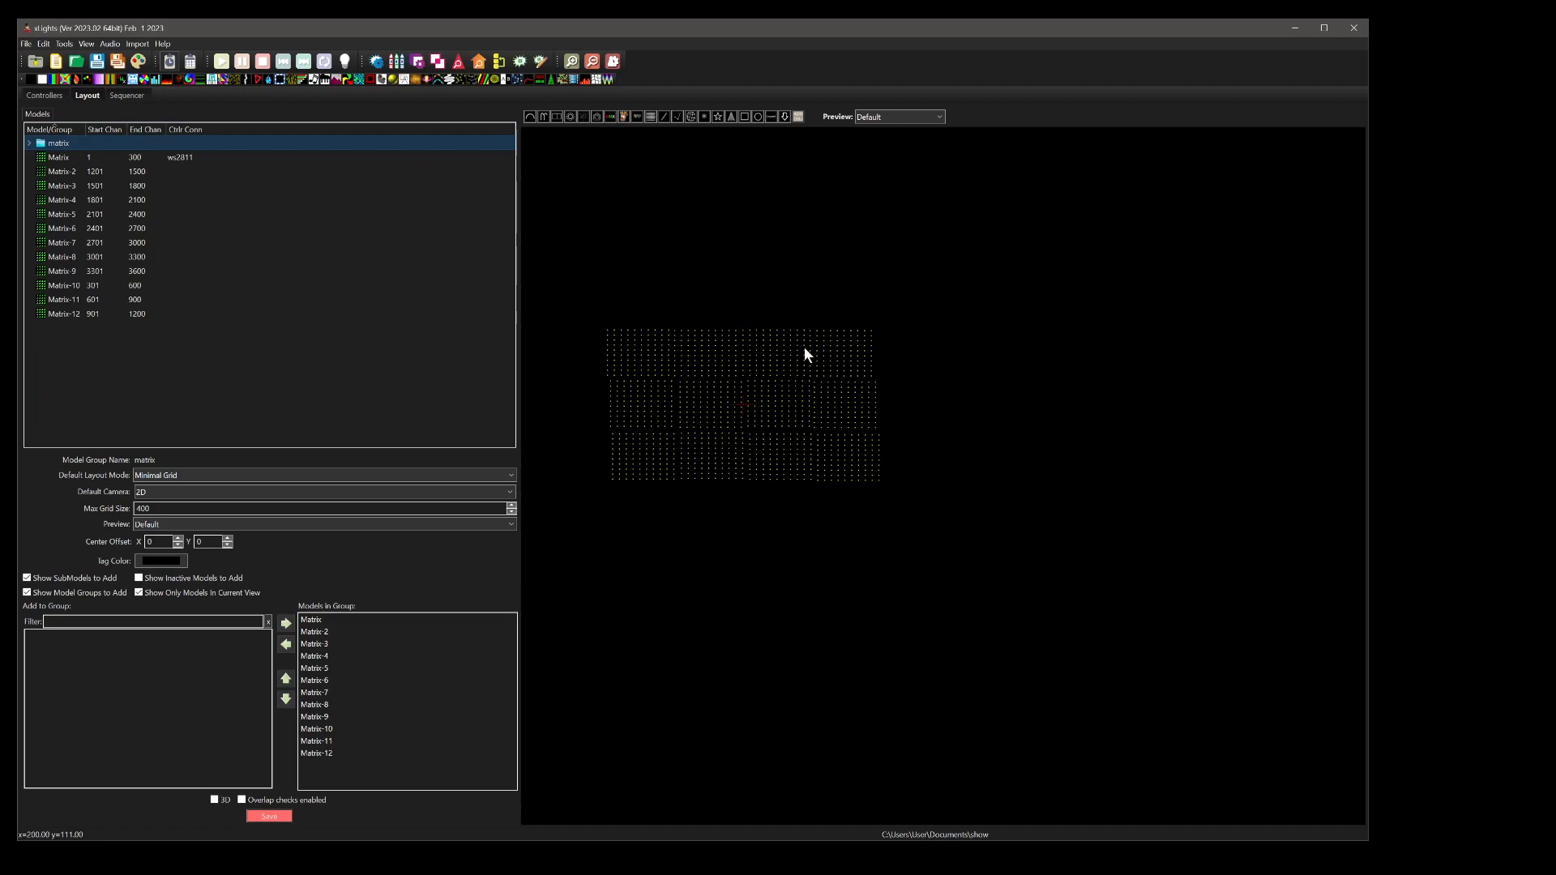
pyautogui.click(126, 94)
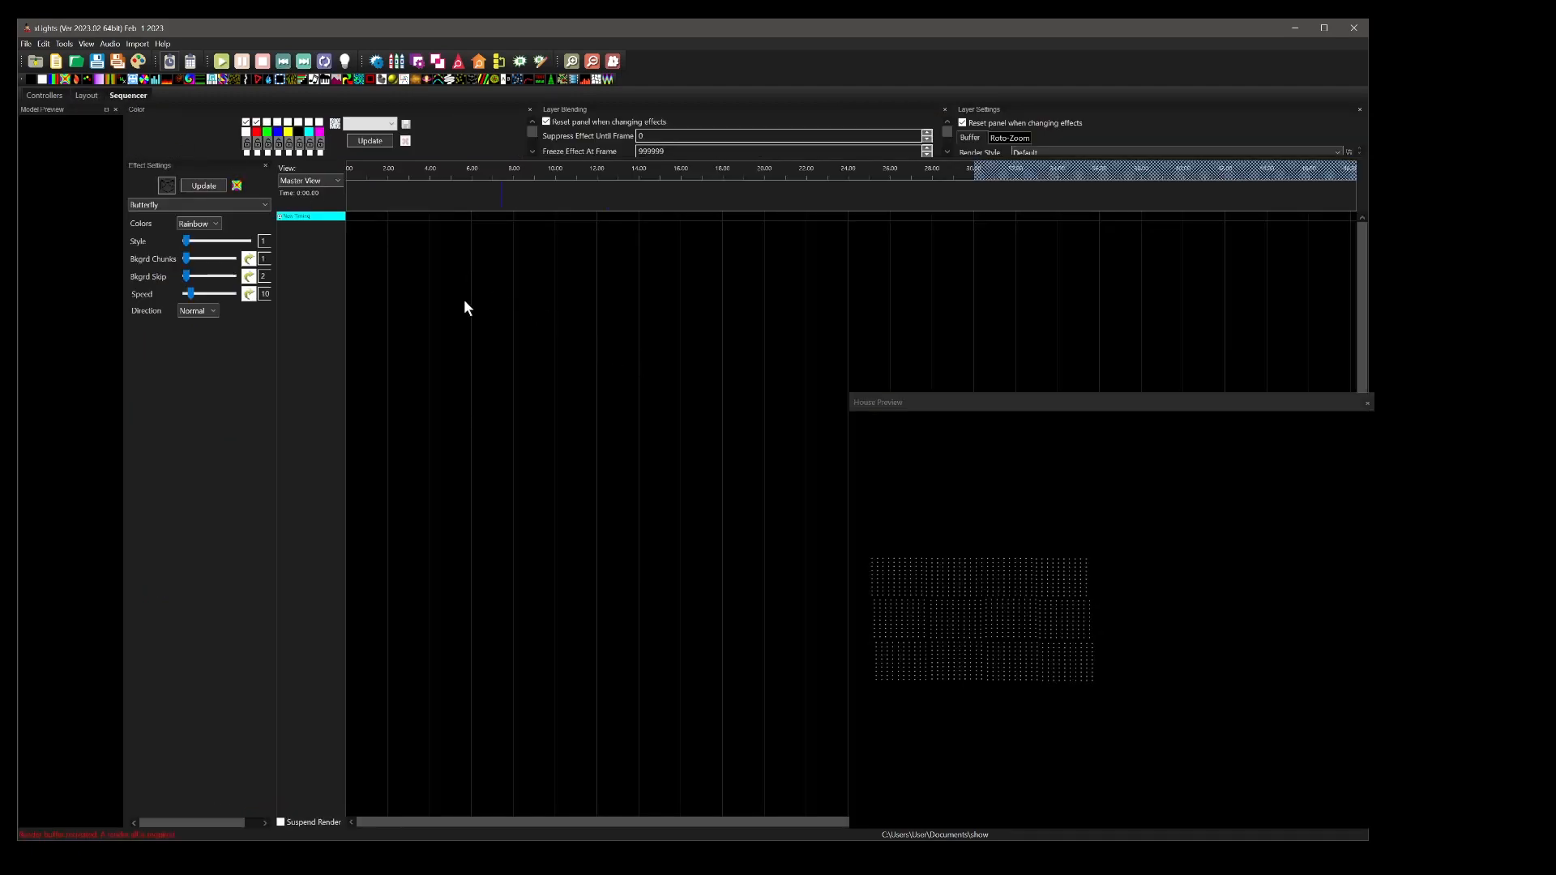
# Add a rainbow Butterfly effect to the matrix group's row in the sequencer.
pyautogui.rightClick(310, 215)
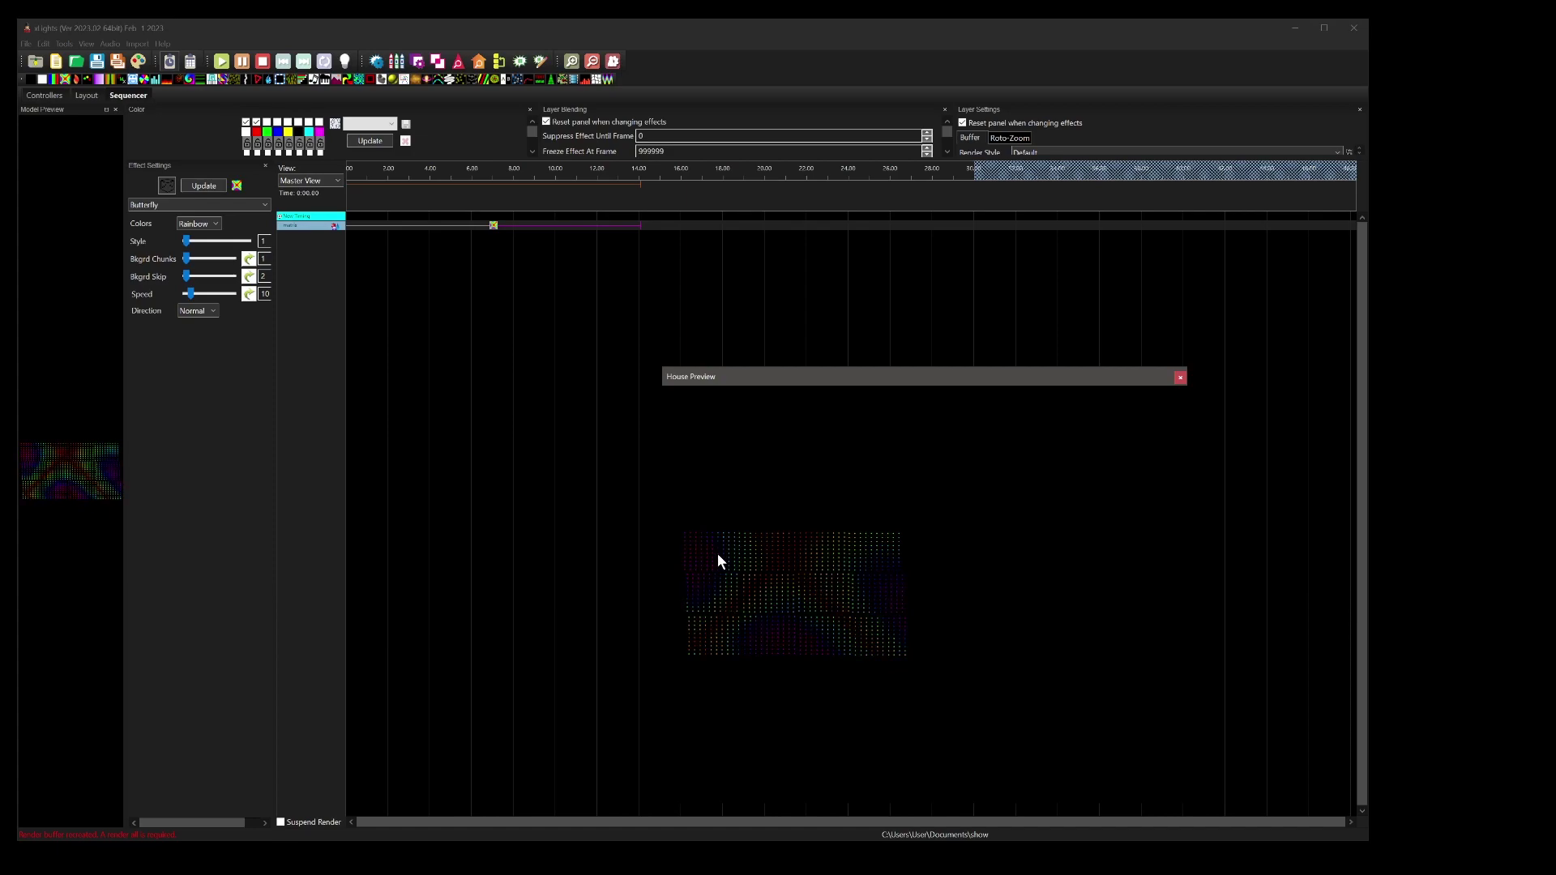
pyautogui.moveTo(1000, 714)
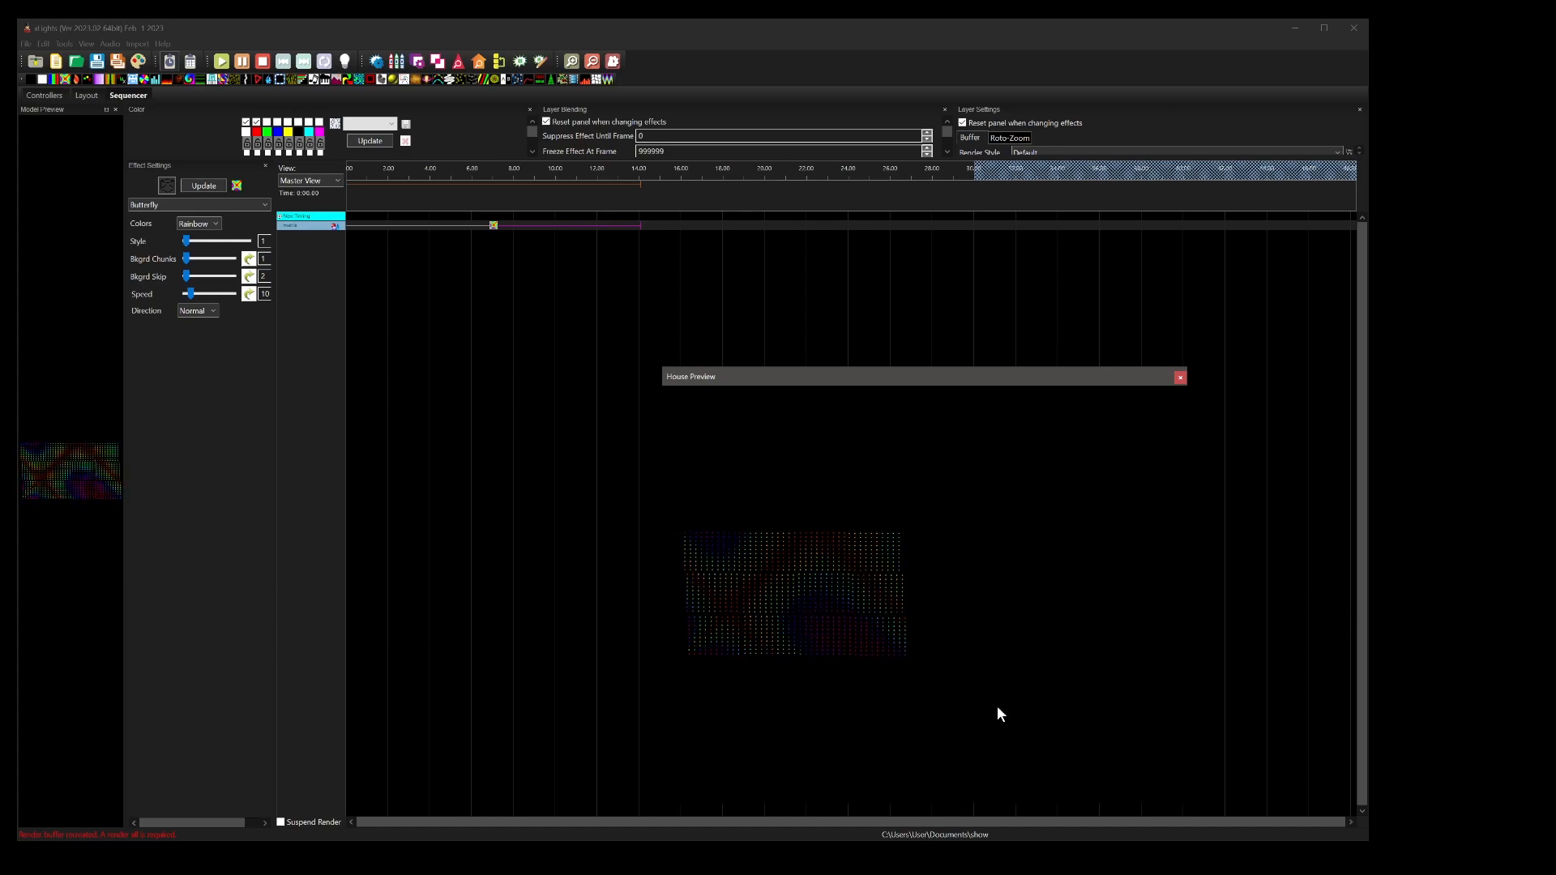